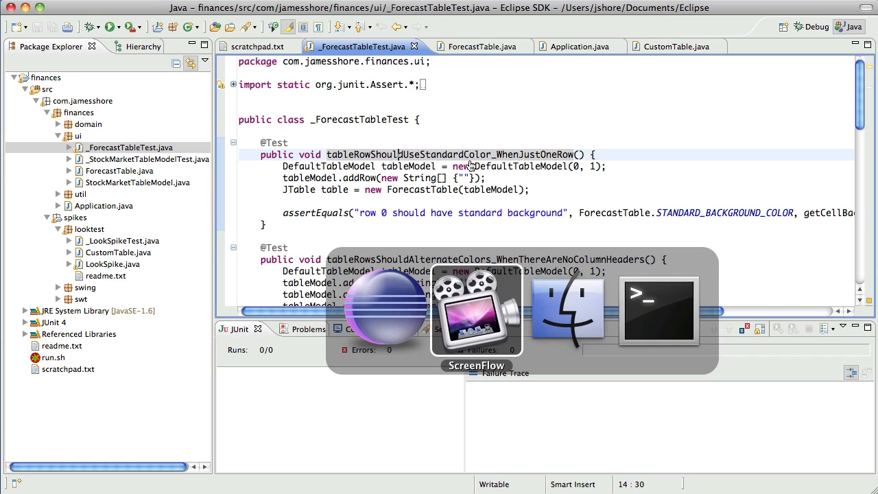
Step: Bring the running finances table app forward and scroll through its rows
{"action": "left_click", "coordinate": [659, 310]}
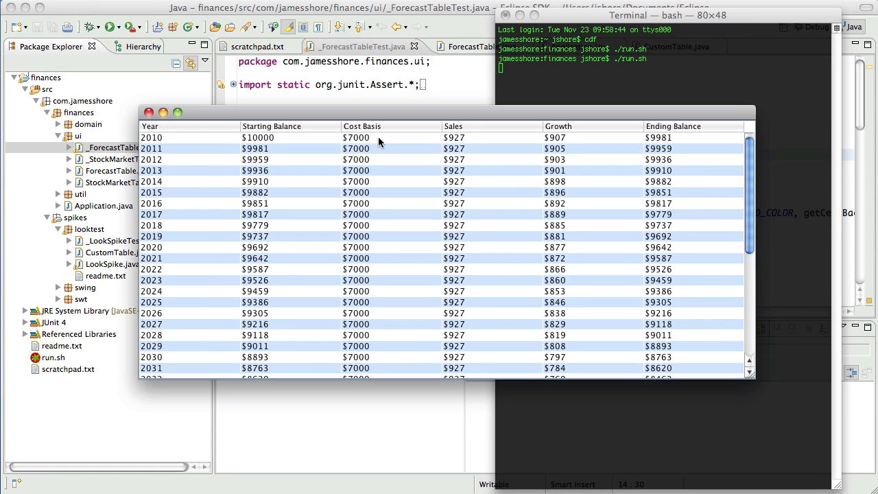
{"action": "scroll", "scroll_direction": "down", "scroll_amount": 3}
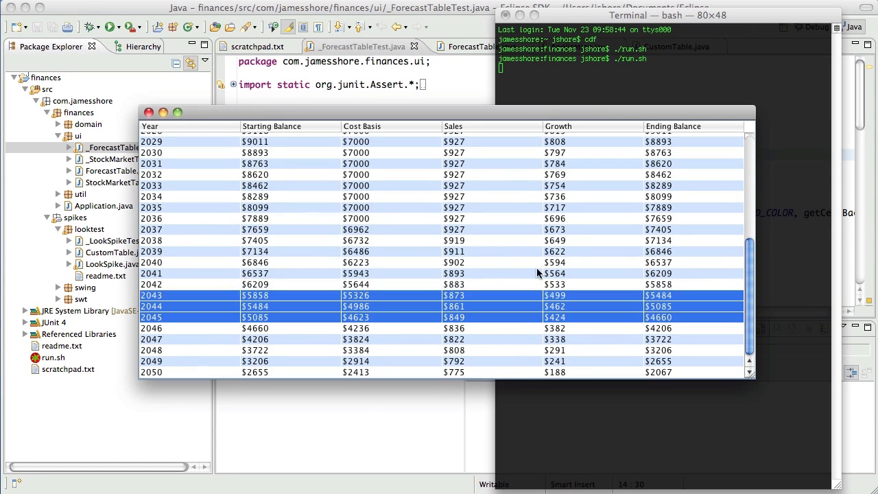
{"action": "scroll", "scroll_direction": "up", "scroll_amount": 3}
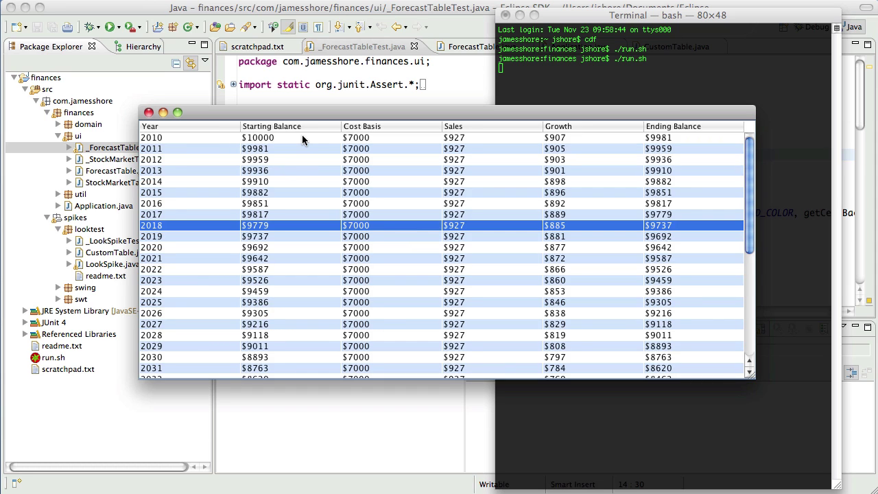
{"action": "scroll", "scroll_direction": "down", "scroll_amount": 3}
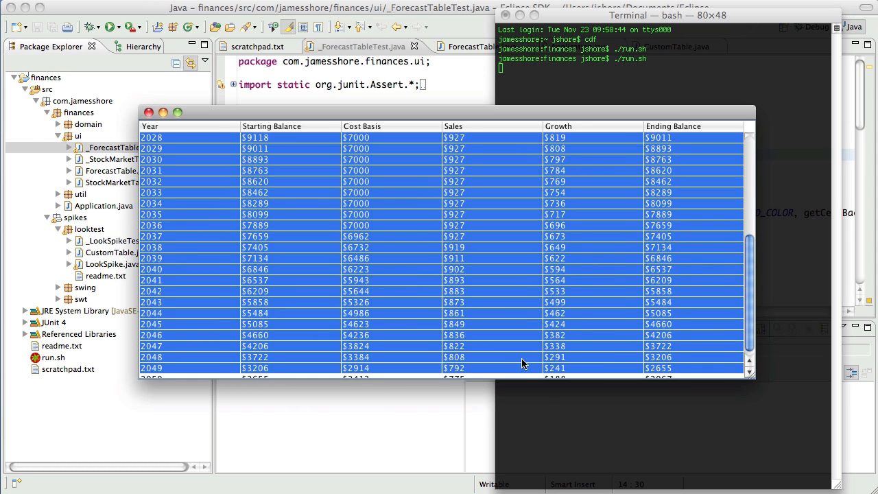
{"action": "scroll", "scroll_direction": "up", "scroll_amount": 3}
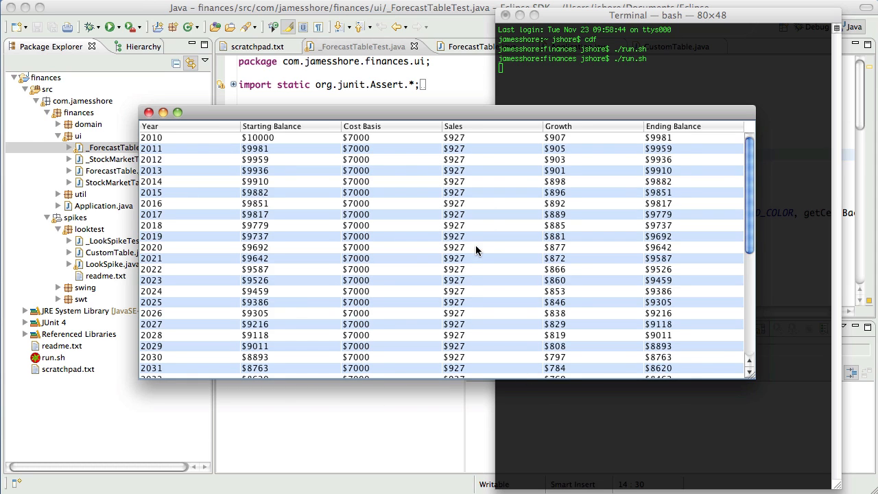
{"action": "mouse_move", "coordinate": [445, 256]}
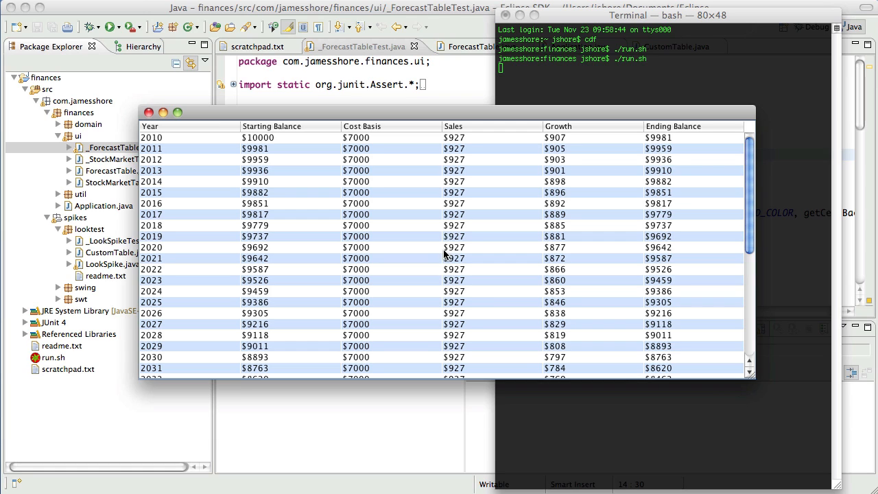
{"action": "mouse_move", "coordinate": [404, 131]}
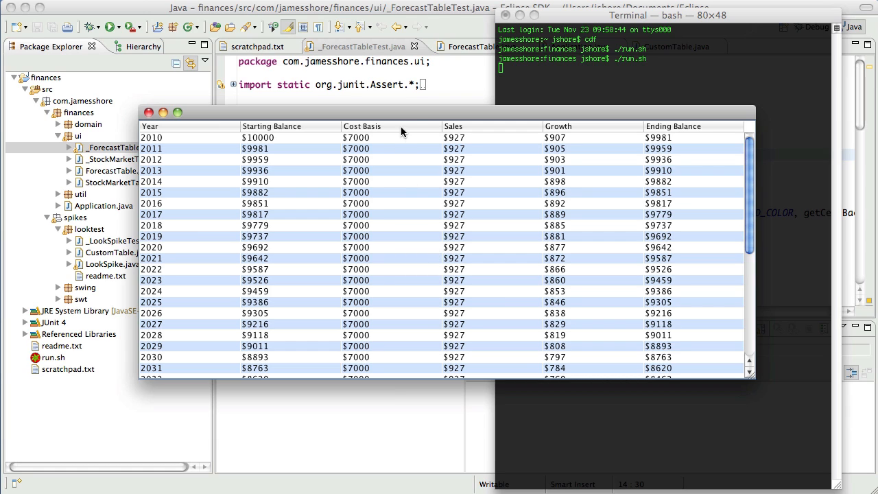
{"action": "mouse_move", "coordinate": [403, 96]}
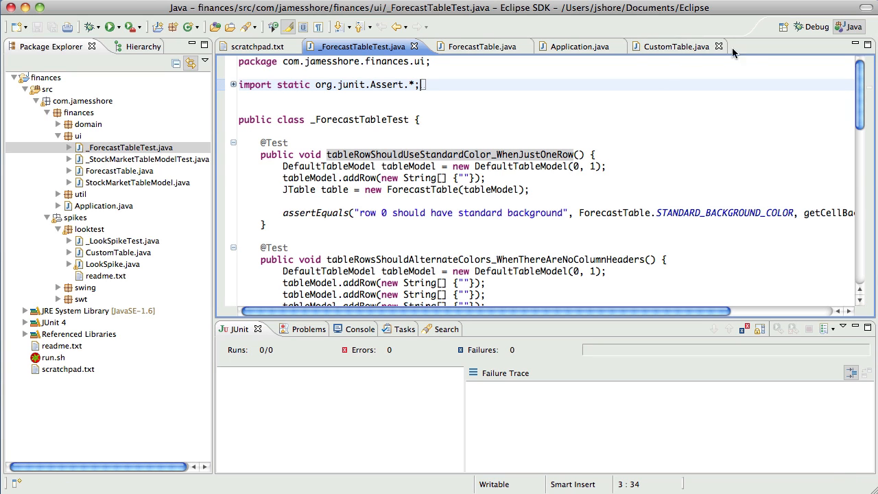
{"action": "mouse_move", "coordinate": [308, 93]}
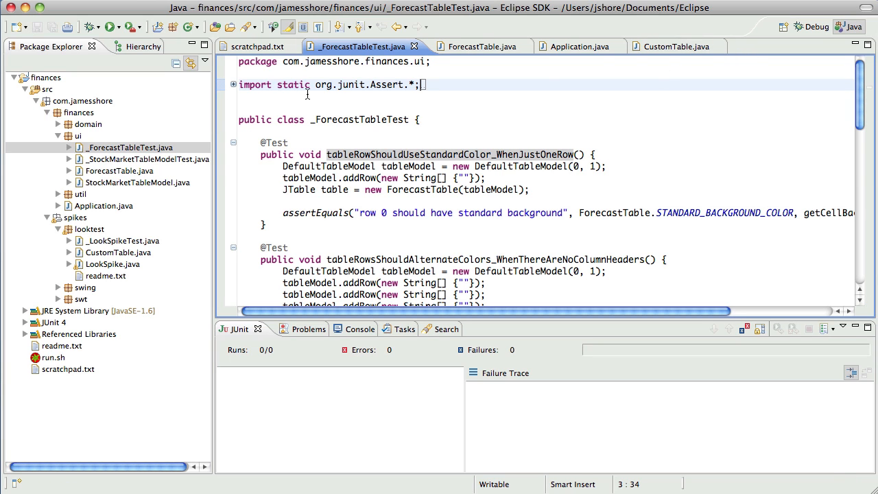
{"action": "scroll", "scroll_direction": "down", "scroll_amount": 3}
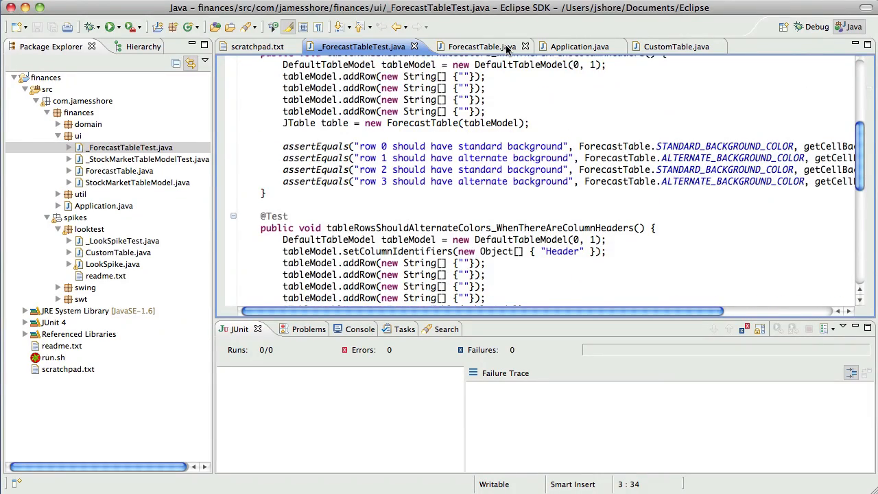
Step: Look over ForecastTable.java, then review the row-background-color tests in _ForecastTableTest.java
{"action": "left_click", "coordinate": [481, 46]}
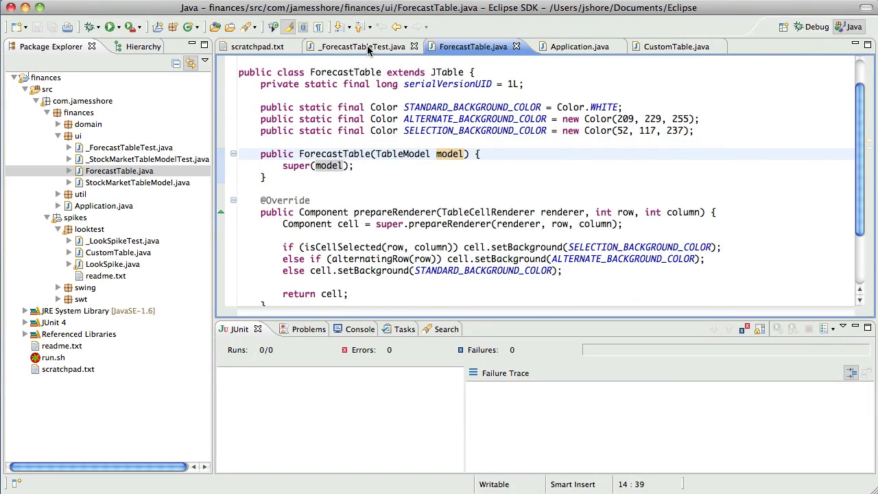
{"action": "left_click", "coordinate": [357, 47]}
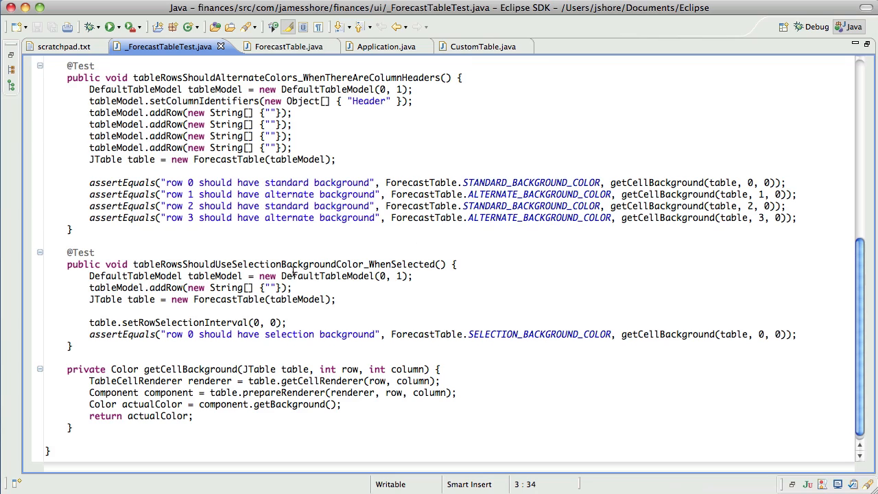
{"action": "scroll", "scroll_direction": "up", "scroll_amount": 3}
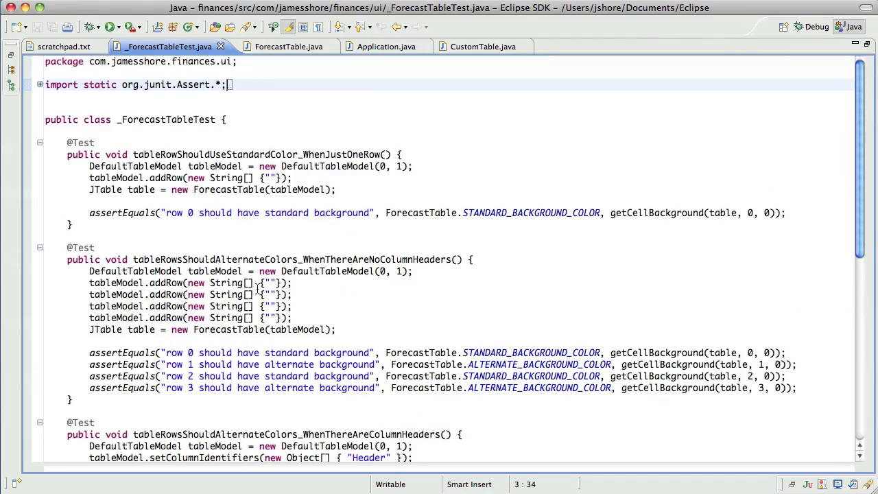
{"action": "scroll", "scroll_direction": "down", "scroll_amount": 3}
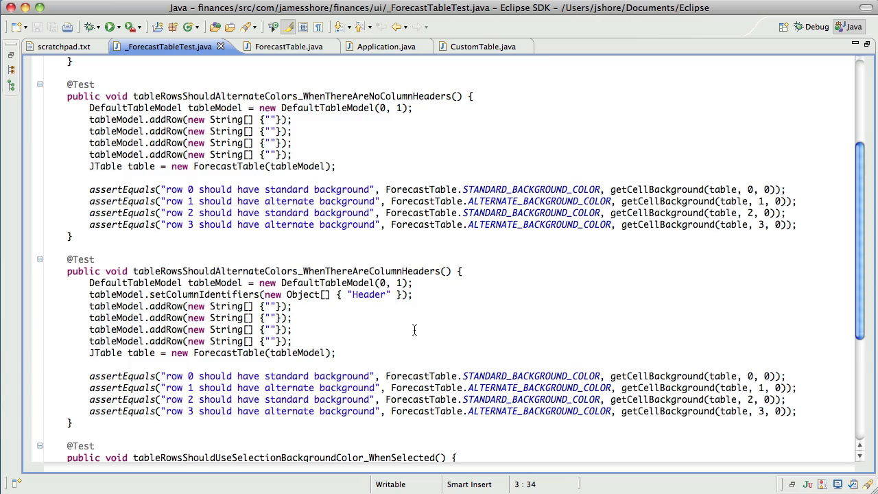
{"action": "scroll", "scroll_direction": "down", "scroll_amount": 3}
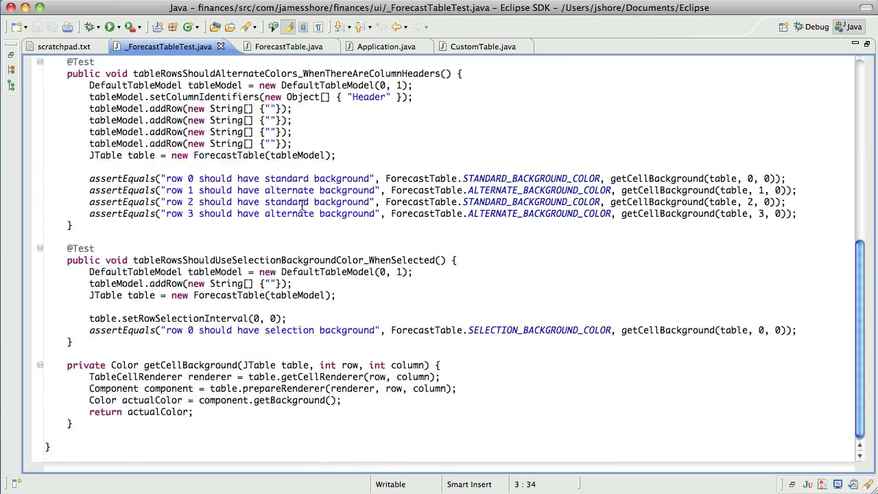
{"action": "scroll", "scroll_direction": "up", "scroll_amount": 3}
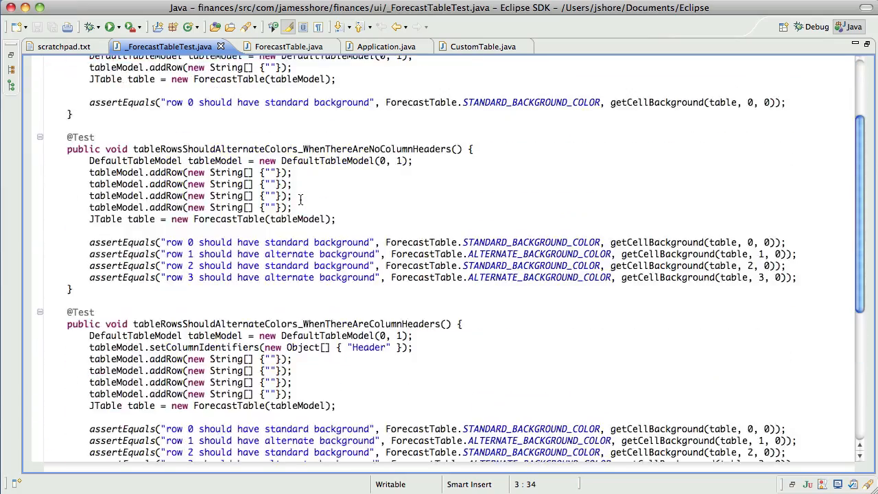
{"action": "scroll", "scroll_direction": "up", "scroll_amount": 3}
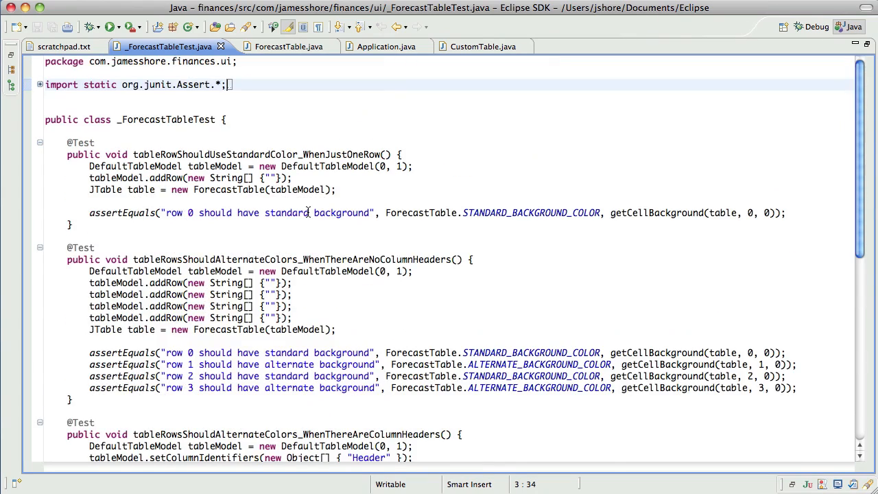
{"action": "scroll", "scroll_direction": "down", "scroll_amount": 3}
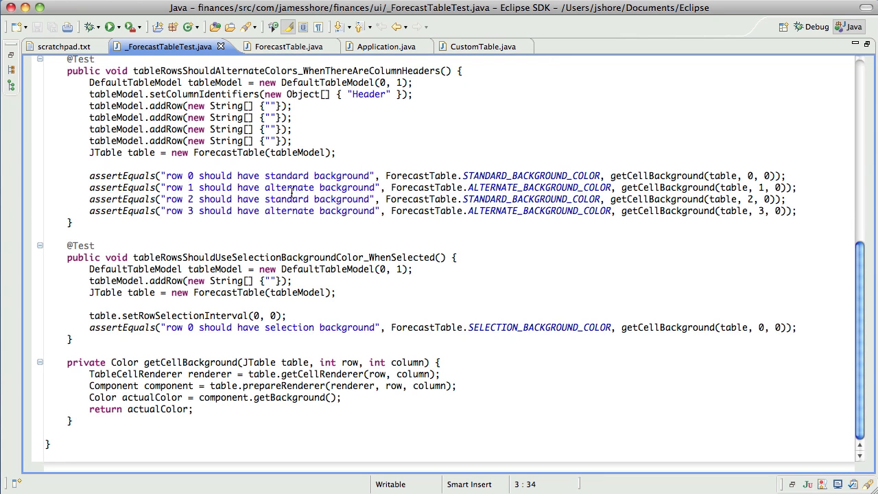
{"action": "scroll", "scroll_direction": "up", "scroll_amount": 3}
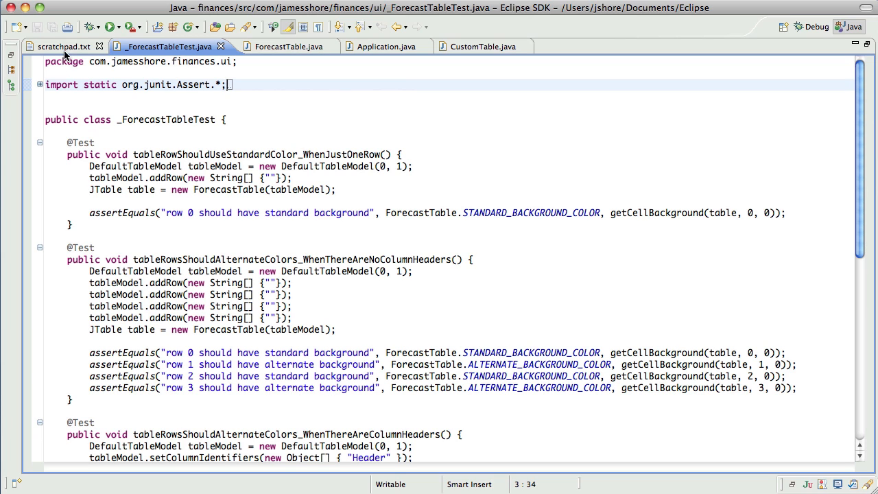
Step: Delete the snapshot-comparison task and its A/B sub-items from scratchpad.txt
{"action": "left_click", "coordinate": [63, 47]}
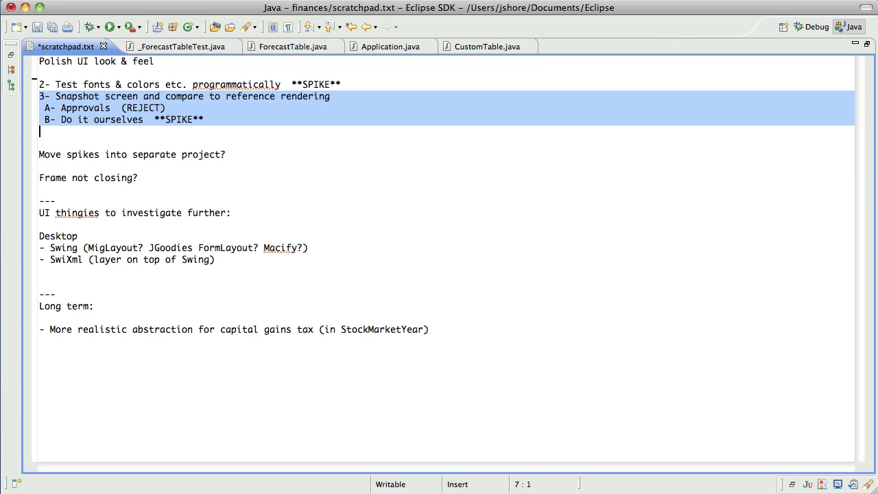
{"action": "key", "text": "Delete"}
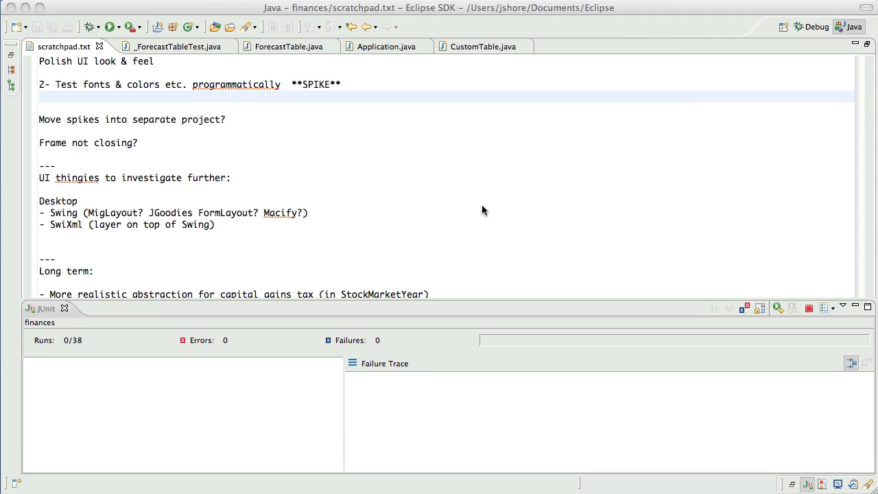
Step: Verify the JUnit run shows 38 tests with no errors or failures, then return to the editor
{"action": "left_click", "coordinate": [111, 28]}
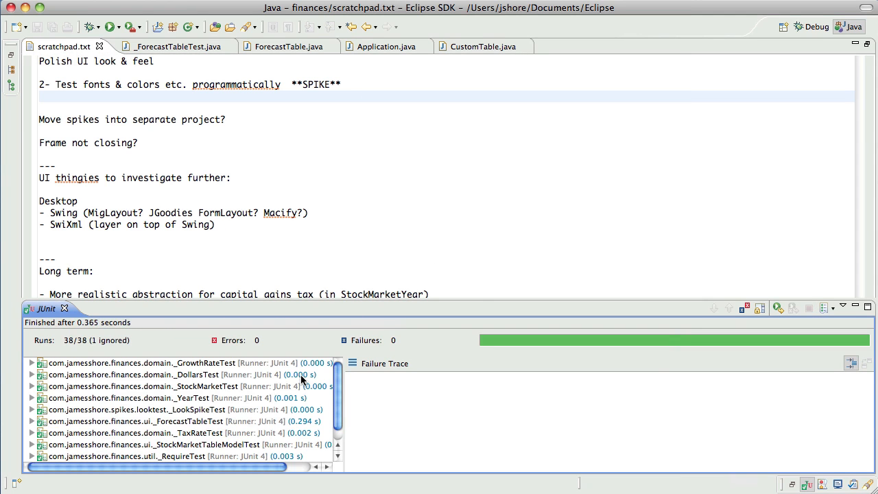
{"action": "scroll", "scroll_direction": "down", "scroll_amount": 3}
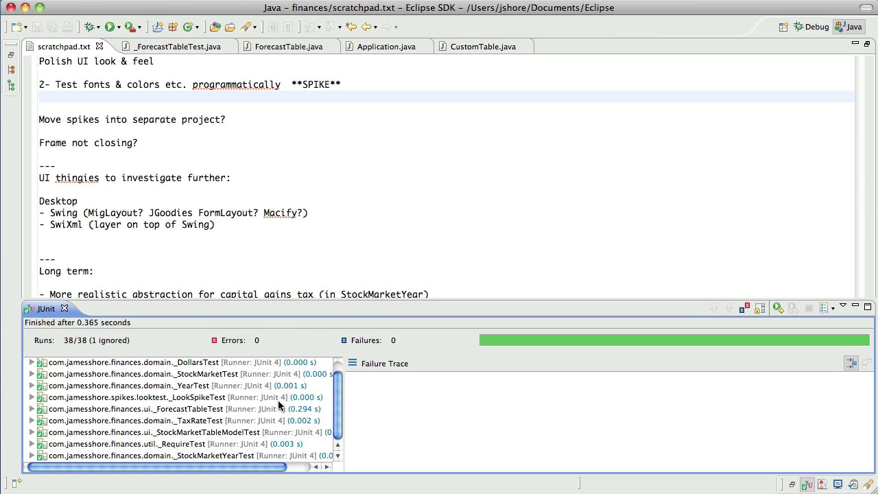
{"action": "scroll", "scroll_direction": "up", "scroll_amount": 3}
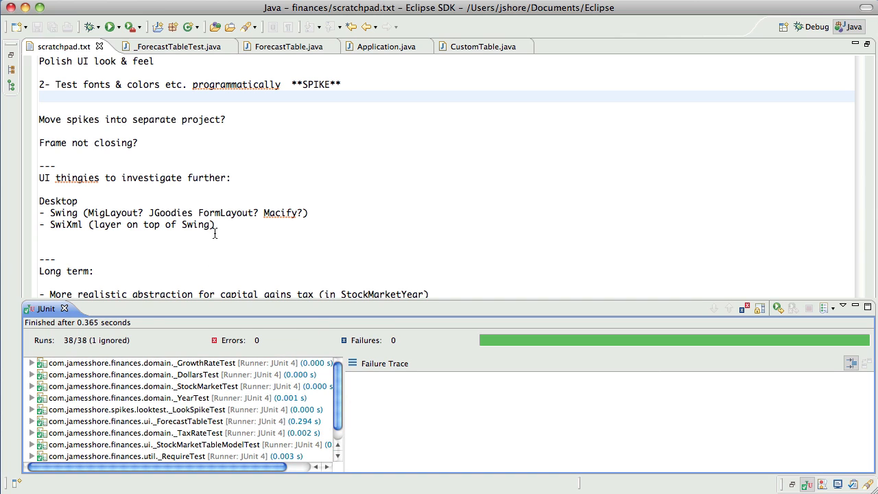
{"action": "left_click", "coordinate": [167, 46]}
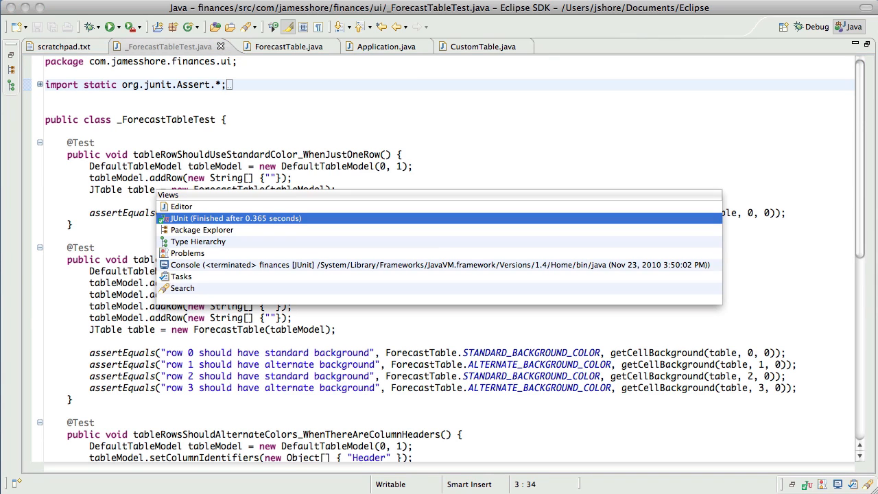
{"action": "left_click", "coordinate": [235, 218]}
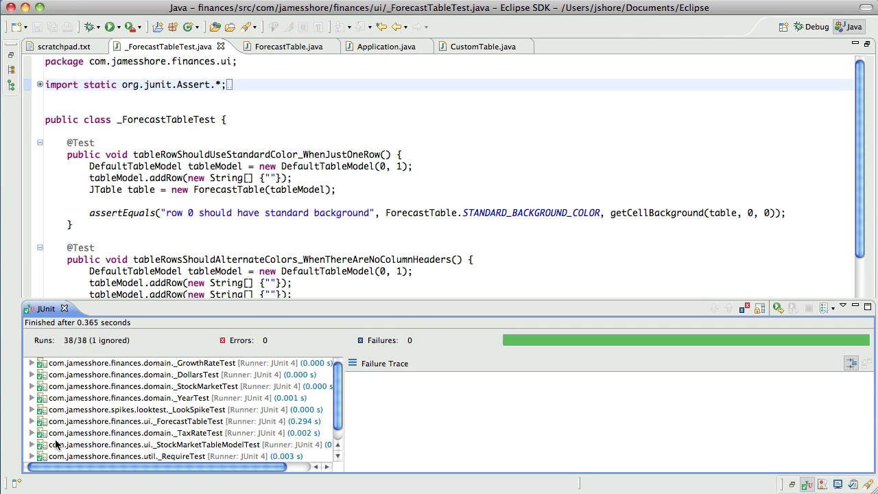
{"action": "mouse_move", "coordinate": [43, 425]}
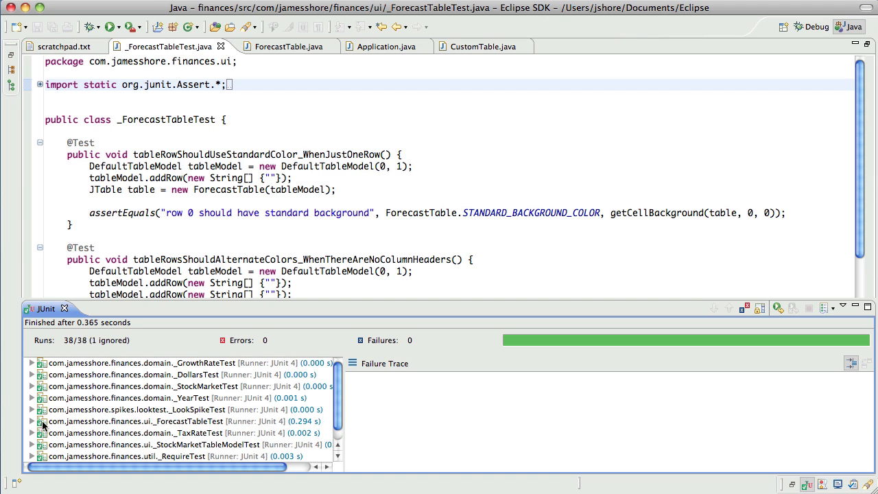
{"action": "left_click", "coordinate": [171, 421]}
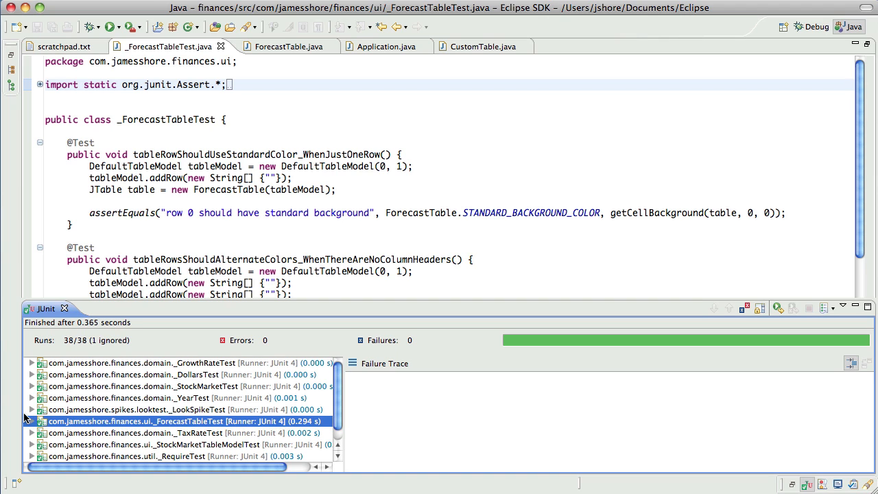
{"action": "left_click", "coordinate": [32, 422]}
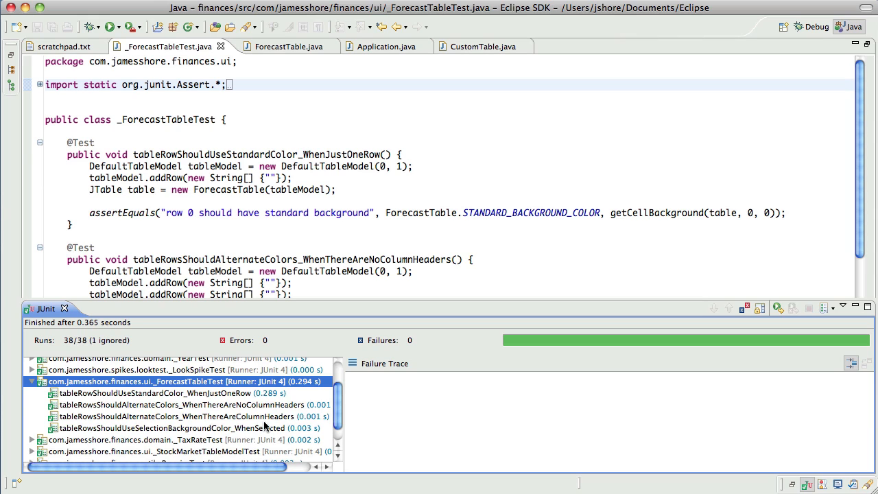
{"action": "mouse_move", "coordinate": [304, 406]}
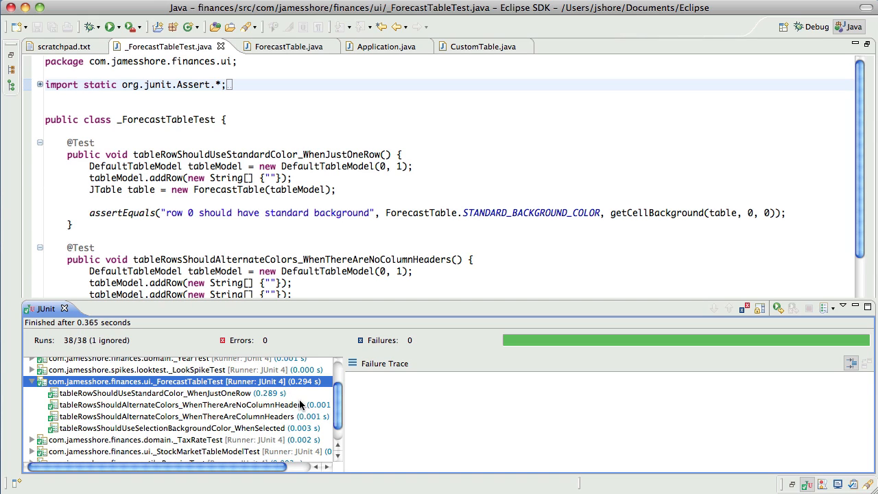
{"action": "left_click", "coordinate": [178, 404]}
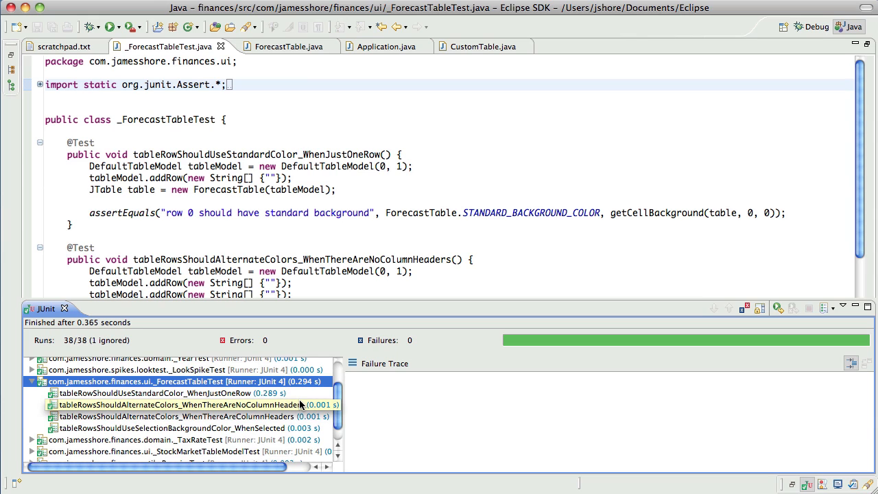
{"action": "mouse_move", "coordinate": [274, 436]}
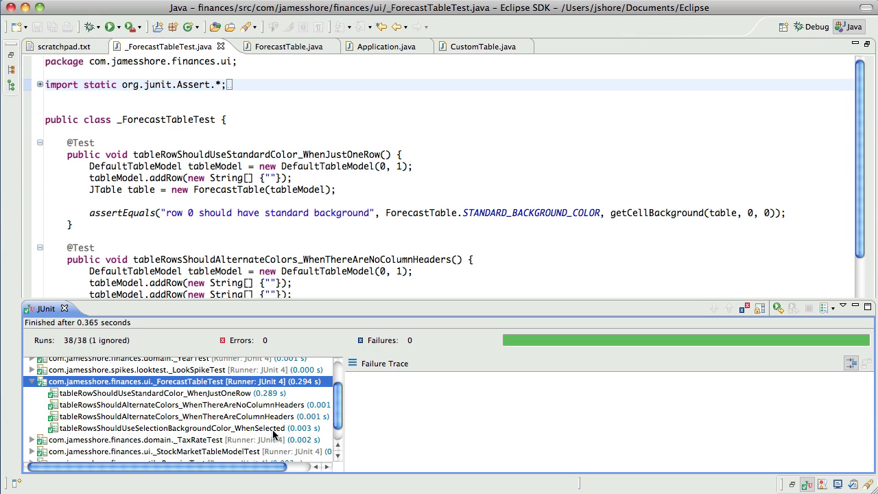
{"action": "left_click", "coordinate": [158, 392]}
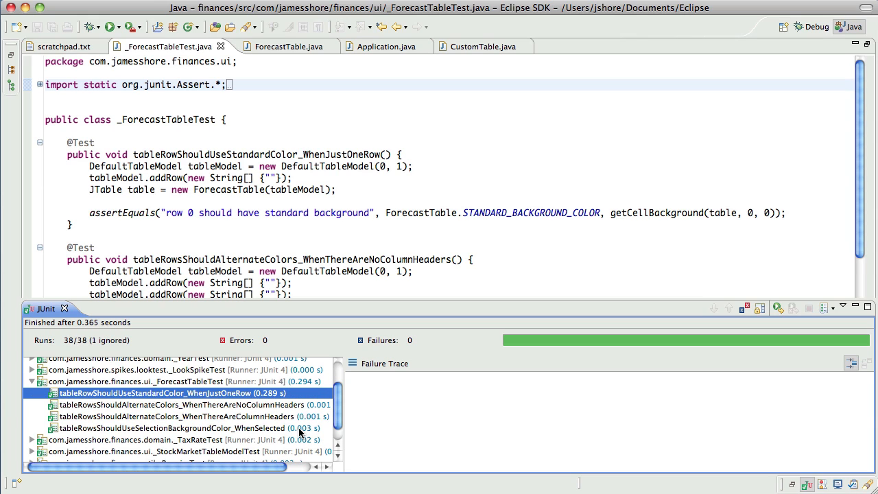
{"action": "mouse_move", "coordinate": [286, 445]}
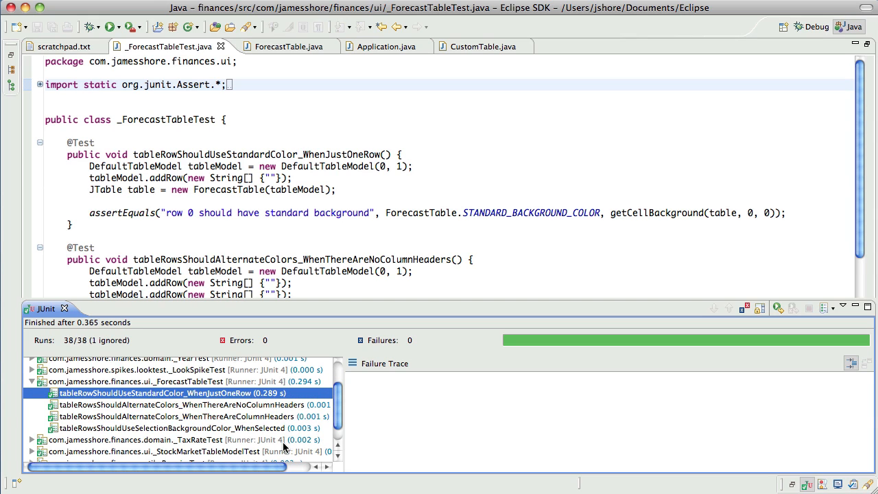
{"action": "mouse_move", "coordinate": [256, 400]}
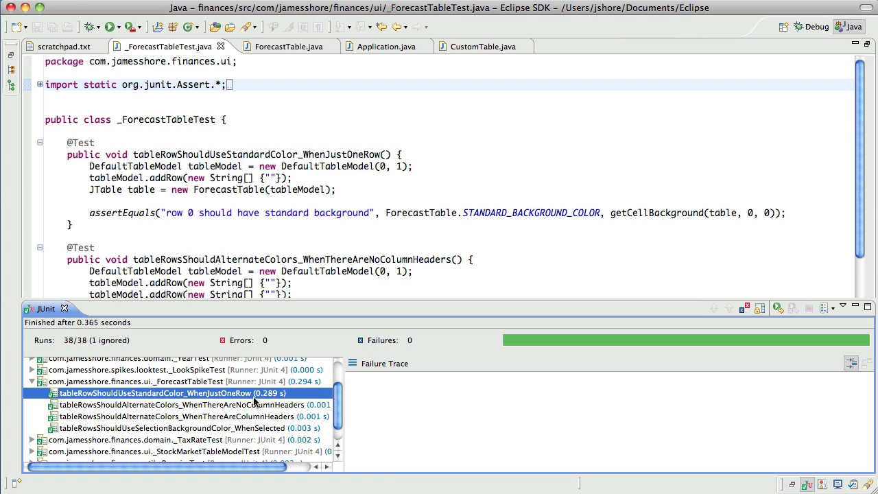
{"action": "mouse_move", "coordinate": [242, 355]}
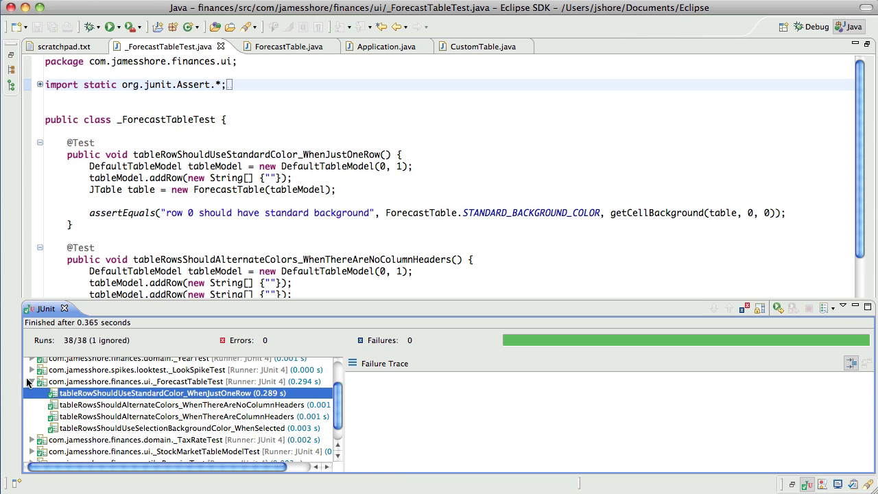
{"action": "left_click", "coordinate": [31, 382]}
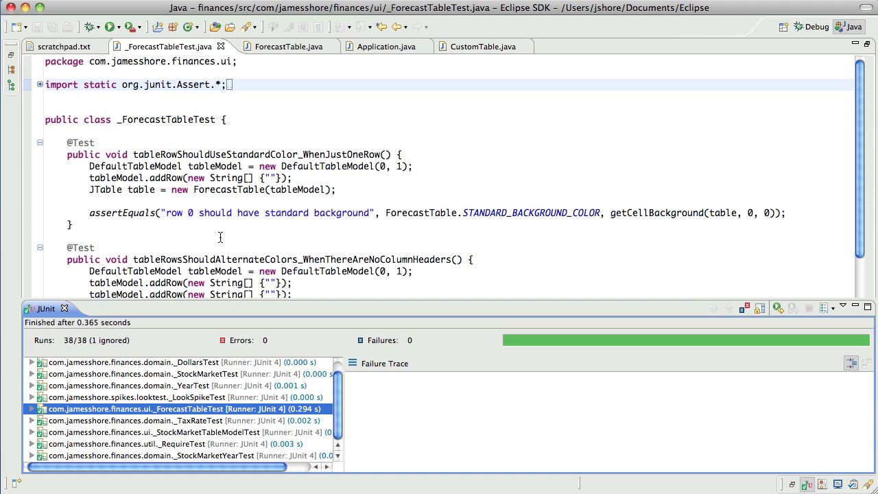
{"action": "scroll", "scroll_direction": "up", "scroll_amount": 3}
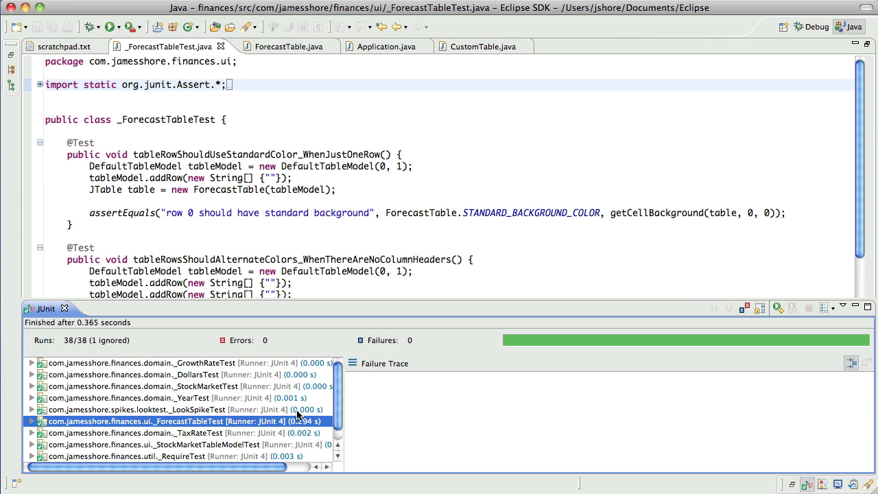
{"action": "scroll", "scroll_direction": "down", "scroll_amount": 3}
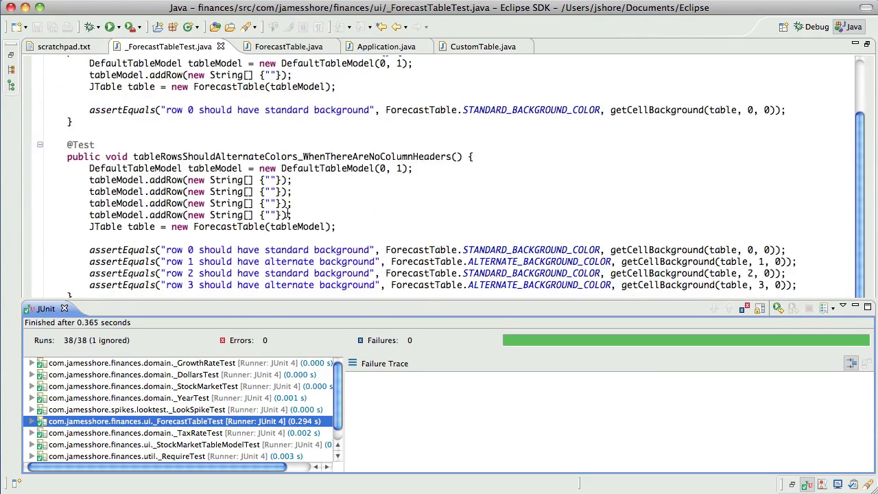
{"action": "scroll", "scroll_direction": "down", "scroll_amount": 3}
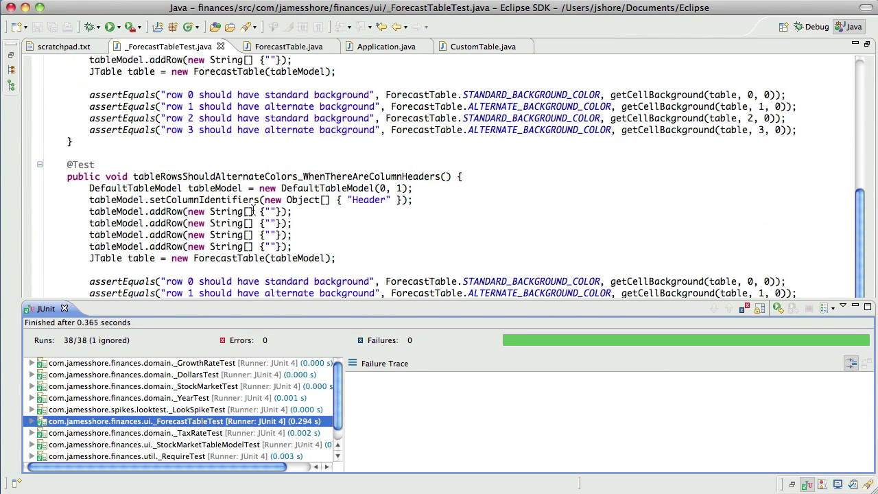
{"action": "scroll", "scroll_direction": "down", "scroll_amount": 3}
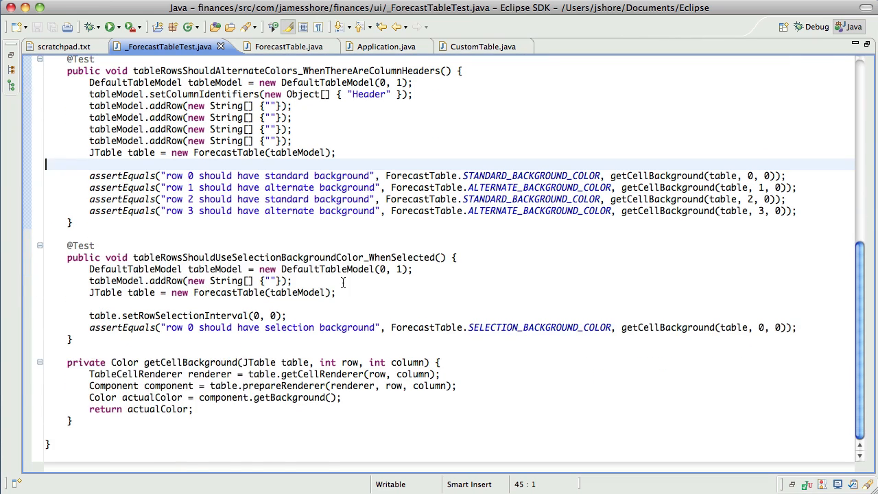
{"action": "scroll", "scroll_direction": "up", "scroll_amount": 3}
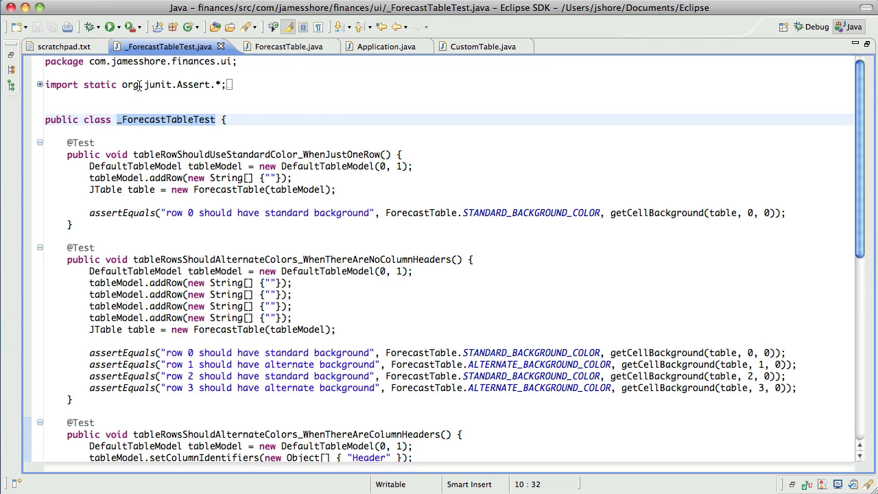
{"action": "left_click", "coordinate": [63, 47]}
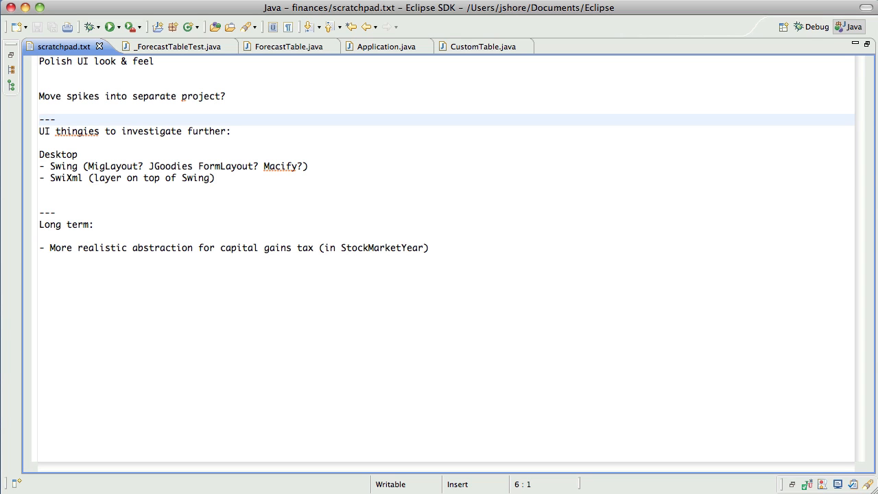
{"action": "mouse_move", "coordinate": [206, 54]}
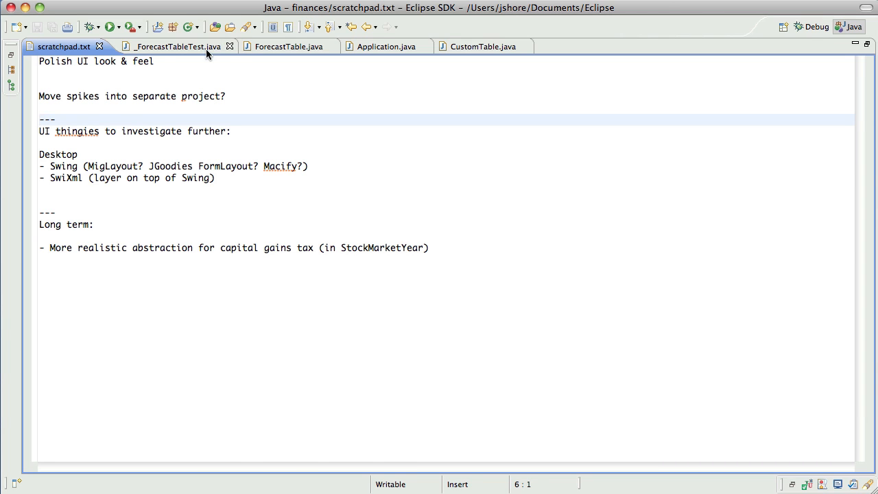
Step: Select and delete the 'UI thingies to investigate further' block in scratchpad.txt
{"action": "left_click", "coordinate": [172, 47]}
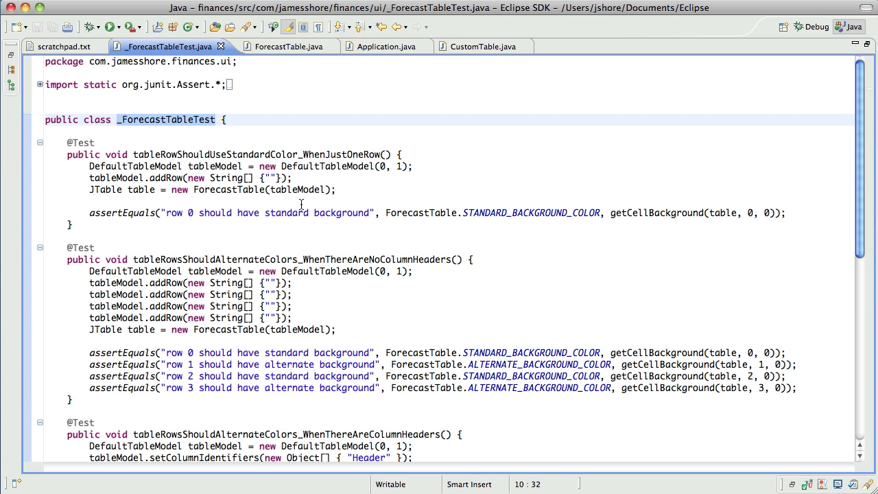
{"action": "left_click", "coordinate": [63, 47]}
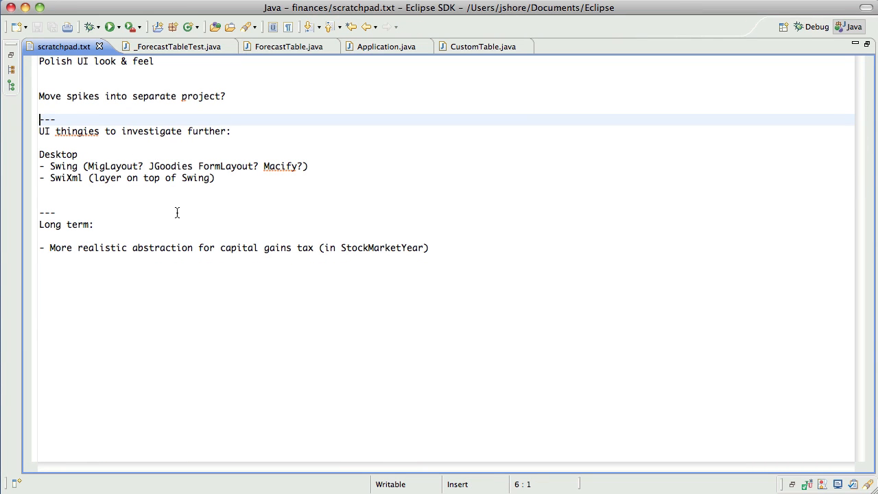
{"action": "left_click", "coordinate": [119, 74]}
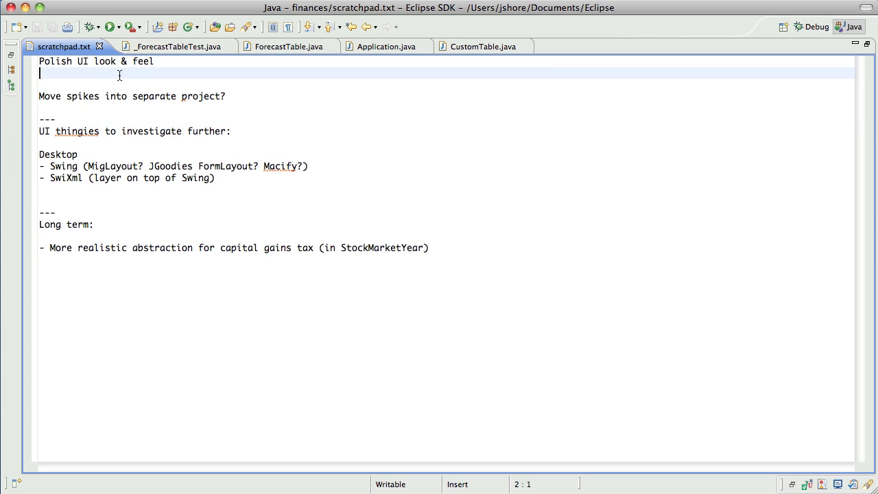
{"action": "double_click", "coordinate": [154, 96]}
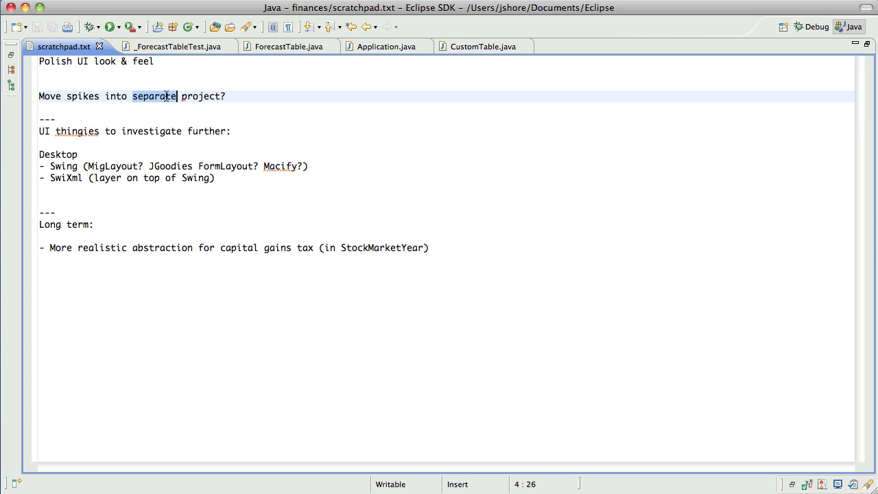
{"action": "left_click", "coordinate": [78, 96]}
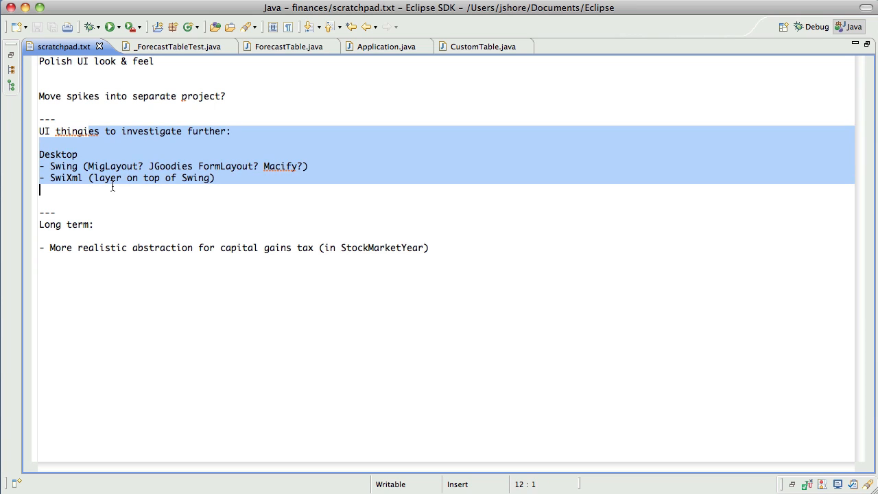
{"action": "key", "text": "Delete"}
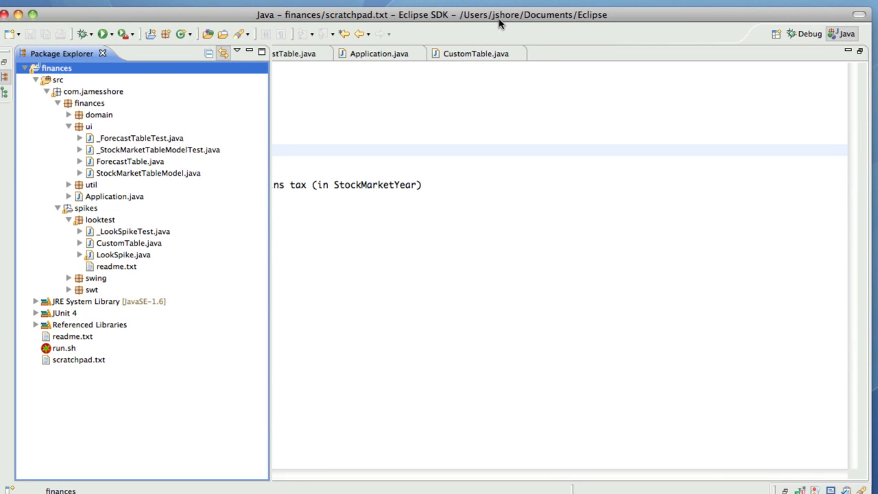
{"action": "mouse_move", "coordinate": [266, 293]}
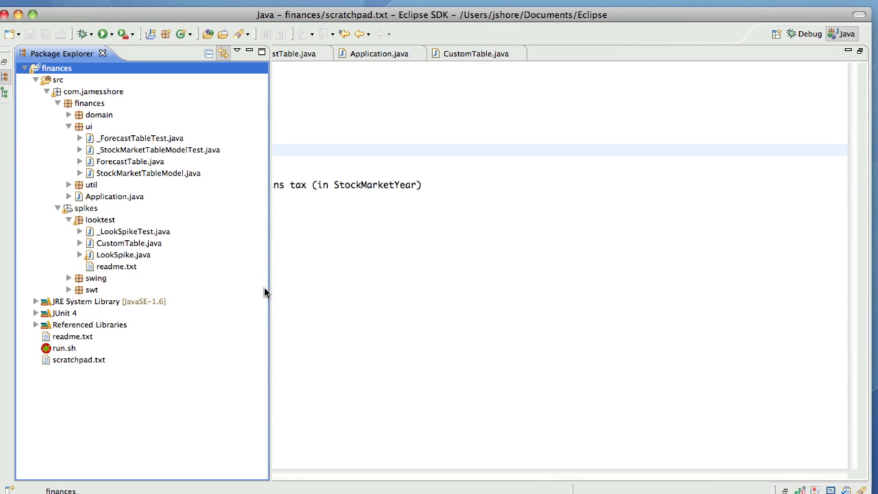
{"action": "mouse_move", "coordinate": [135, 259]}
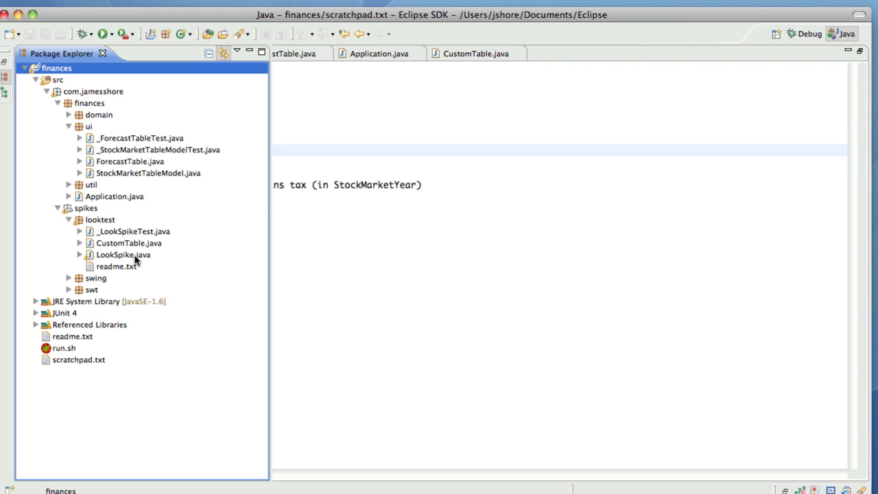
{"action": "mouse_move", "coordinate": [282, 25]}
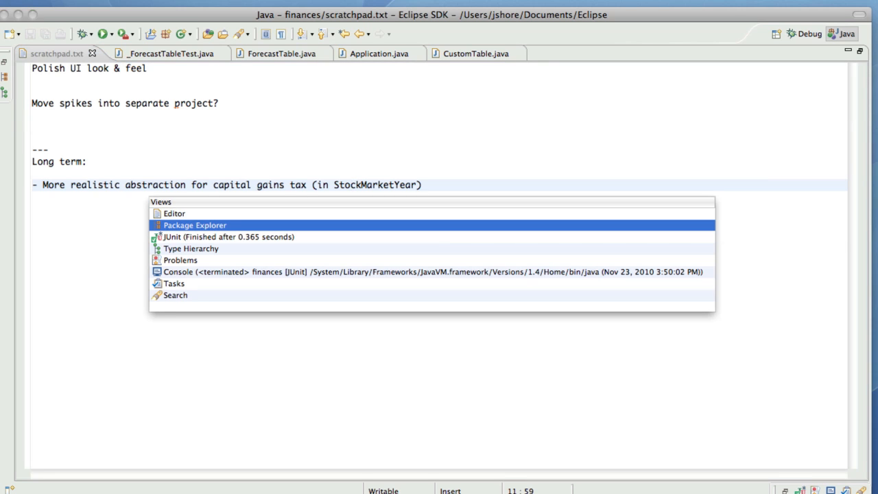
{"action": "left_click", "coordinate": [195, 225]}
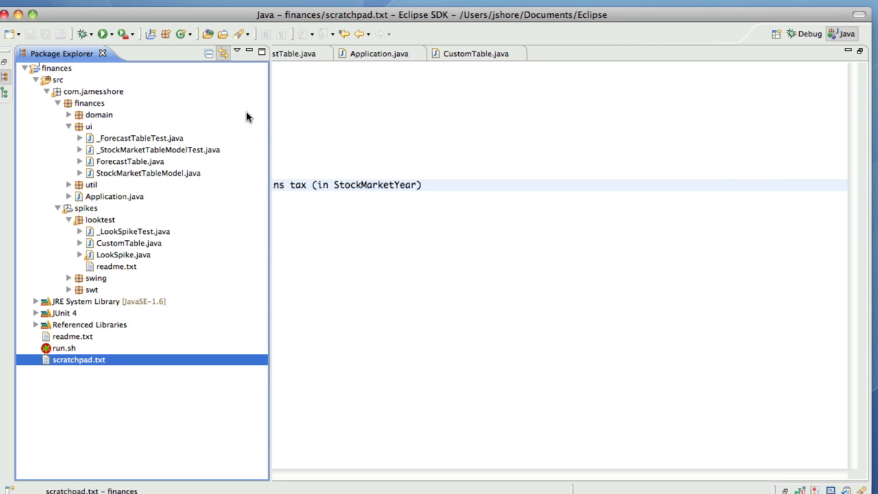
{"action": "double_click", "coordinate": [124, 253]}
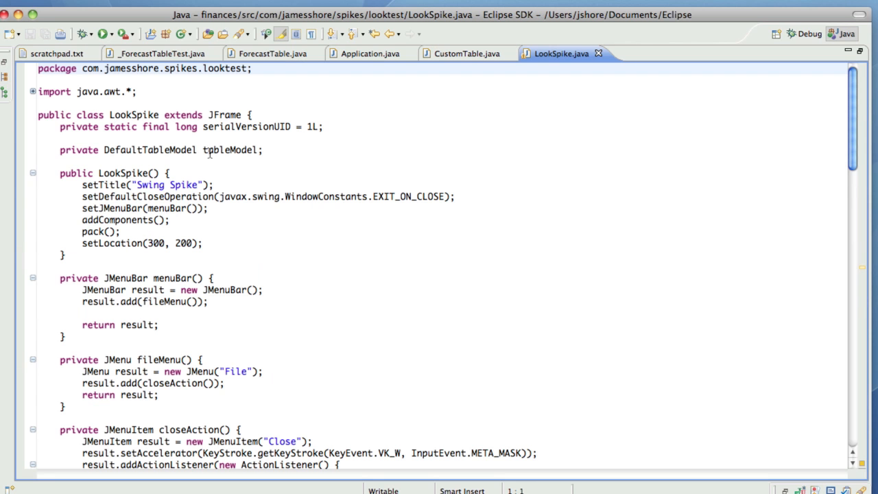
{"action": "scroll", "scroll_direction": "down", "scroll_amount": 3}
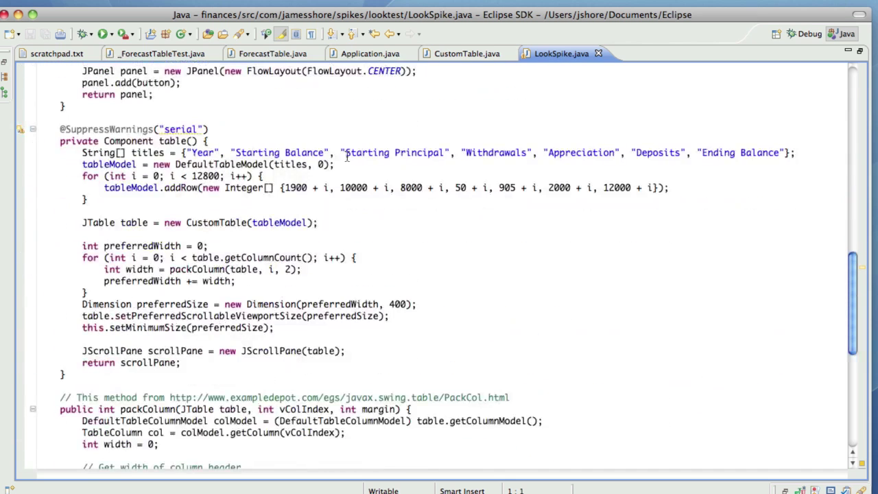
{"action": "left_click", "coordinate": [217, 129]}
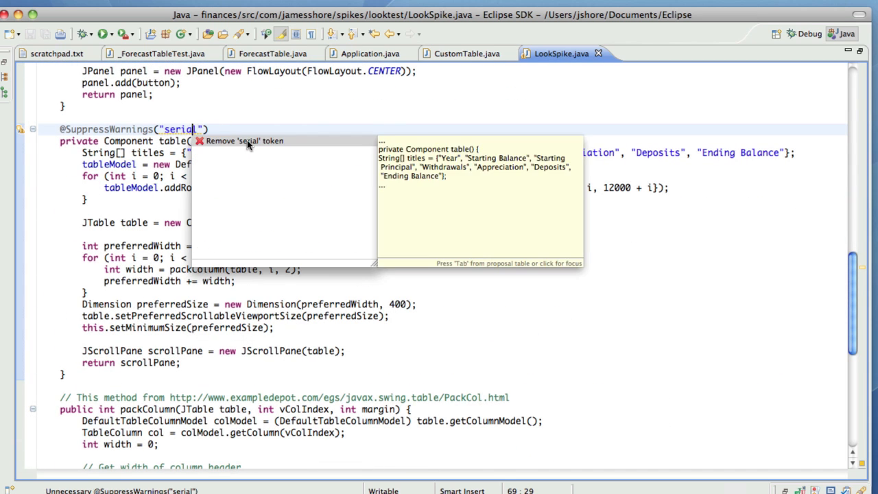
{"action": "left_click", "coordinate": [244, 139]}
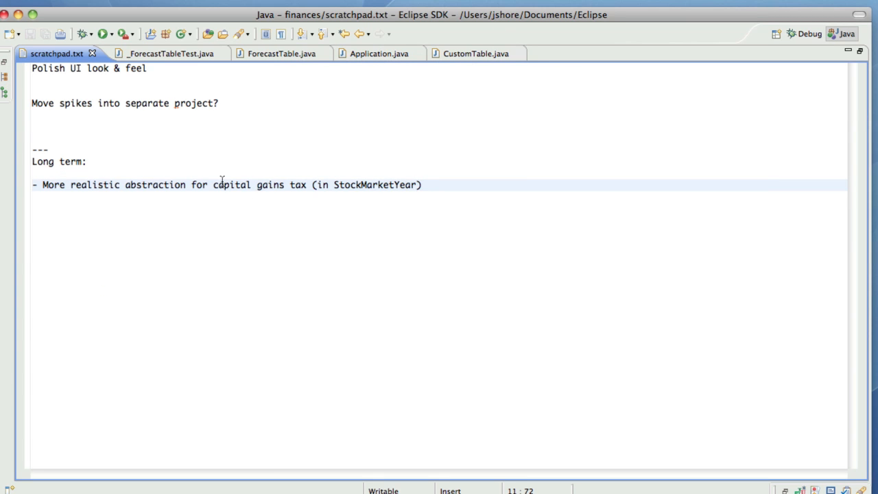
Step: Delete the 'Move spikes into separate project?' line from scratchpad.txt
{"action": "left_click", "coordinate": [33, 137]}
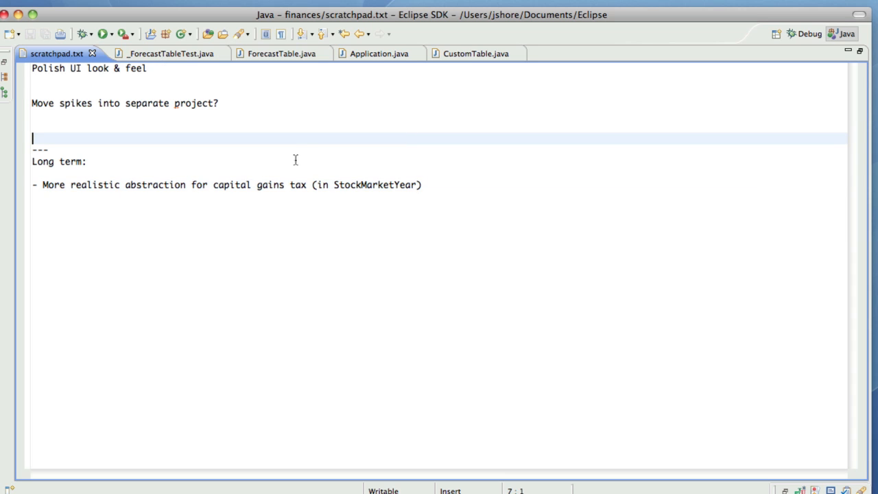
{"action": "key", "text": "Backspace"}
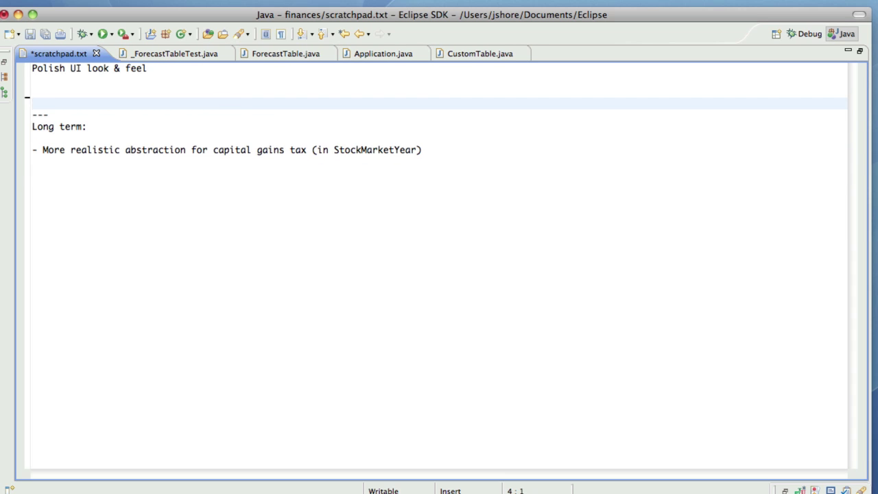
Step: Close CustomTable.java and Application.java, then Close Others so only scratchpad.txt remains
{"action": "left_click", "coordinate": [513, 53]}
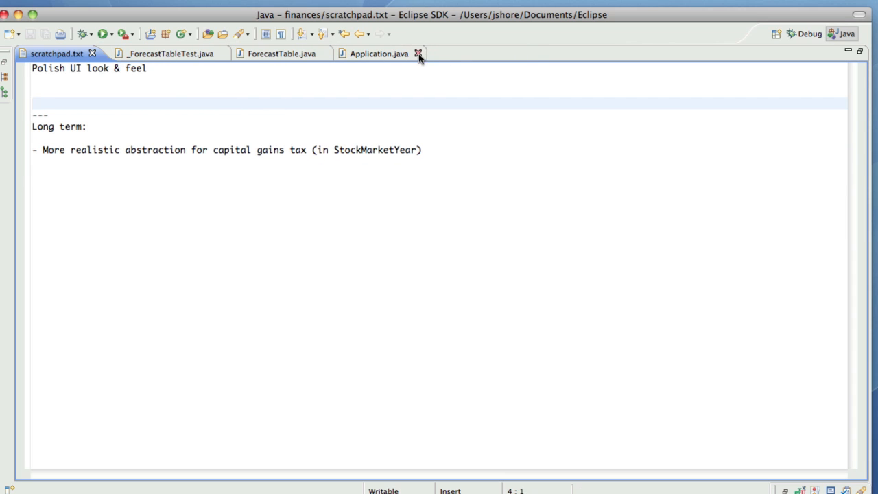
{"action": "left_click", "coordinate": [418, 53]}
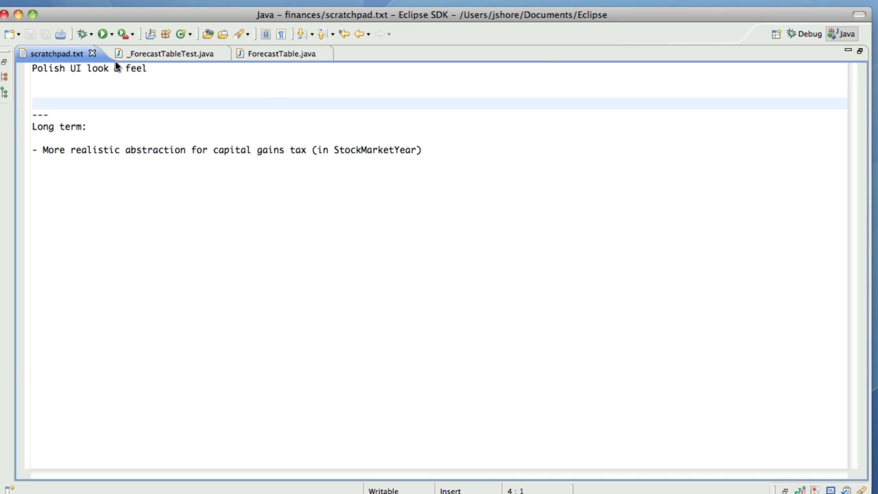
{"action": "right_click", "coordinate": [58, 53]}
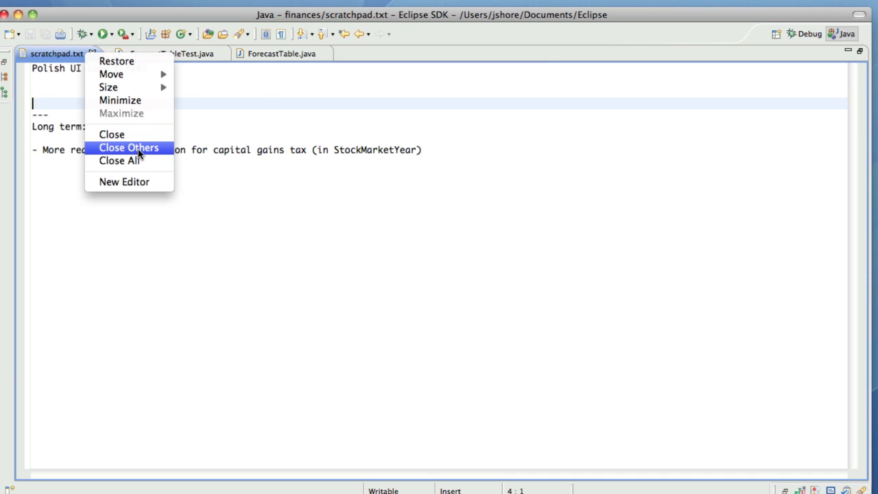
{"action": "left_click", "coordinate": [129, 147]}
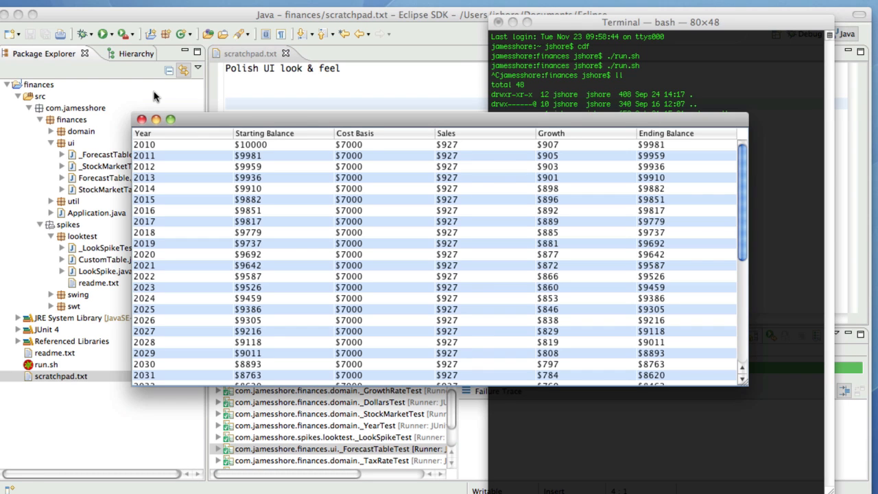
{"action": "mouse_move", "coordinate": [199, 93]}
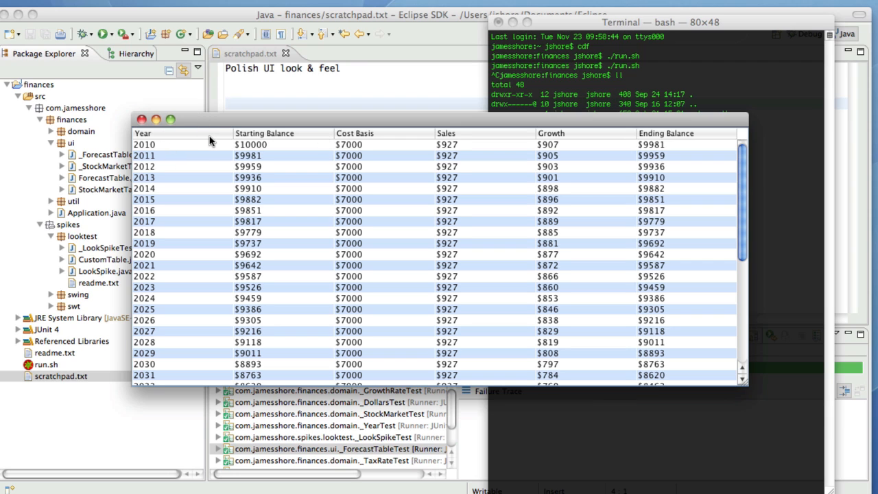
{"action": "mouse_move", "coordinate": [203, 128]}
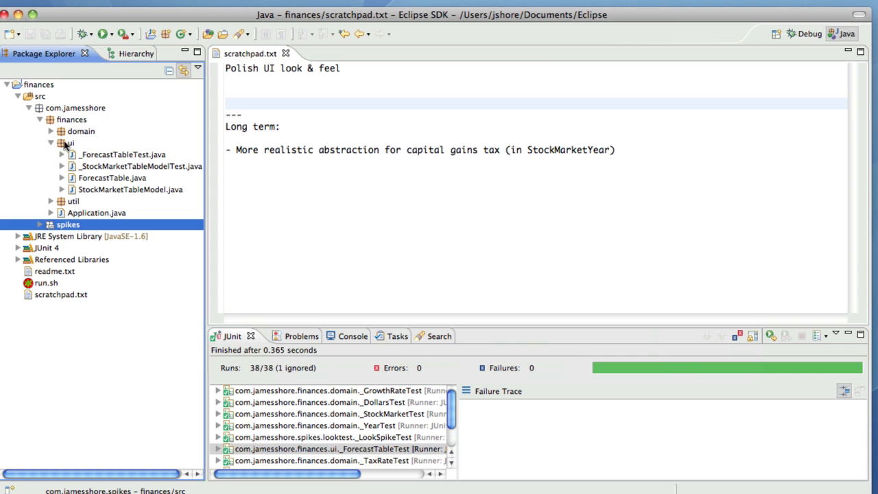
{"action": "mouse_move", "coordinate": [125, 183]}
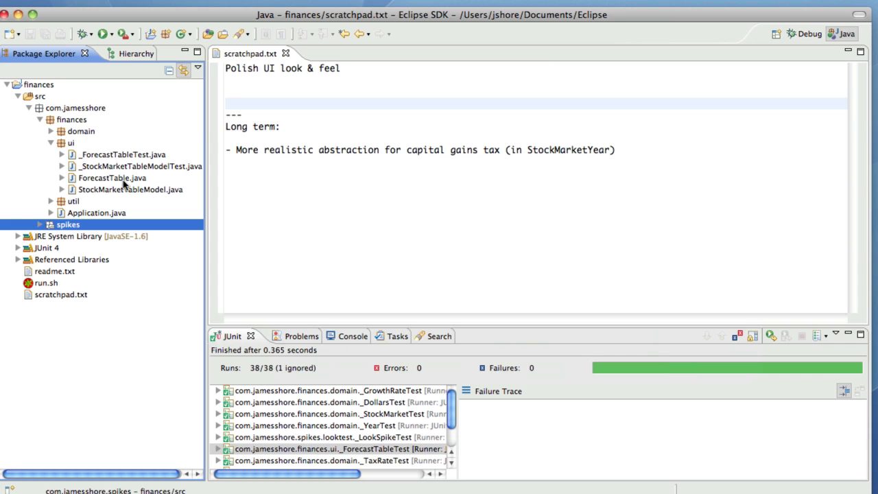
{"action": "mouse_move", "coordinate": [125, 185]}
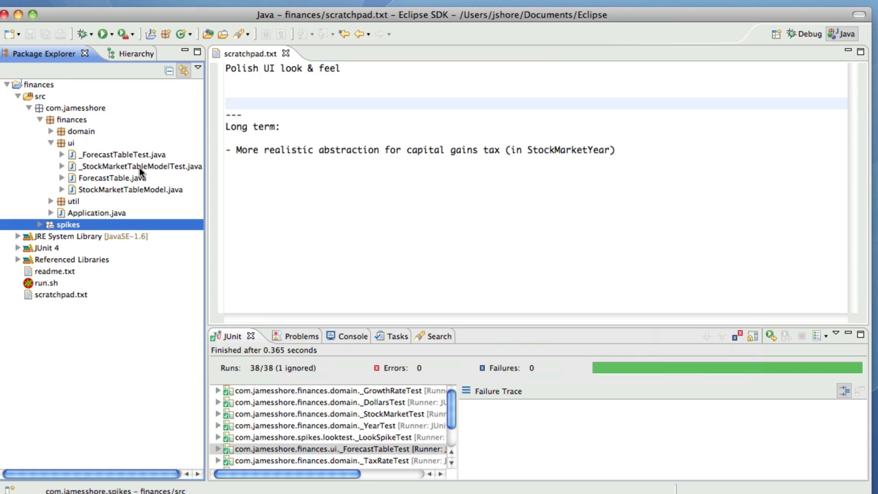
{"action": "mouse_move", "coordinate": [140, 176]}
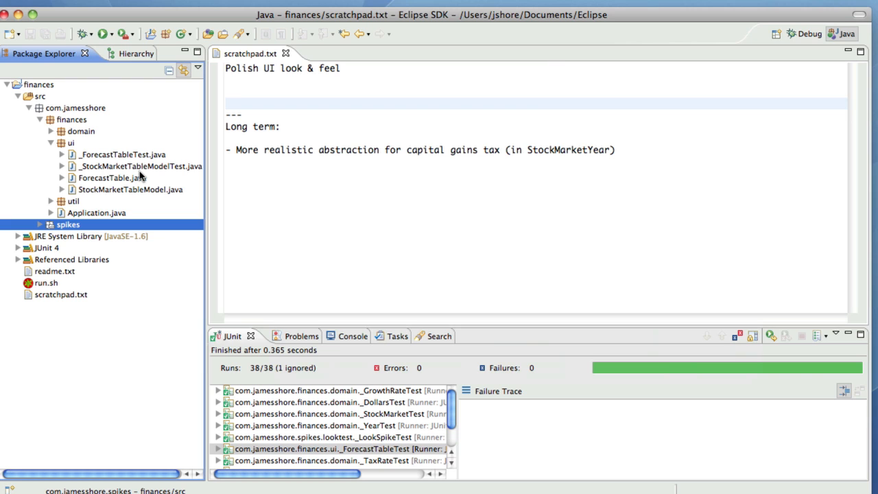
{"action": "mouse_move", "coordinate": [71, 159]}
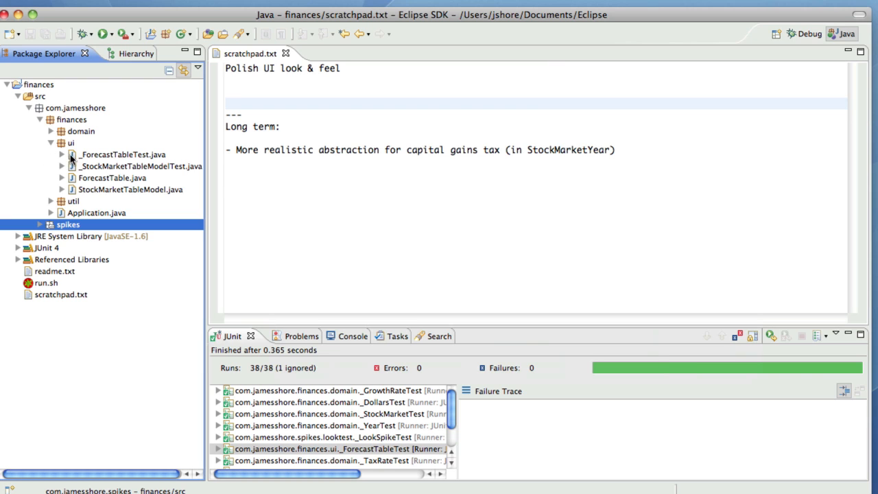
Step: Create a JUnit test case named _ApplicationFrameTest in the ui package via New > JUnit Test Case
{"action": "right_click", "coordinate": [71, 143]}
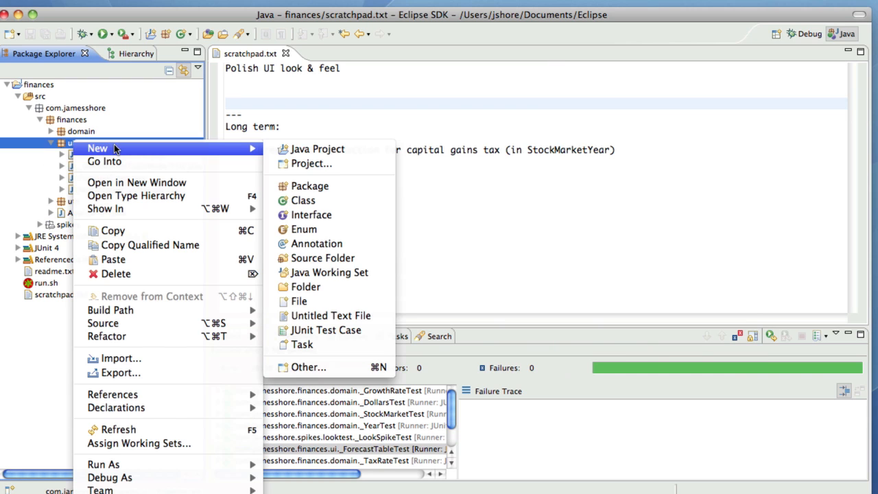
{"action": "mouse_move", "coordinate": [326, 329]}
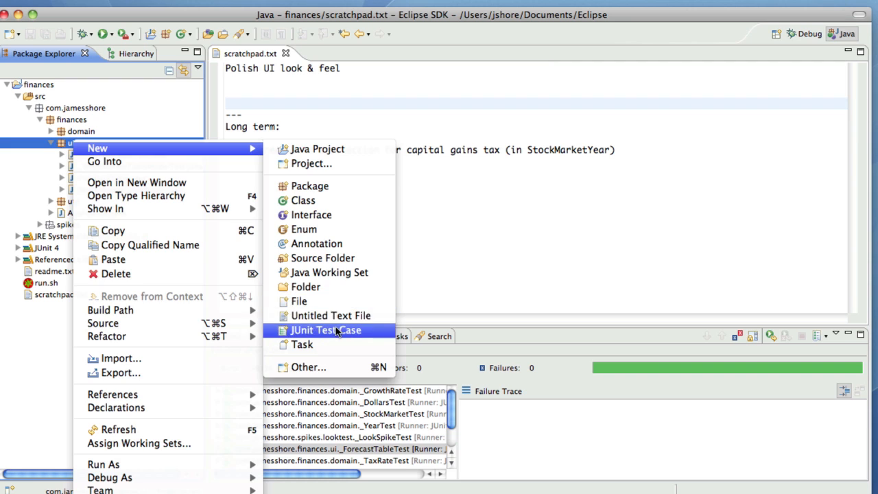
{"action": "left_click", "coordinate": [327, 329]}
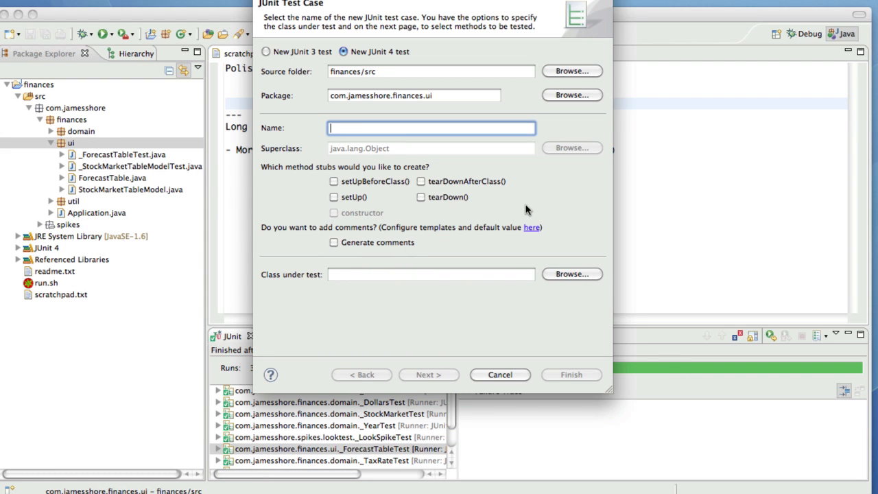
{"action": "type", "text": "_ApplicationFrameTest"}
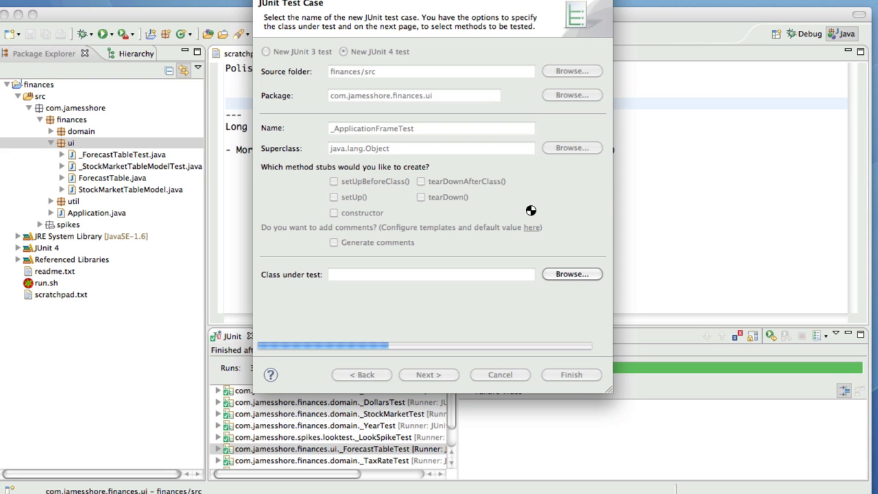
{"action": "left_click", "coordinate": [571, 375]}
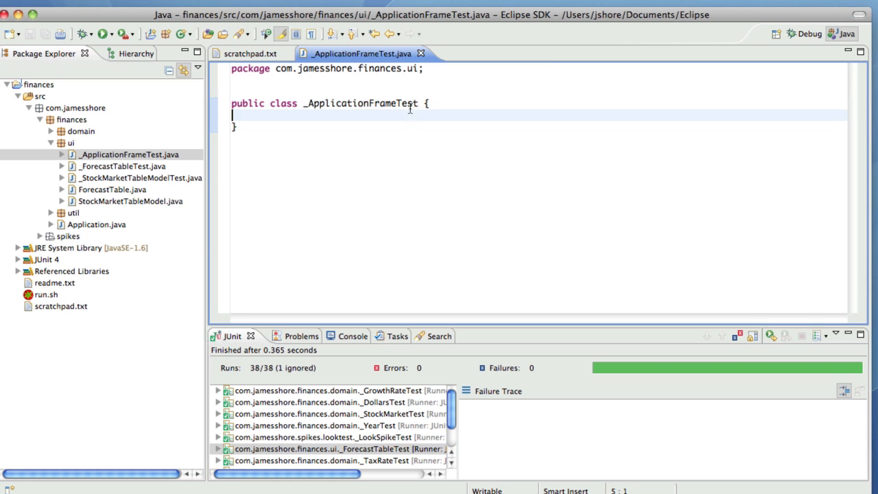
{"action": "type", "text": "public"}
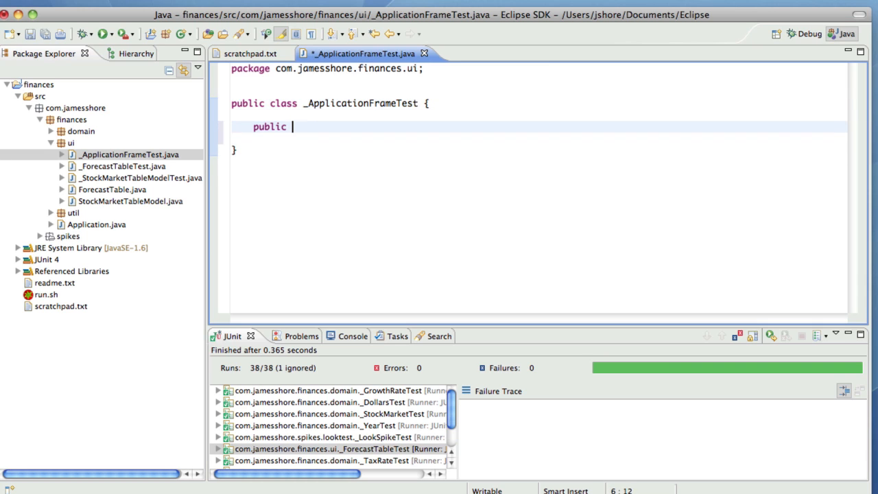
{"action": "type", "text": "void foo() {"}
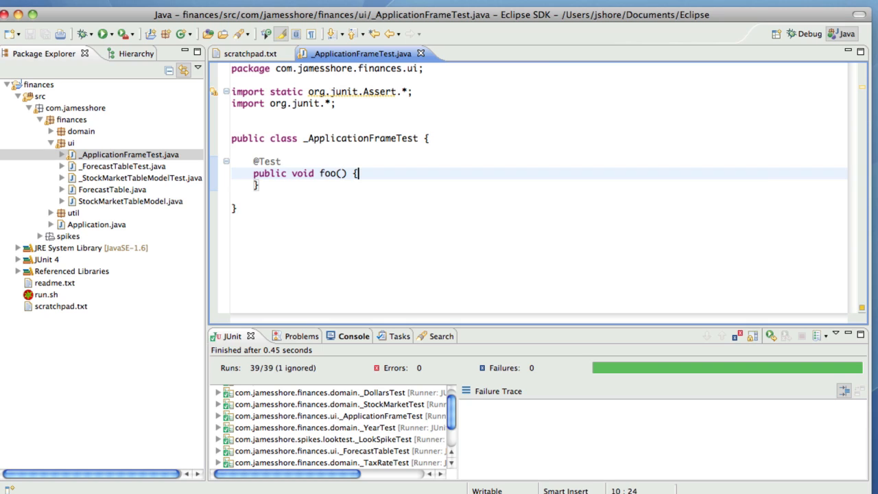
{"action": "double_click", "coordinate": [330, 173]}
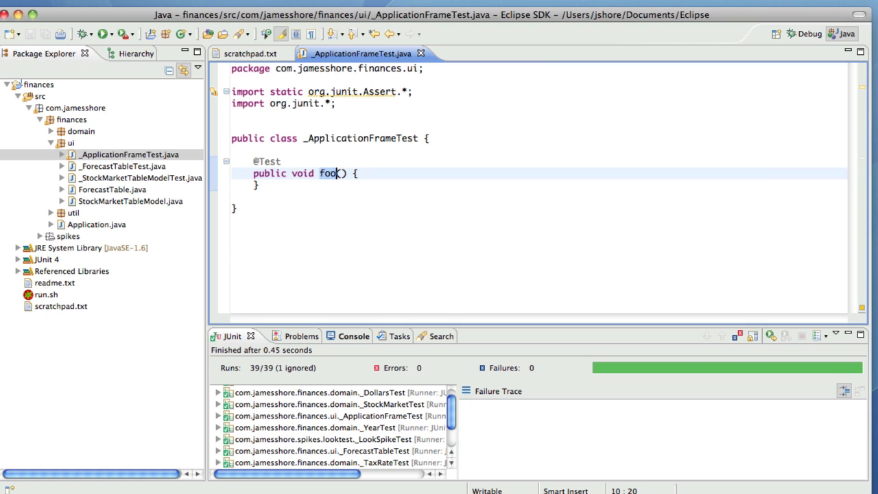
{"action": "type", "text": "applicationW"}
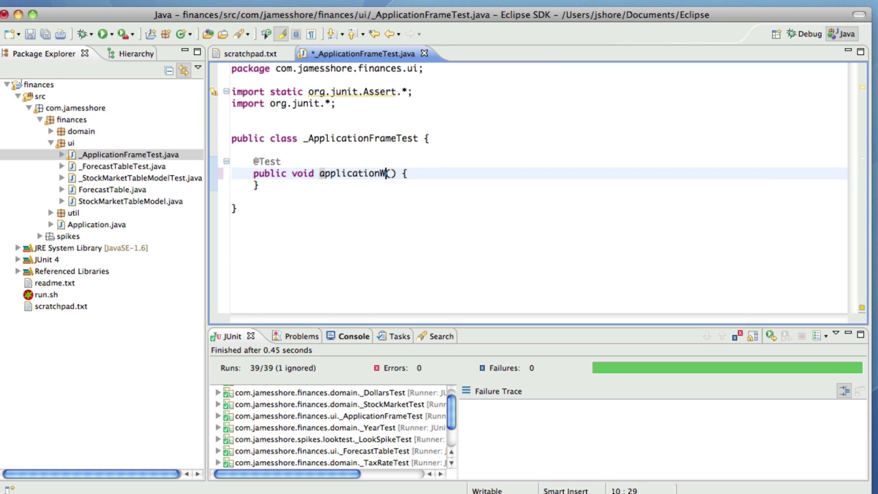
{"action": "type", "text": "indowShould"}
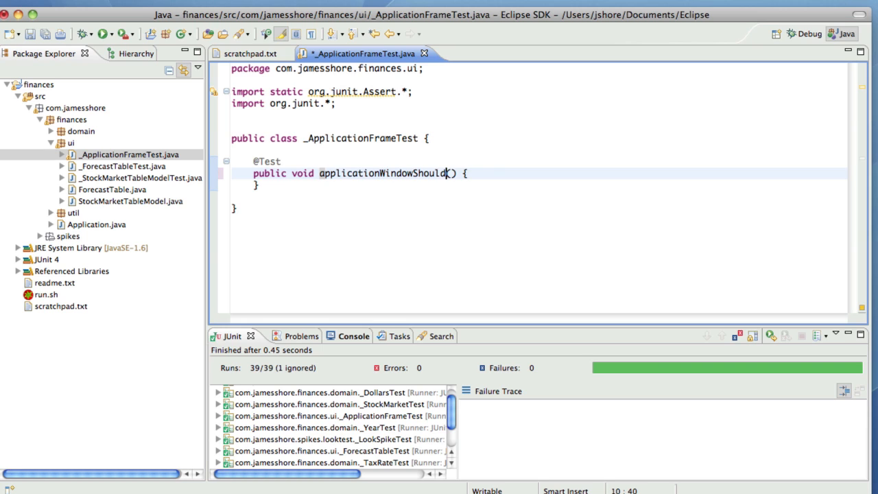
{"action": "type", "text": "HaveTitle"}
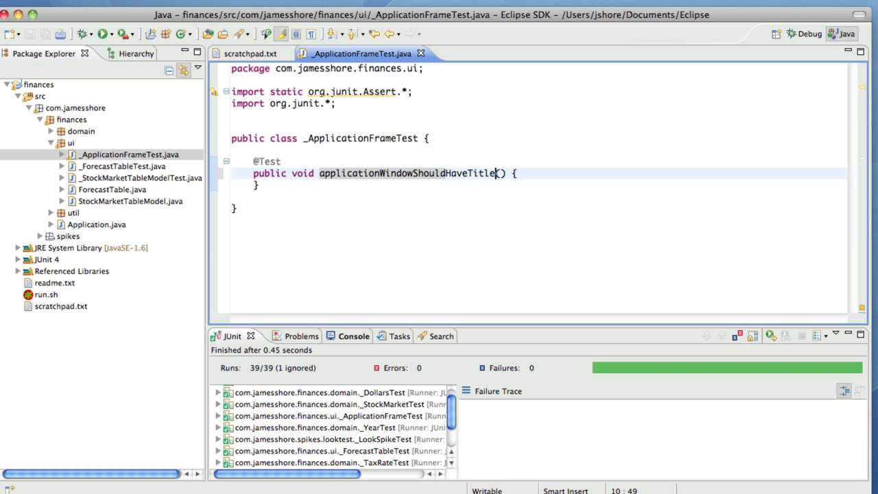
Step: Instantiate new ApplicationFrame in the test, creating the ApplicationFrame class, and begin calling frame
{"action": "type", "text": "ApplicationFrame frame ="}
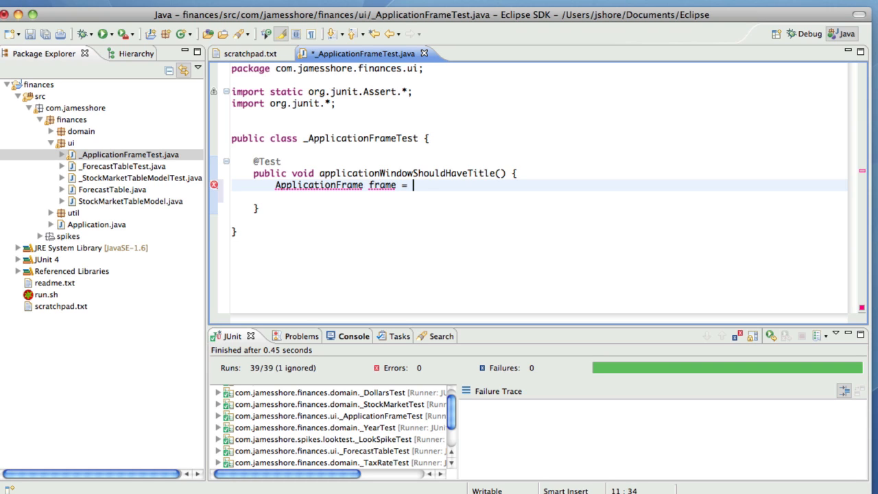
{"action": "type", "text": "new ApplicationFrame();"}
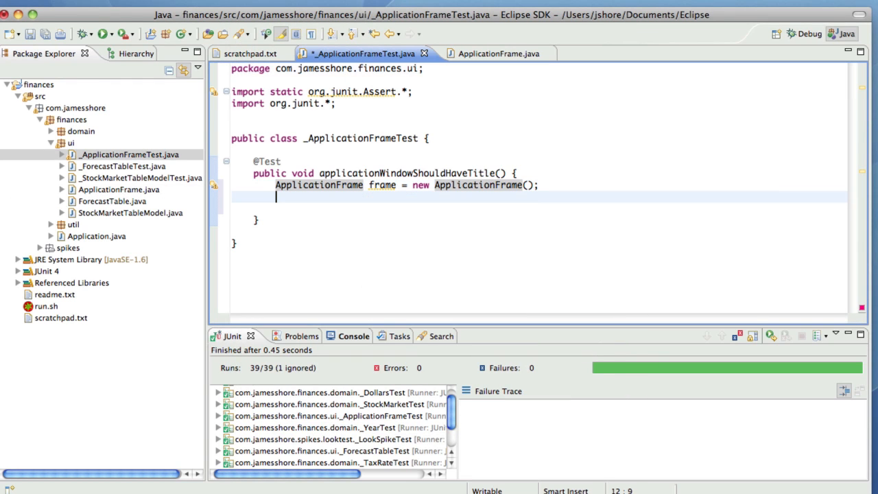
{"action": "type", "text": "frame."}
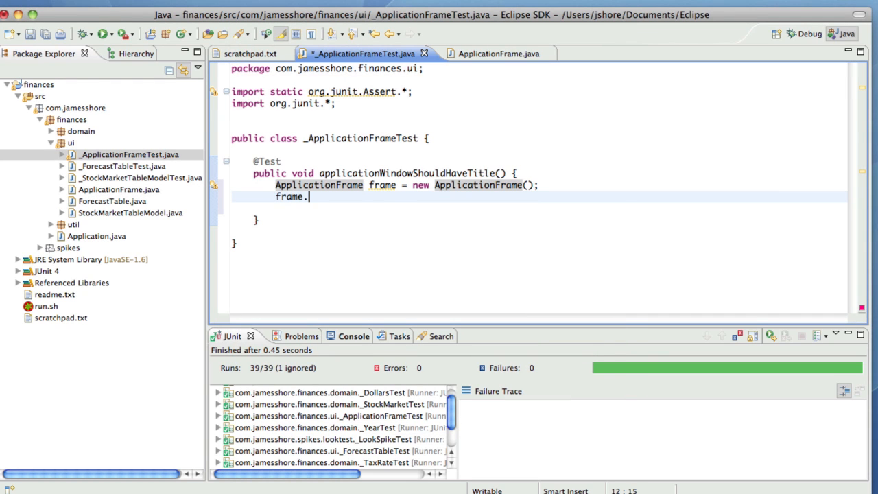
{"action": "type", "text": "."}
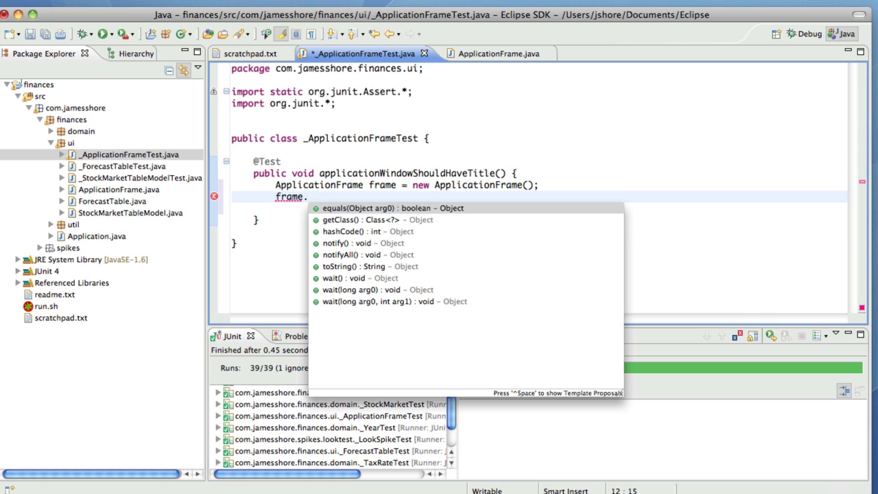
Step: Make ApplicationFrame extend JFrame, then return to _ApplicationFrameTest
{"action": "left_click", "coordinate": [488, 53]}
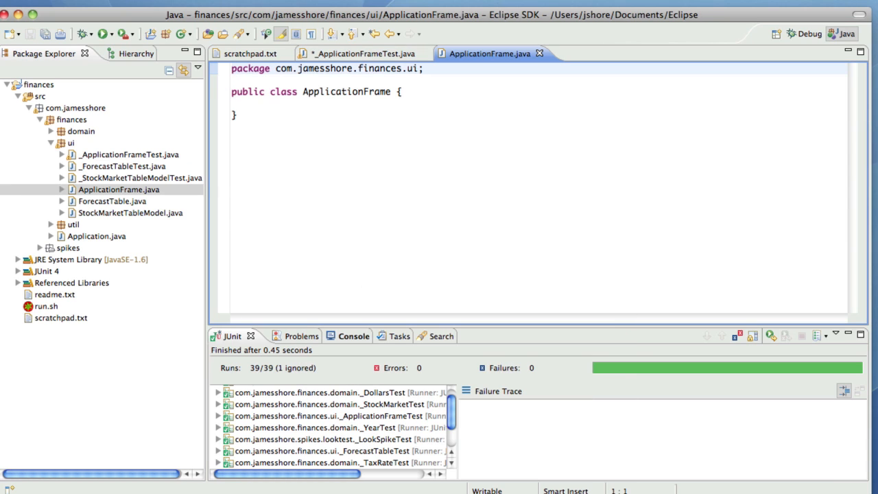
{"action": "type", "text": "extends JFrame"}
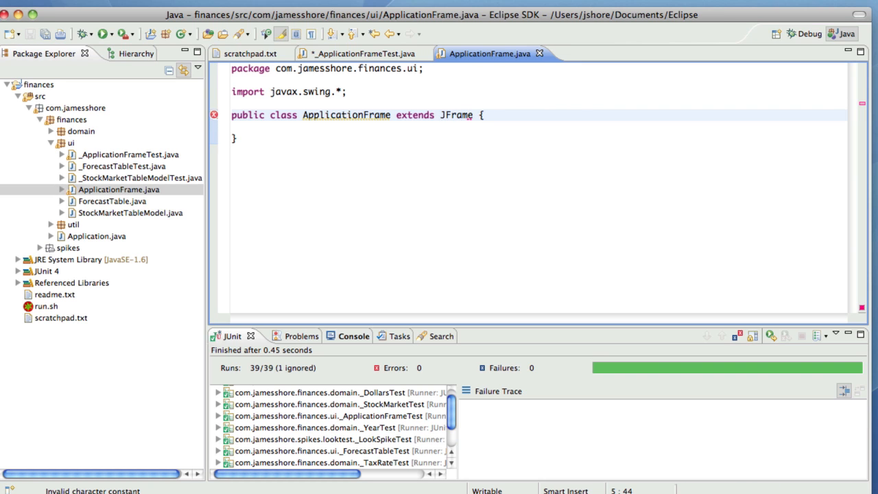
{"action": "left_click", "coordinate": [362, 53]}
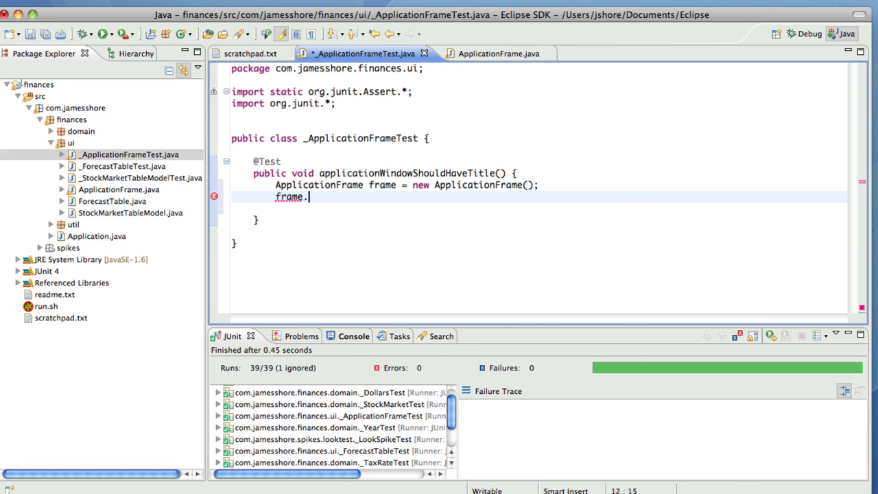
Step: Write assertEquals("title", ApplicationFrame.TITLE, frame.getTitle()); using code completion
{"action": "type", "text": "g"}
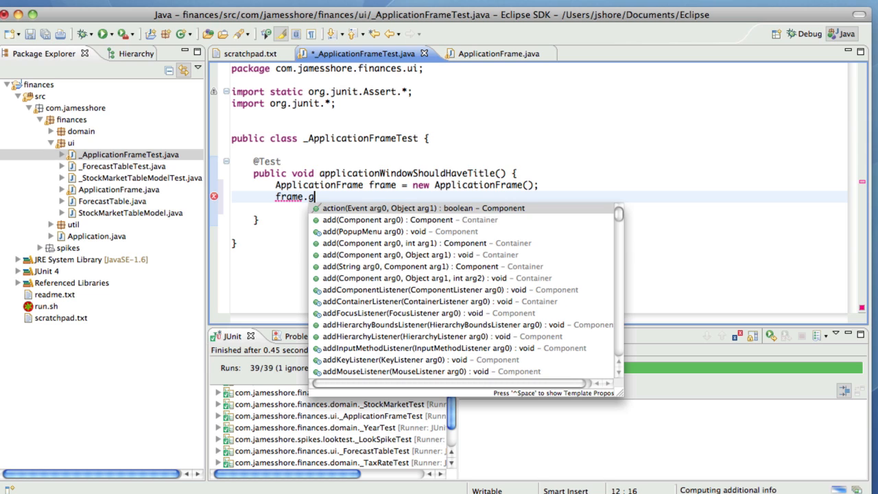
{"action": "type", "text": "et"}
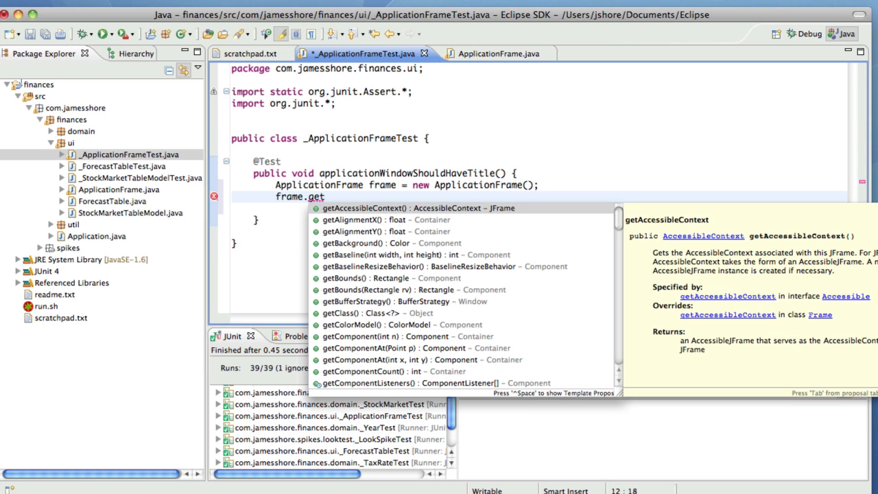
{"action": "type", "text": "Title("}
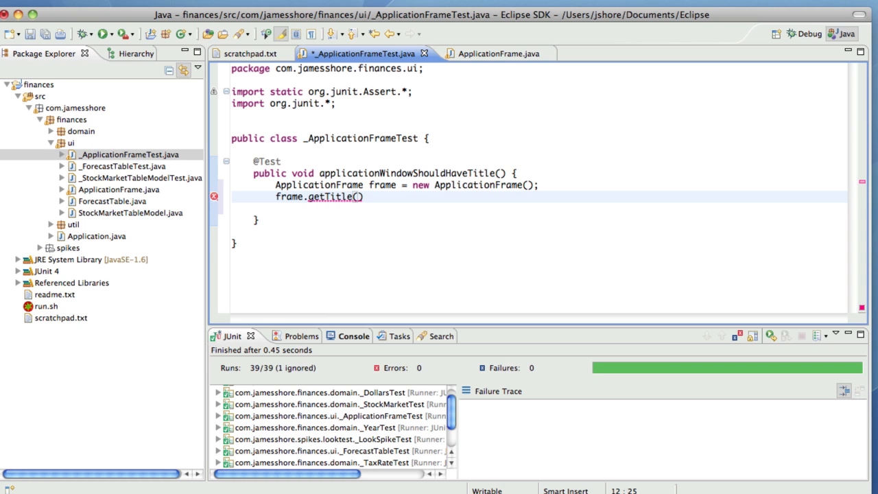
{"action": "type", "text": ";"}
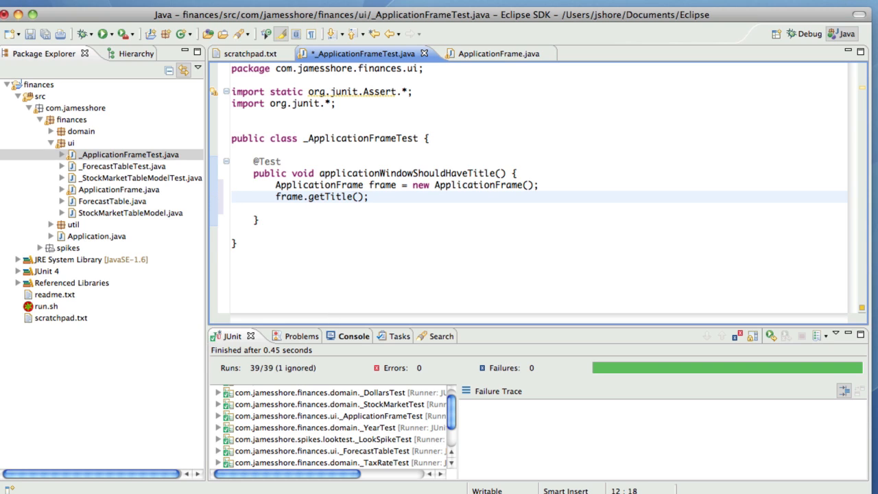
{"action": "type", "text": "assertEquals(\""}
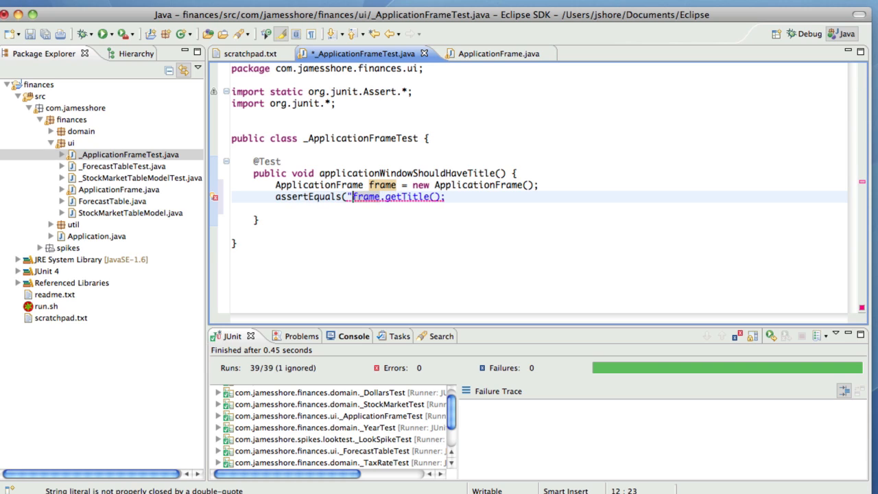
{"action": "type", "text": "Applicatioframe.TITLE,"}
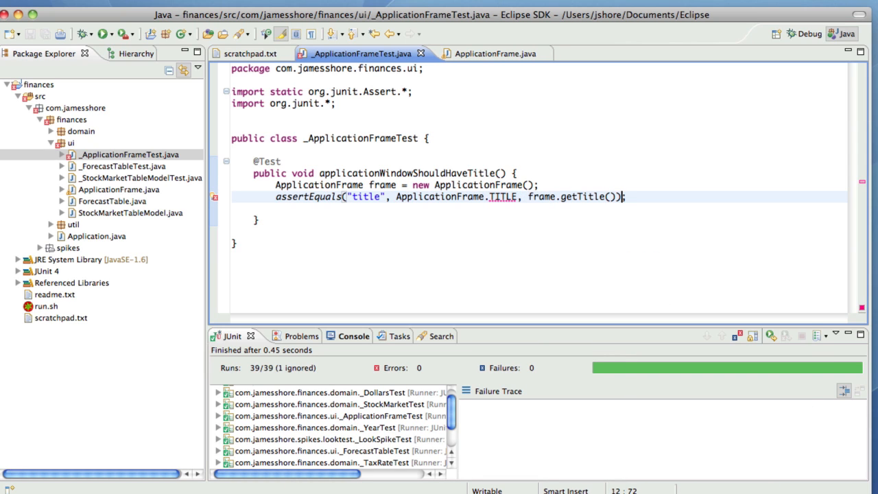
Step: Quick-fix a String TITLE constant set to "Foo" in ApplicationFrame with a // TODO: fixme comment
{"action": "left_click", "coordinate": [529, 198]}
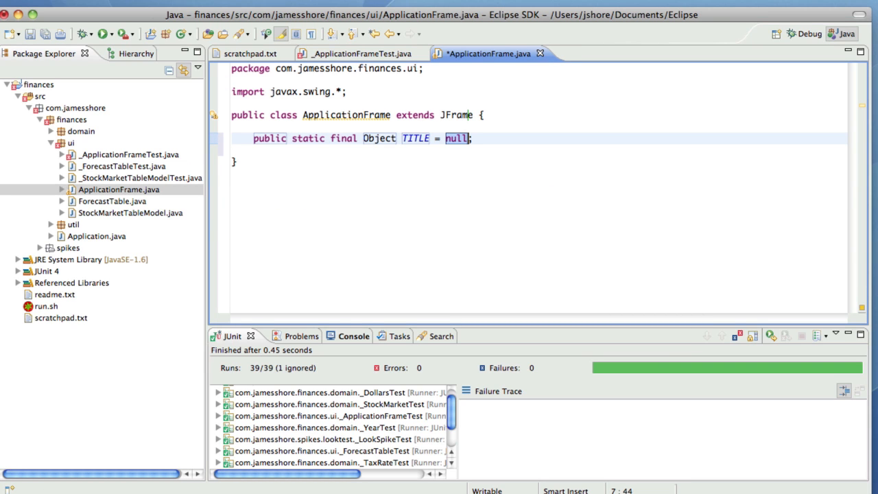
{"action": "type", "text": "String"}
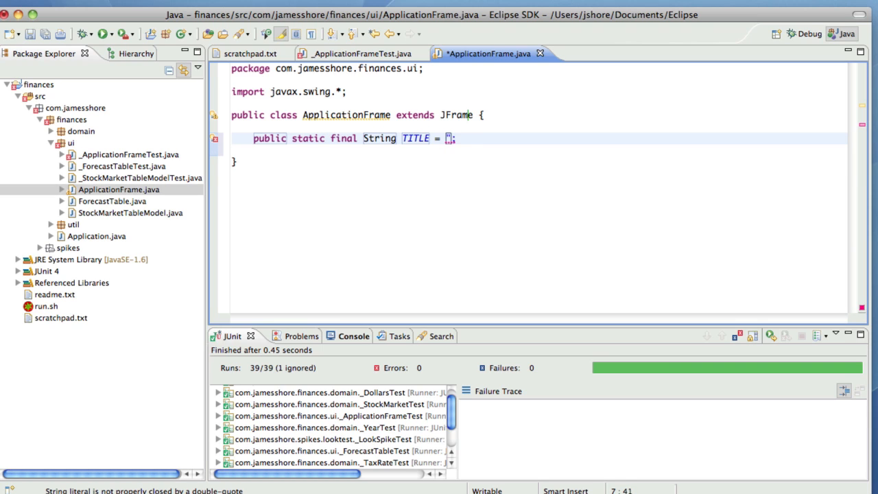
{"action": "type", "text": "Foo"}
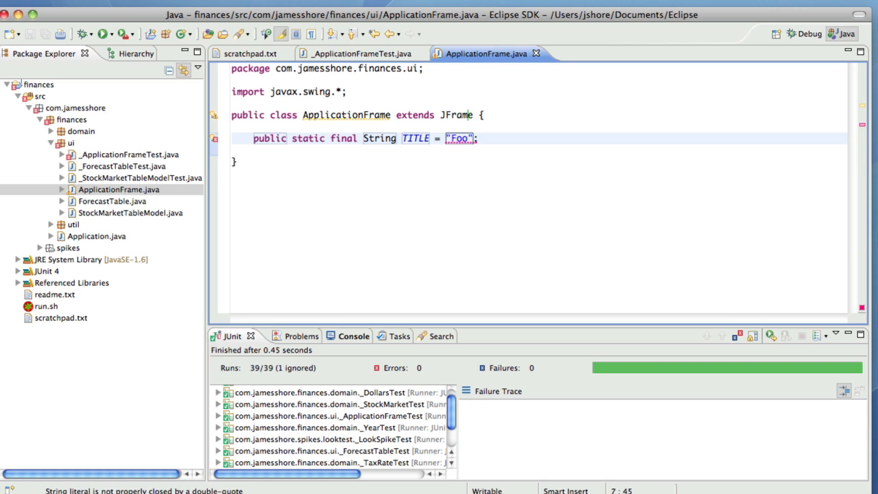
{"action": "type", "text": "// TOD"}
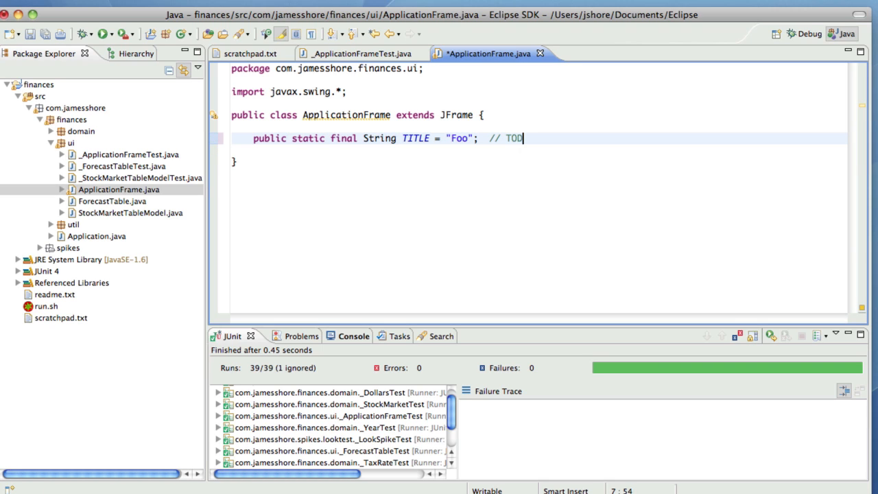
{"action": "type", "text": "O: fixme"}
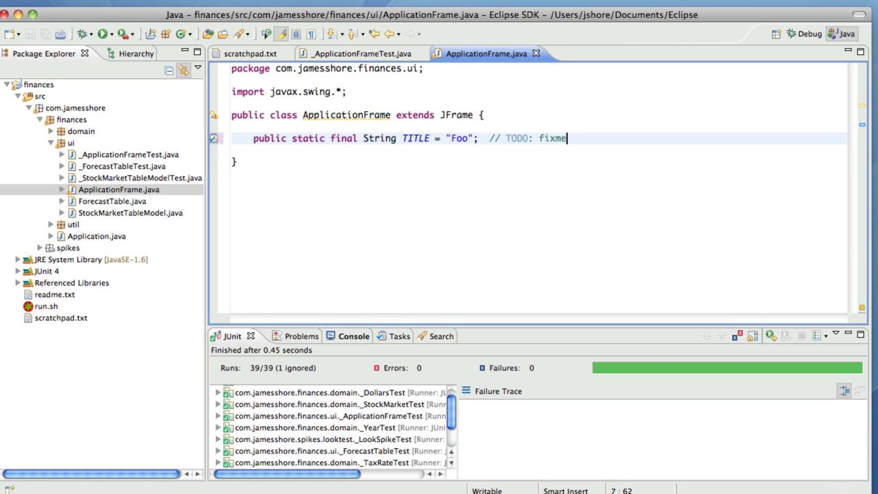
{"action": "left_click", "coordinate": [250, 54]}
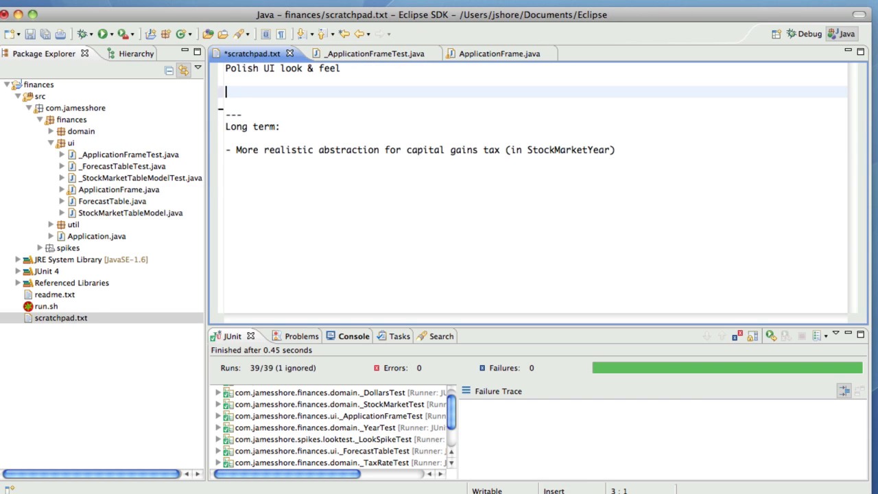
Step: After viewing the TODO Tasks list, note 'Review list of tasks and clear' in scratchpad.txt and return to the JUnit results
{"action": "left_click", "coordinate": [376, 335]}
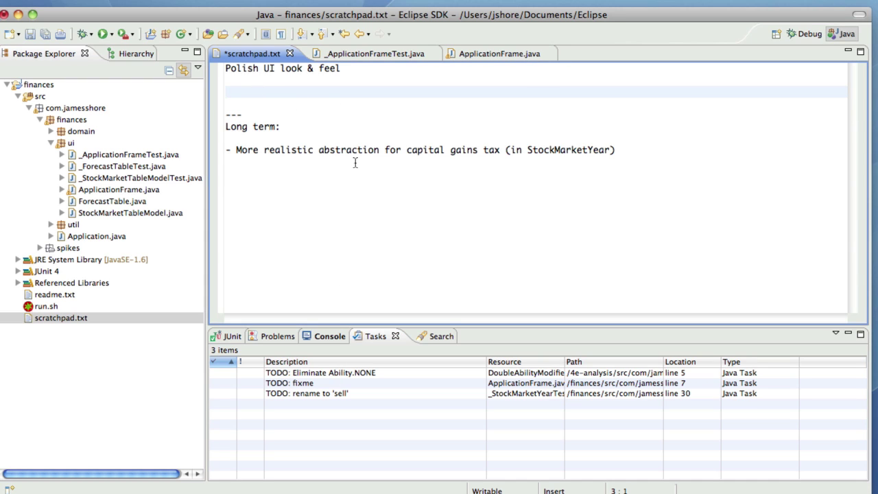
{"action": "type", "text": "Review list of"}
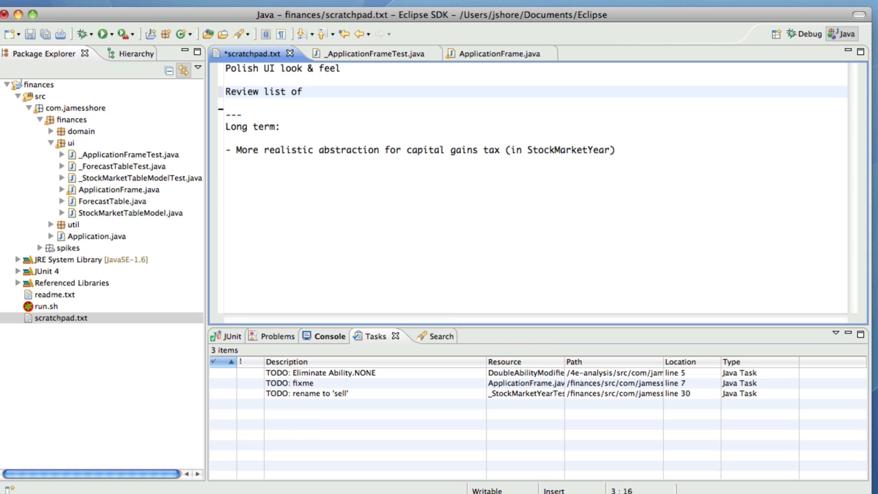
{"action": "type", "text": "tasks and"}
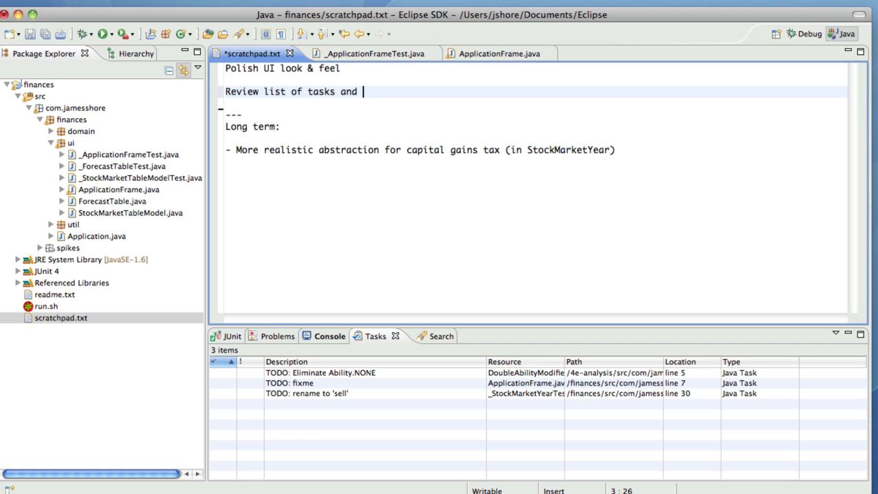
{"action": "type", "text": "clear"}
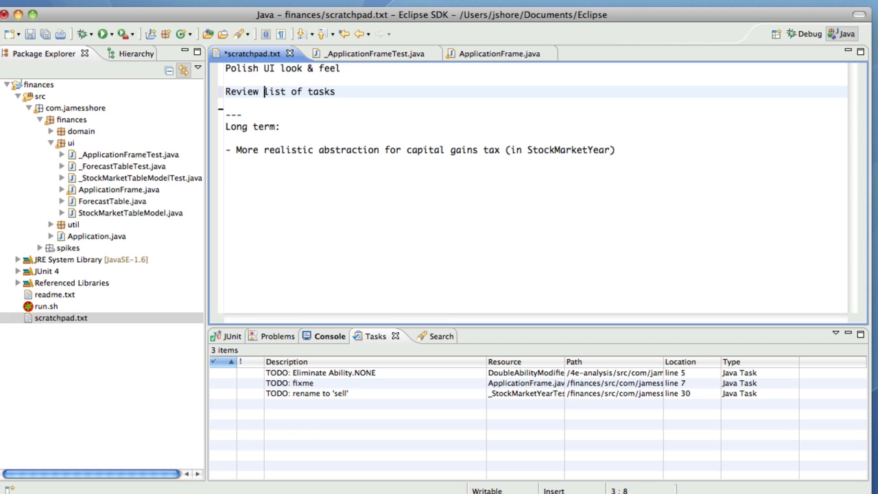
{"action": "type", "text": "and clear"}
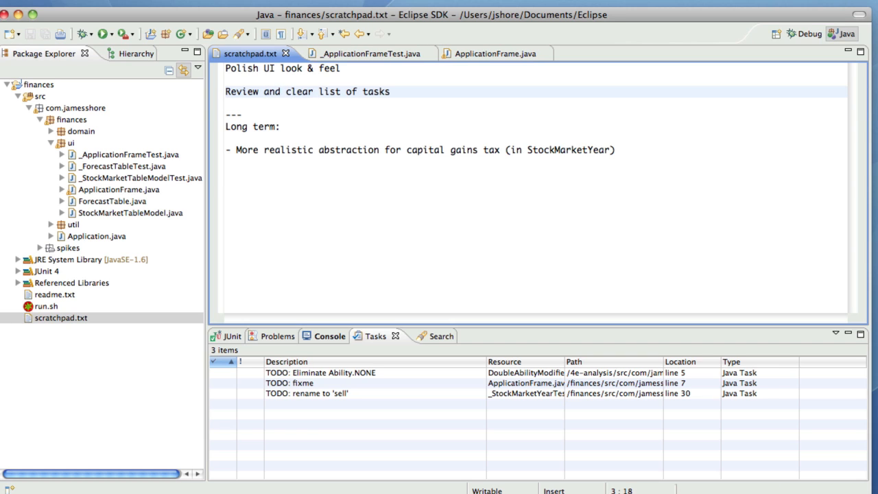
{"action": "mouse_move", "coordinate": [329, 336]}
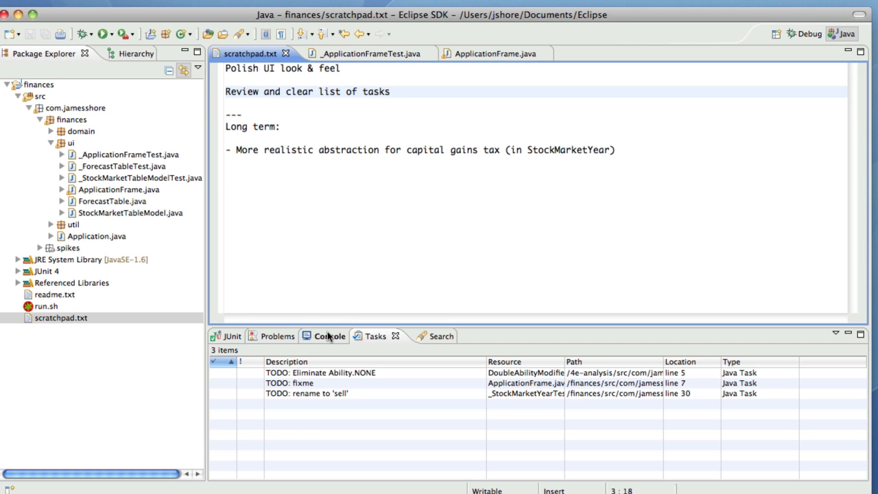
{"action": "left_click", "coordinate": [232, 334]}
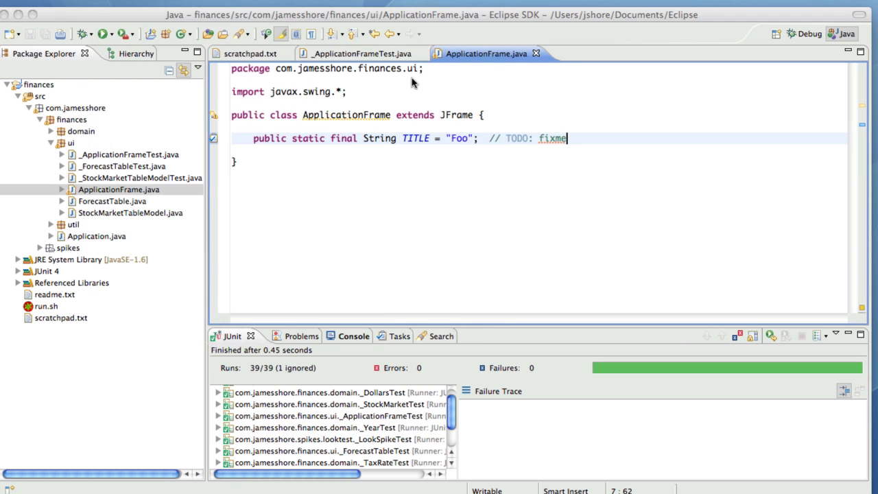
Step: Rerun the JUnit tests so applicationWindowShouldHaveTitle fails (expected Foo, got empty), then start a new line under TITLE in ApplicationFrame
{"action": "left_click", "coordinate": [359, 54]}
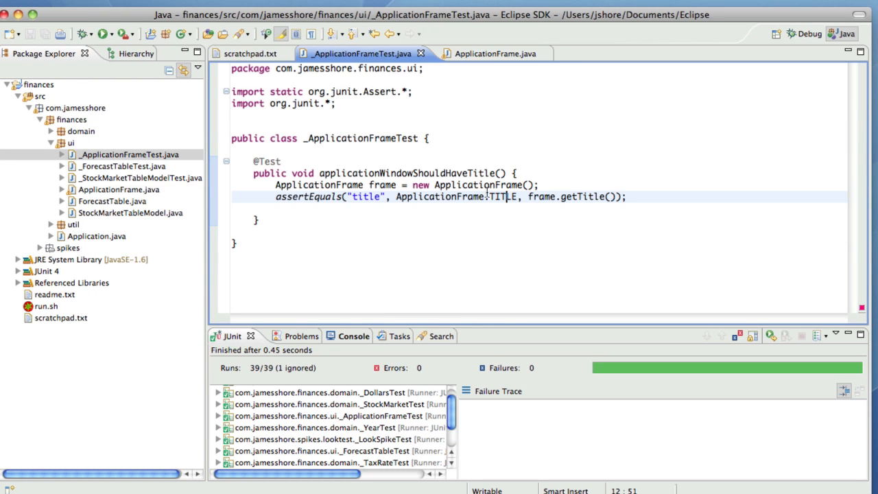
{"action": "mouse_move", "coordinate": [542, 198]}
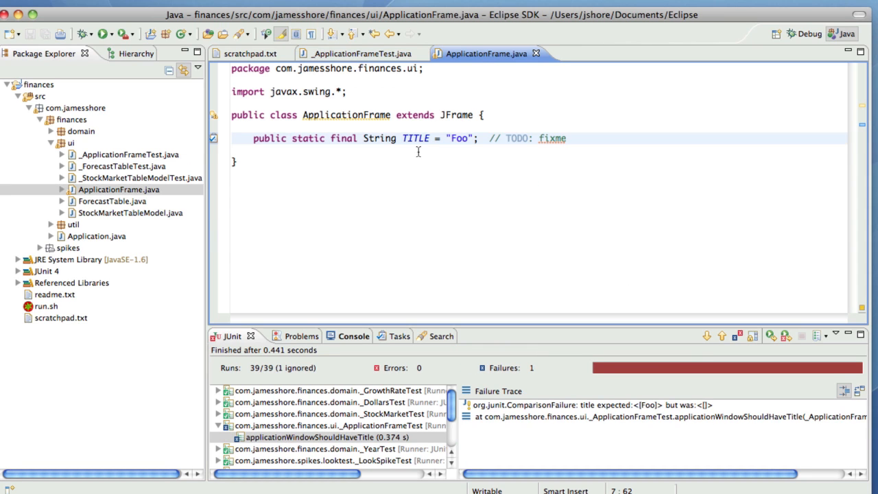
{"action": "key", "text": "Return"}
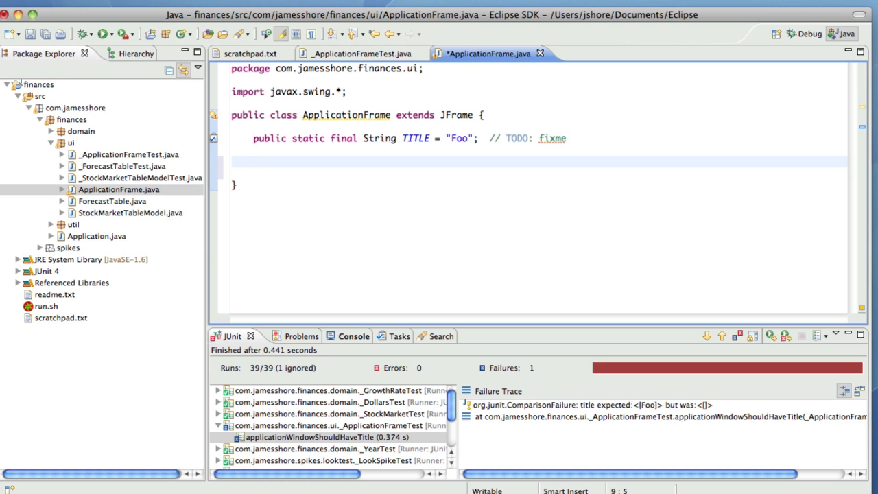
{"action": "left_click", "coordinate": [254, 162]}
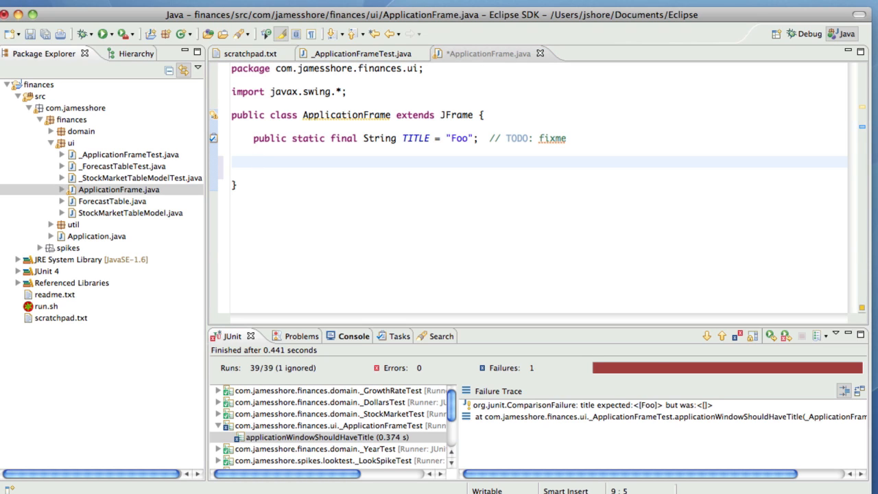
{"action": "left_click", "coordinate": [254, 162]}
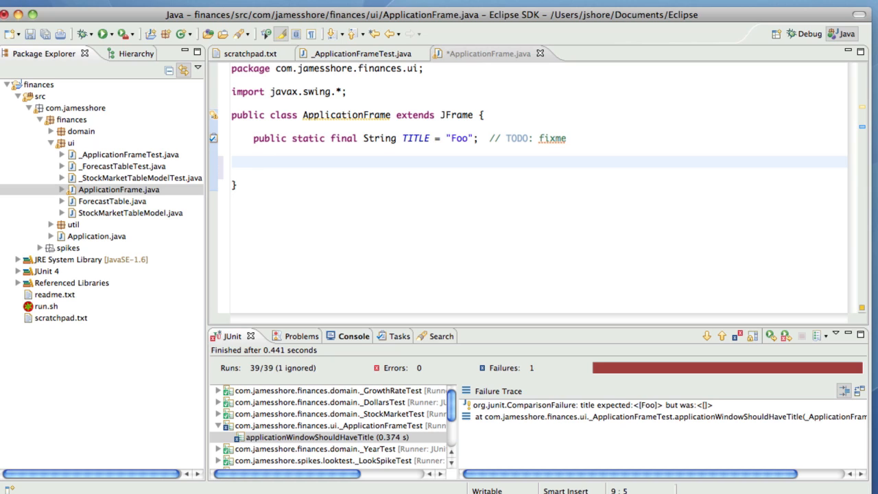
{"action": "left_click", "coordinate": [253, 162]}
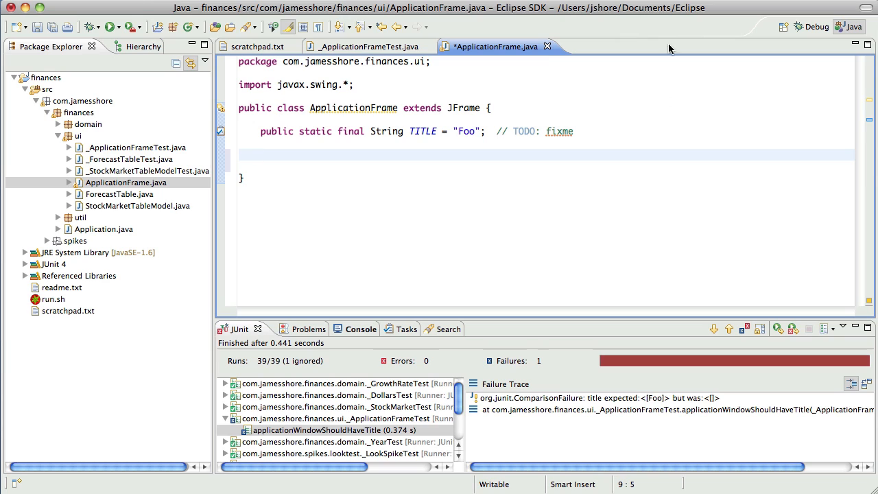
{"action": "mouse_move", "coordinate": [661, 113]}
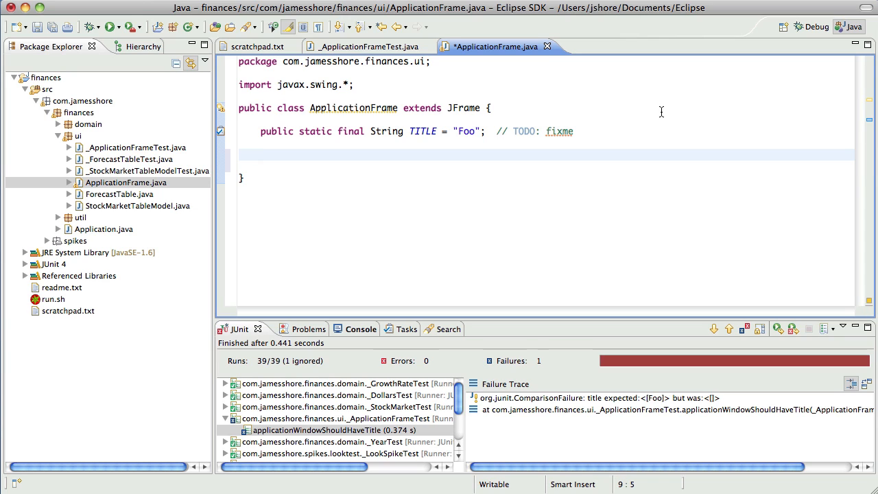
Step: Write the ApplicationFrame() constructor whose body calls super(TITLE);
{"action": "type", "text": "public"}
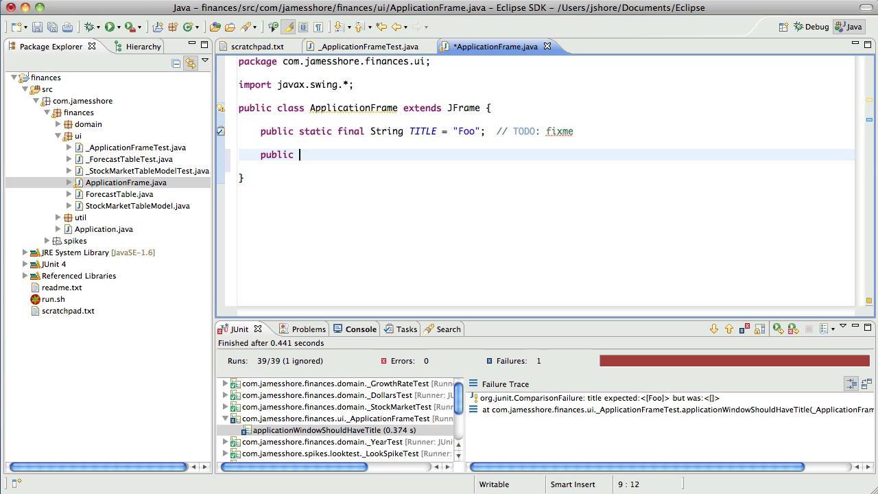
{"action": "type", "text": "ApplicationFrame"}
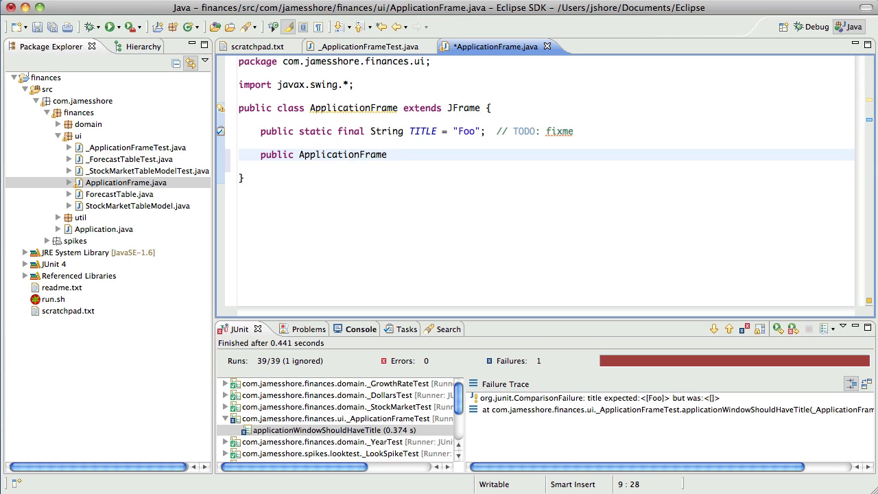
{"action": "type", "text": "() {"}
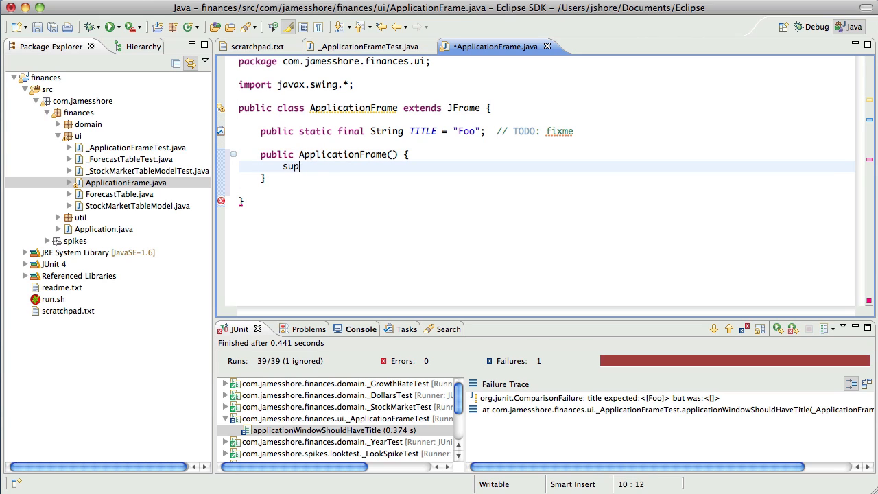
{"action": "type", "text": "er(TITLE)"}
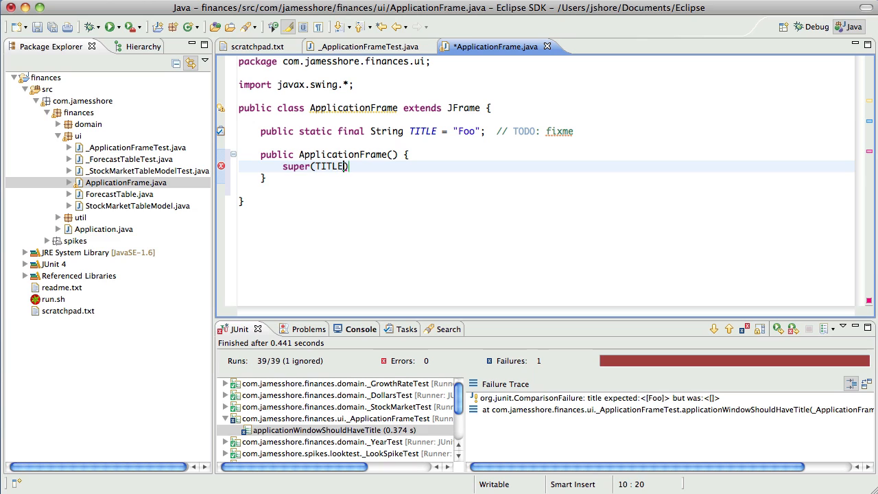
{"action": "type", "text": ";"}
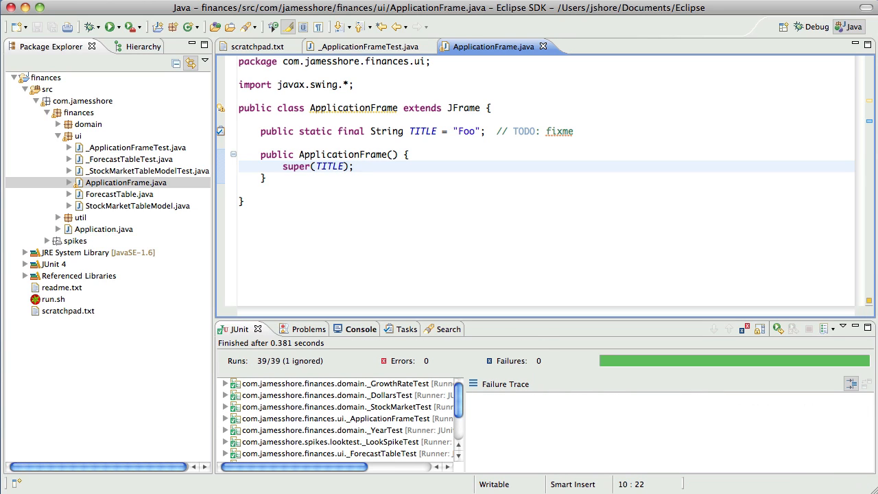
Step: Quick-fix a default serialVersionUID into ApplicationFrame so all 39 tests pass
{"action": "left_click", "coordinate": [454, 107]}
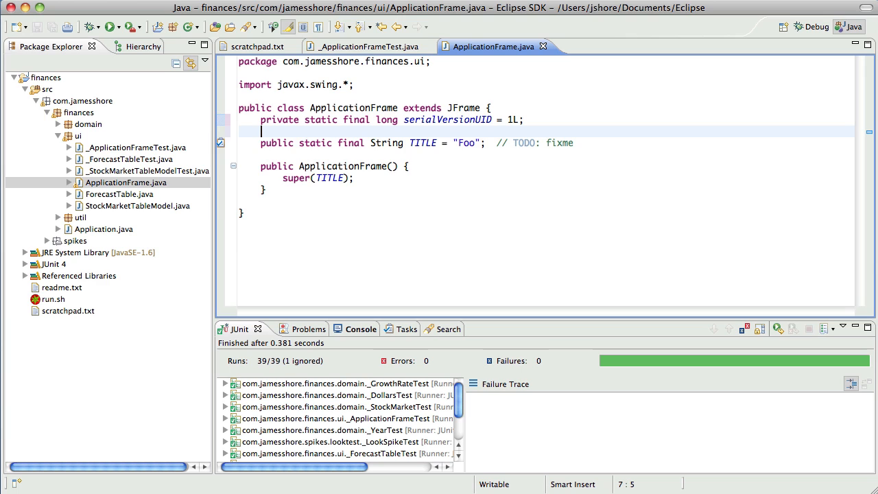
{"action": "left_click", "coordinate": [110, 27]}
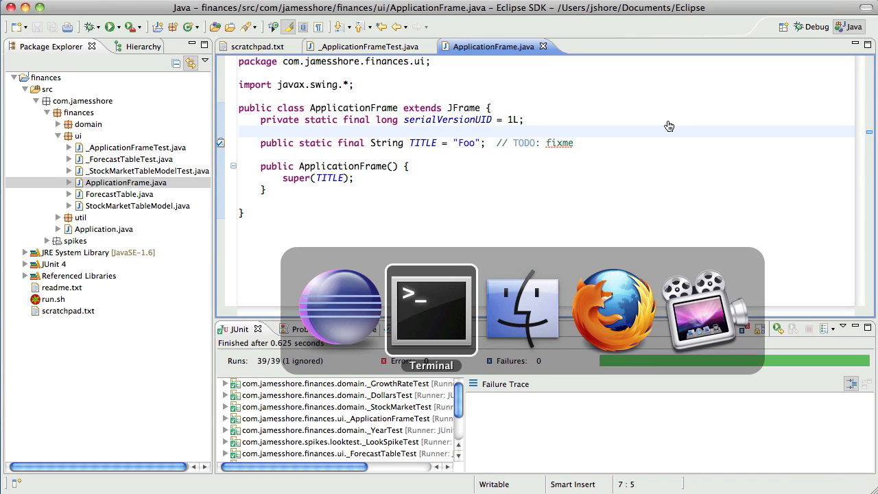
Step: Review Application.java from the Package Explorer and select its class name in the declaration
{"action": "left_click", "coordinate": [431, 310]}
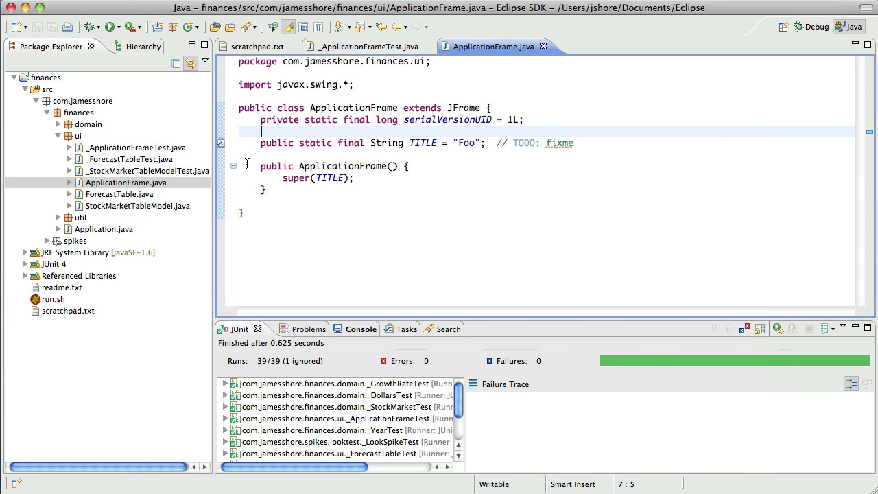
{"action": "left_click", "coordinate": [104, 229]}
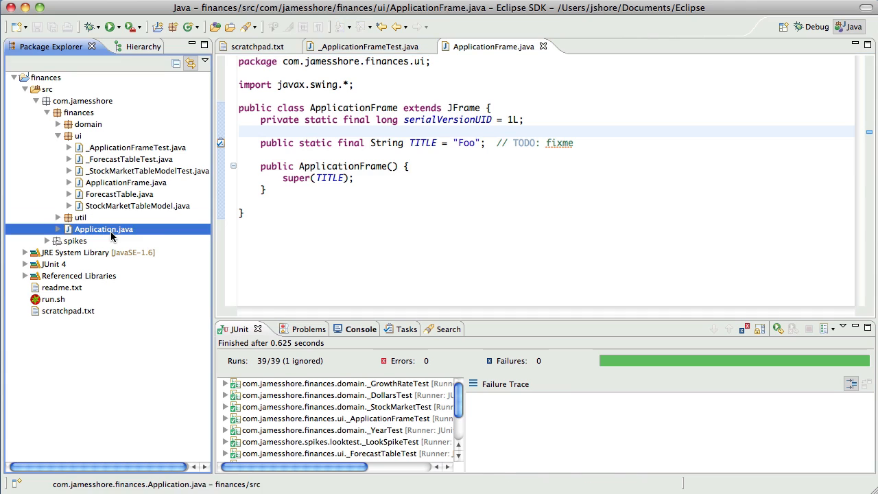
{"action": "double_click", "coordinate": [105, 230]}
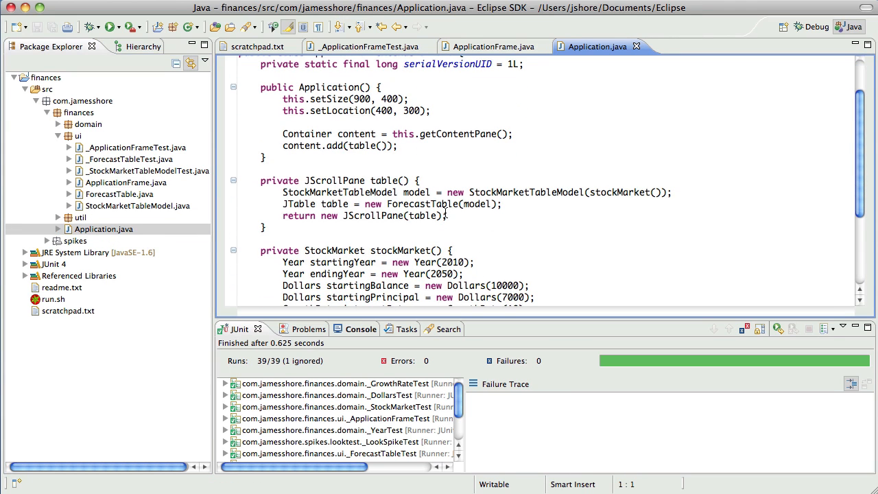
{"action": "scroll", "scroll_direction": "down", "scroll_amount": 3}
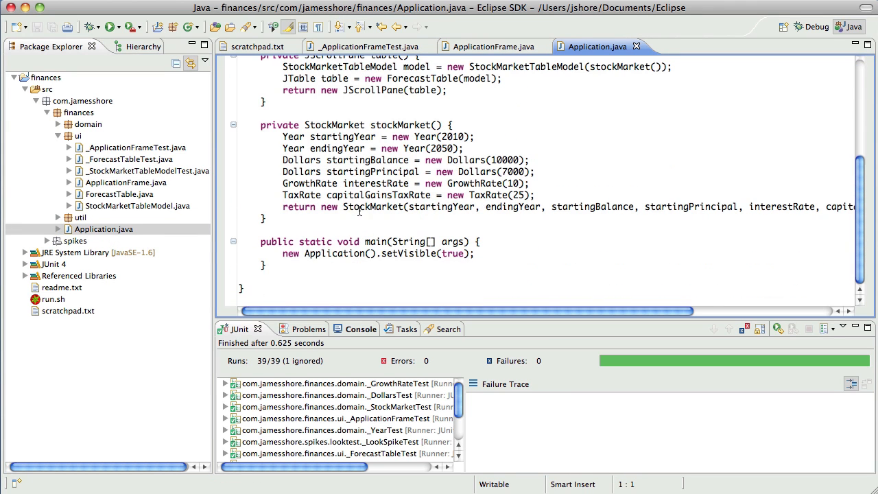
{"action": "scroll", "scroll_direction": "up", "scroll_amount": 3}
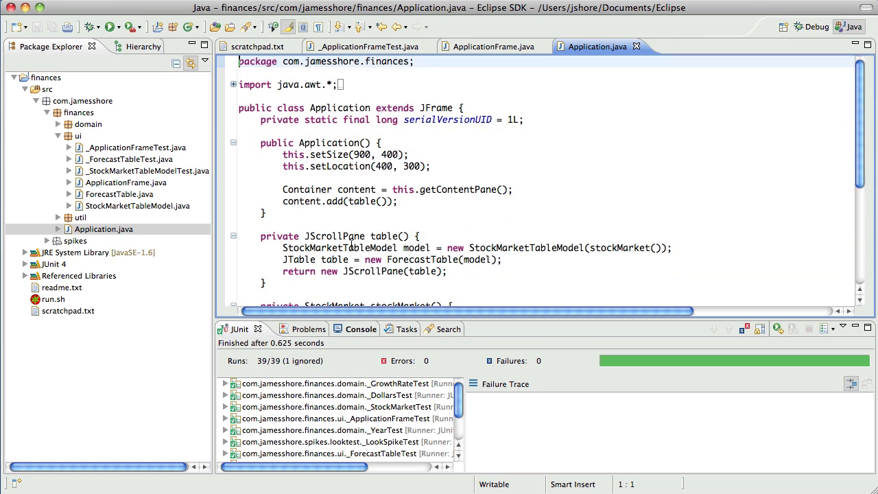
{"action": "double_click", "coordinate": [339, 107]}
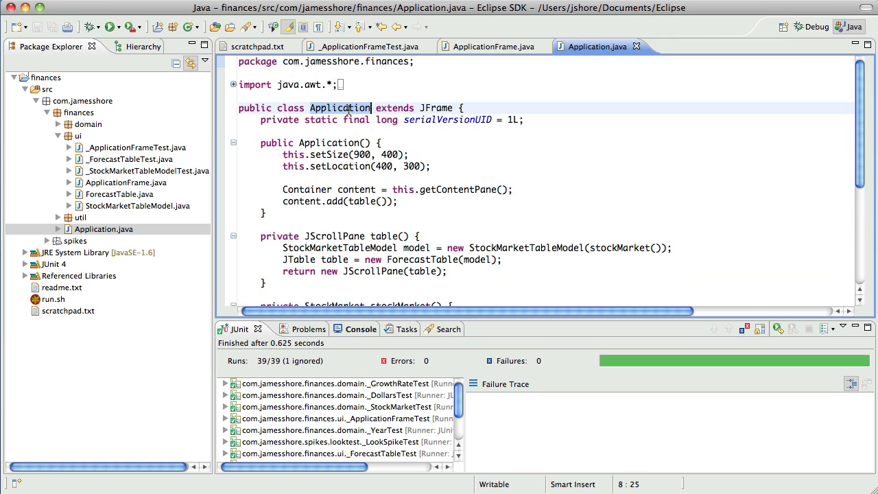
{"action": "mouse_move", "coordinate": [437, 104]}
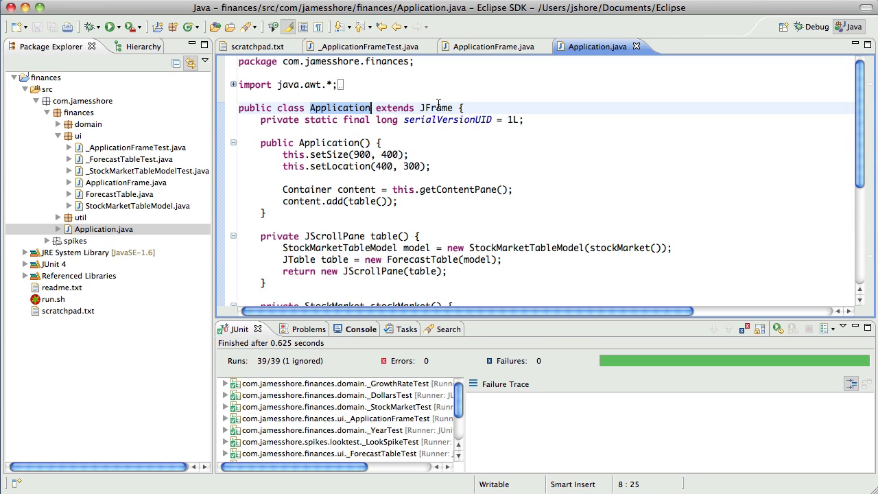
{"action": "type", "text": "AppFrame"}
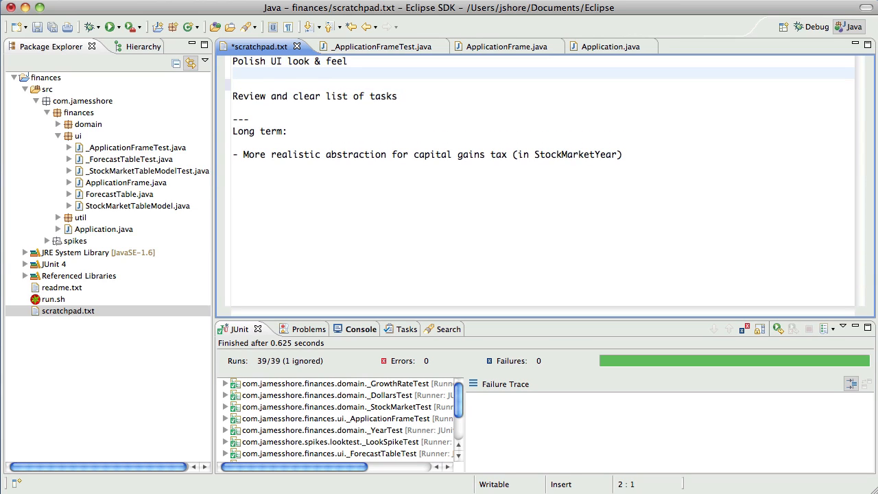
Step: Note in scratchpad.txt: 'Make Application no longer be a frame. Eliminate entirely?'
{"action": "key", "text": "Return"}
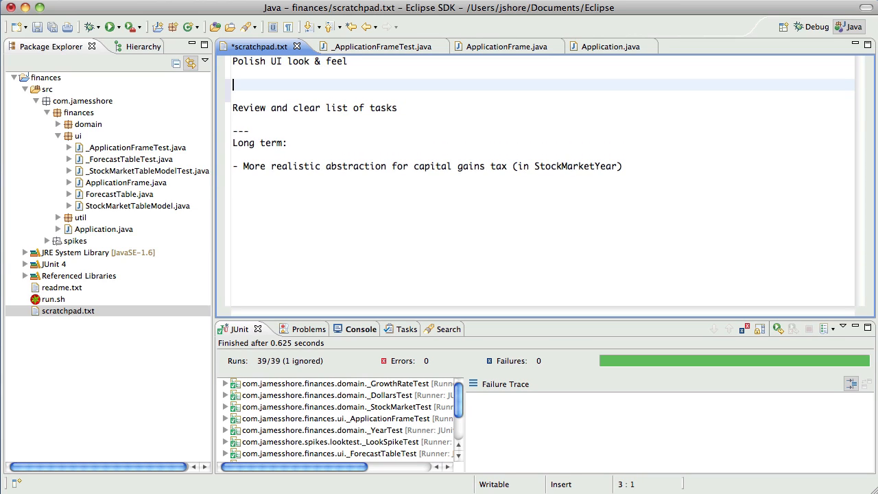
{"action": "type", "text": "Consid"}
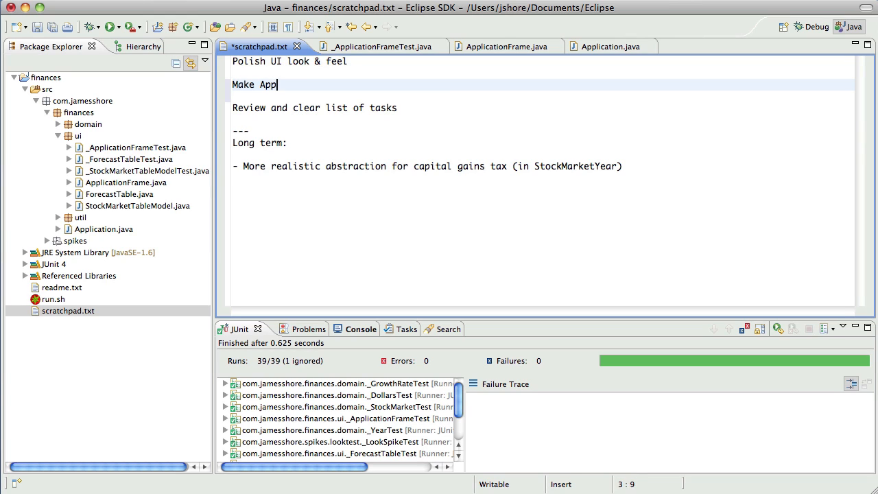
{"action": "type", "text": "lication no longer be"}
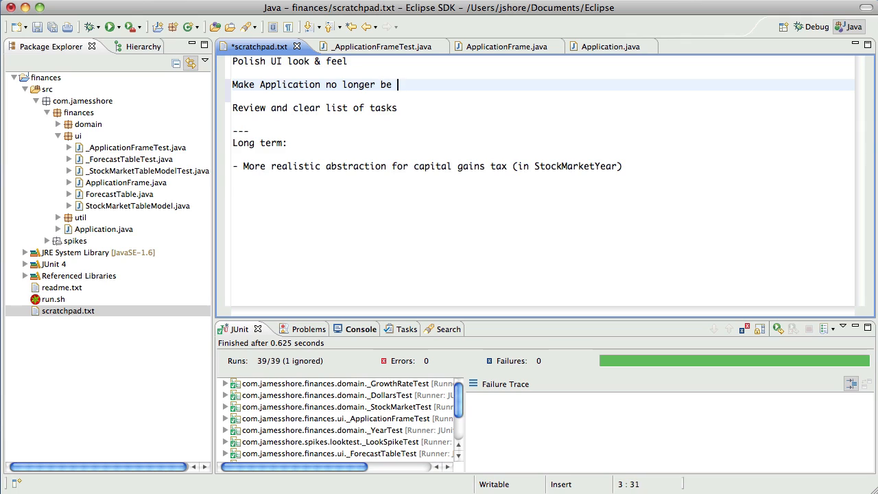
{"action": "type", "text": "a frame. I"}
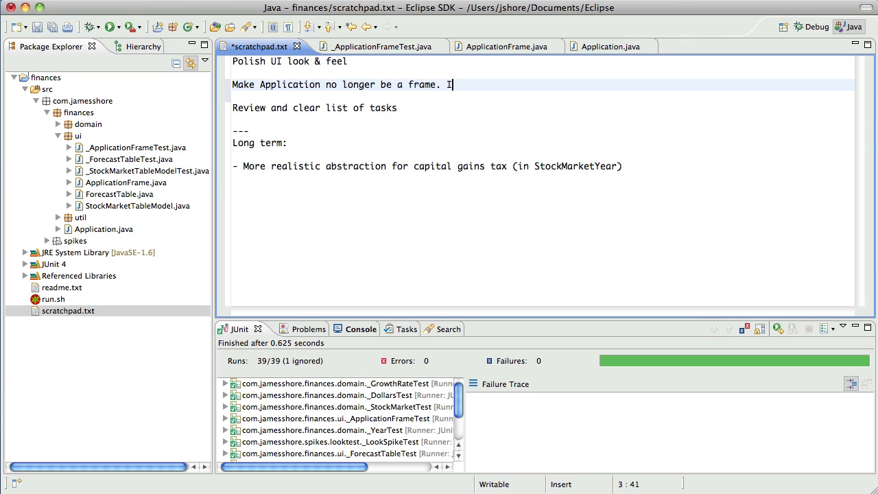
{"action": "type", "text": "liminate entirely?"}
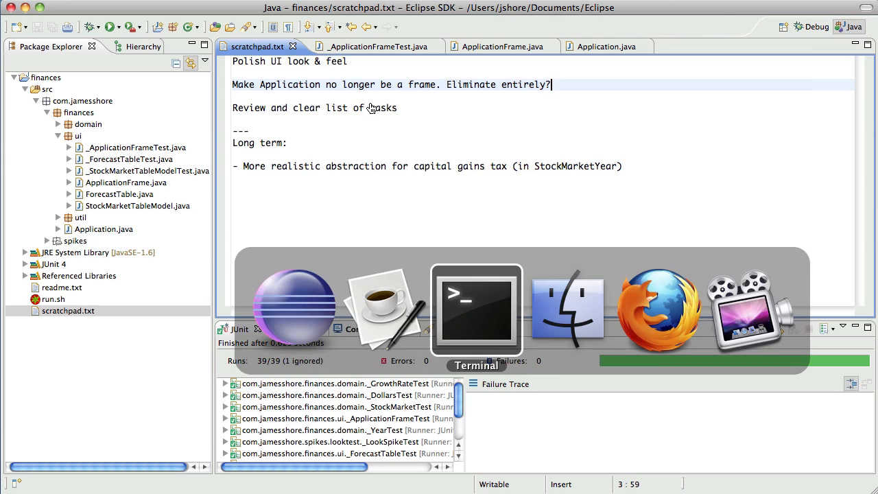
{"action": "left_click", "coordinate": [474, 309]}
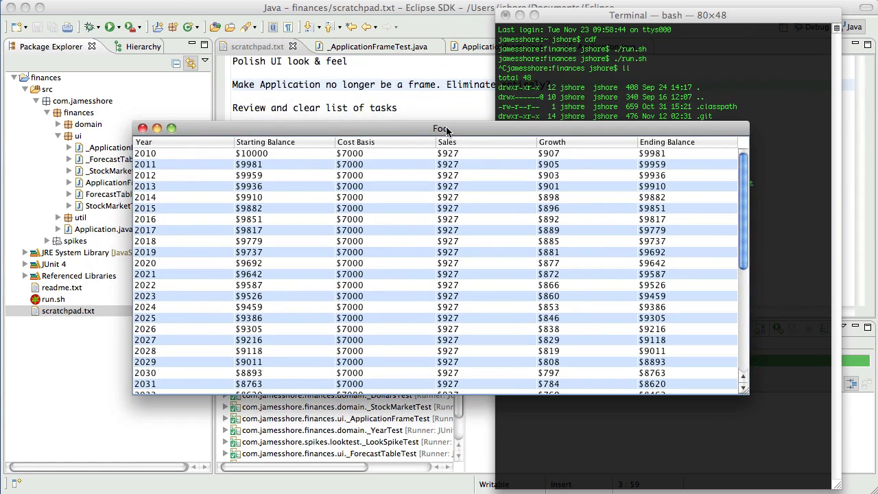
{"action": "left_click_drag", "start_coordinate": [446, 129], "coordinate": [446, 96]}
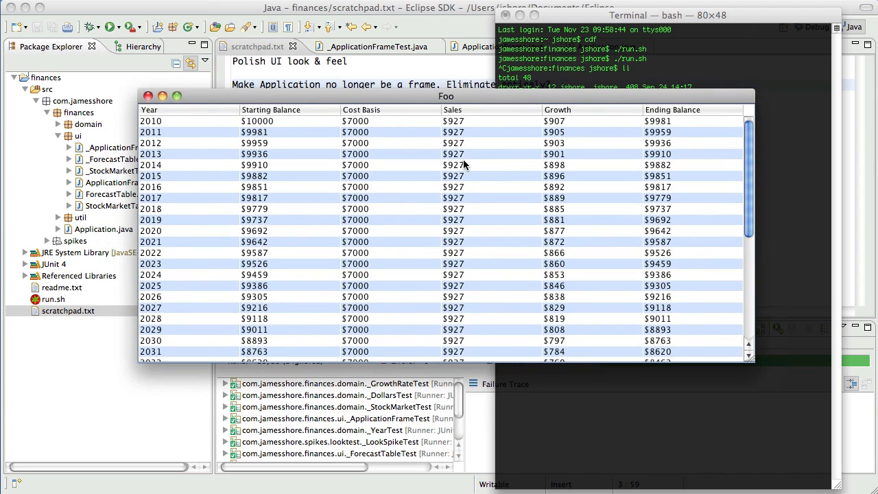
{"action": "mouse_move", "coordinate": [425, 189]}
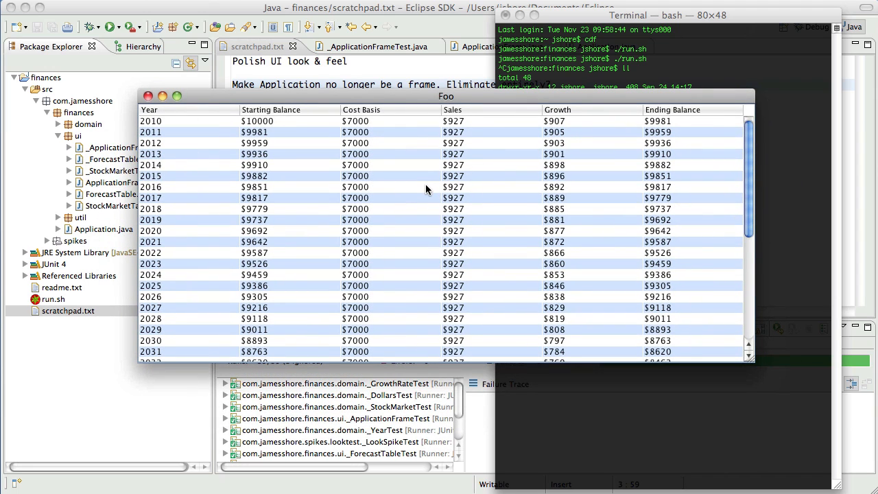
{"action": "mouse_move", "coordinate": [117, 16]}
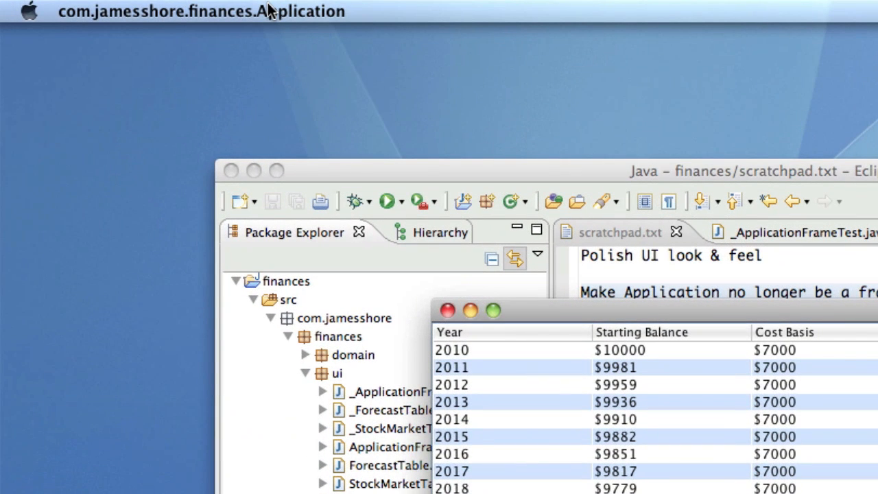
{"action": "mouse_move", "coordinate": [277, 22]}
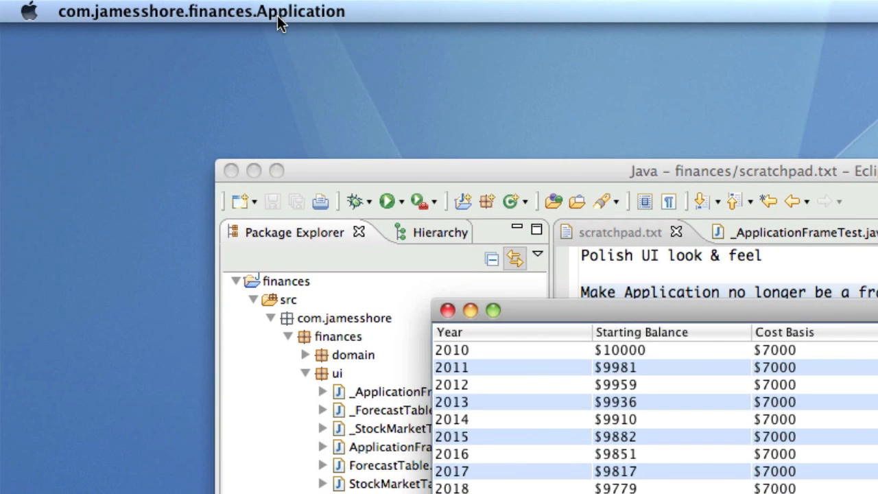
{"action": "left_click", "coordinate": [200, 11]}
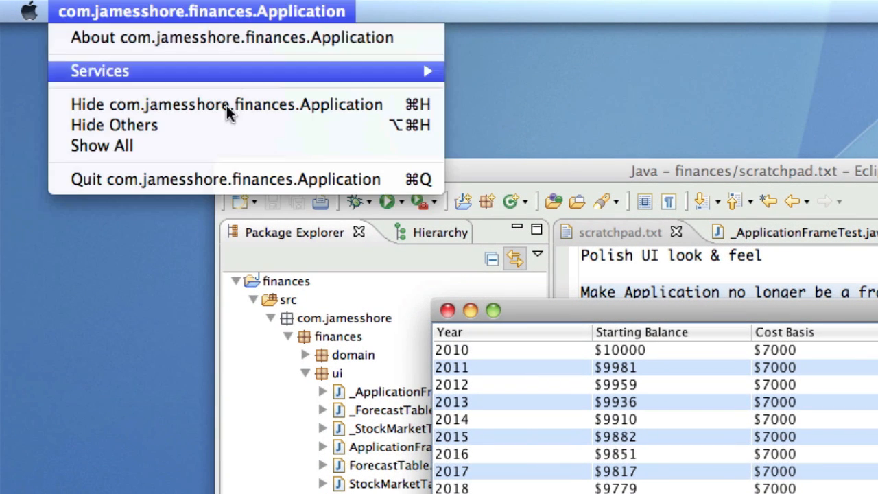
{"action": "mouse_move", "coordinate": [304, 28]}
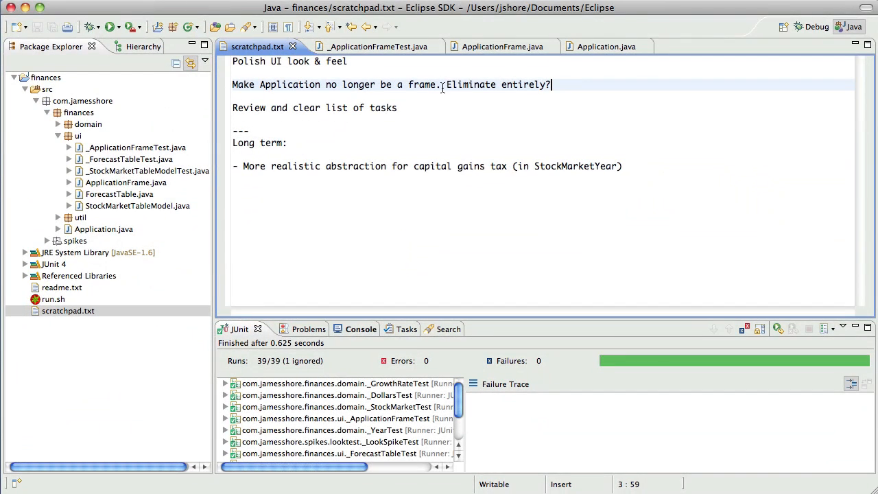
Step: Add the scratchpad task line 'Check that everything works in Windows OS'
{"action": "key", "text": "Return"}
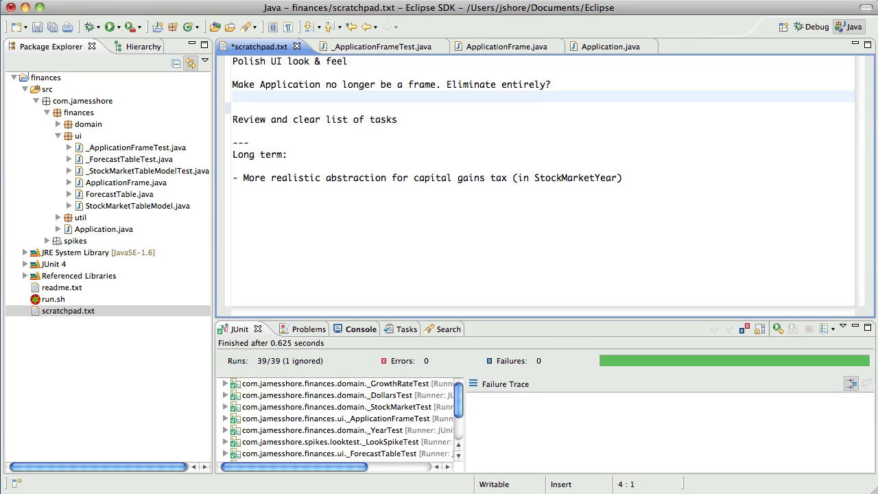
{"action": "type", "text": "Check"}
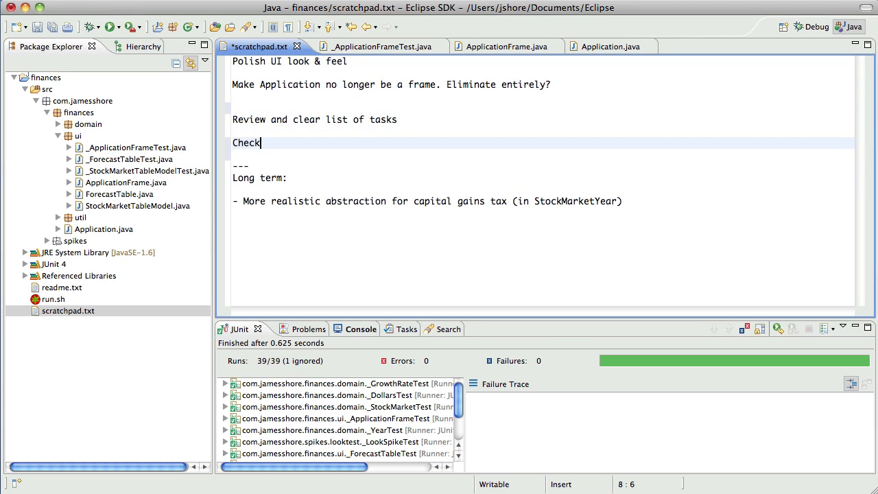
{"action": "type", "text": "that everything works on Windows"}
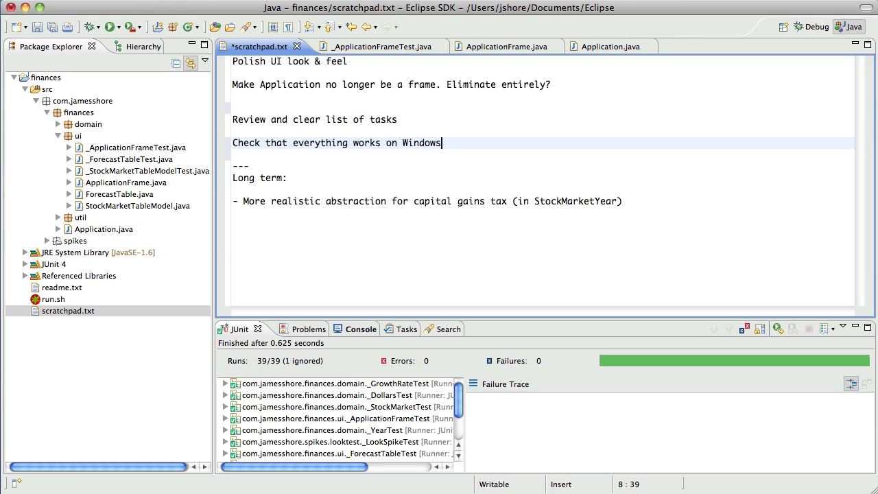
{"action": "type", "text": "in"}
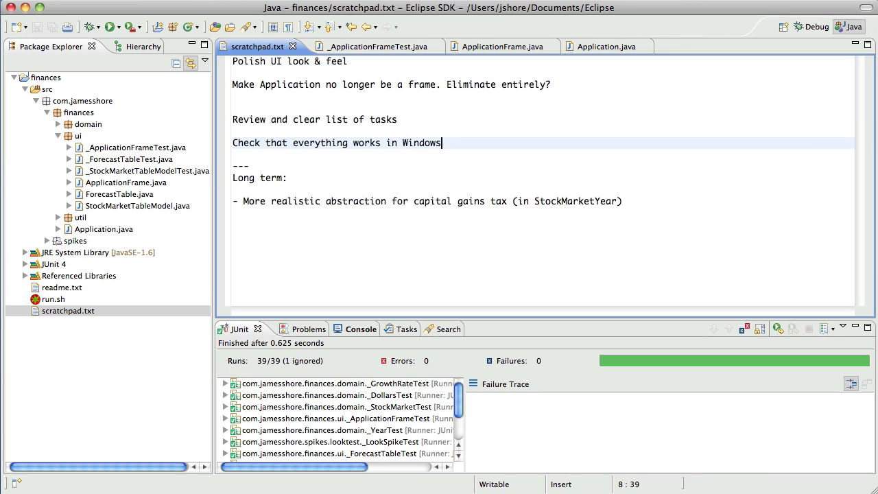
{"action": "type", "text": "OS"}
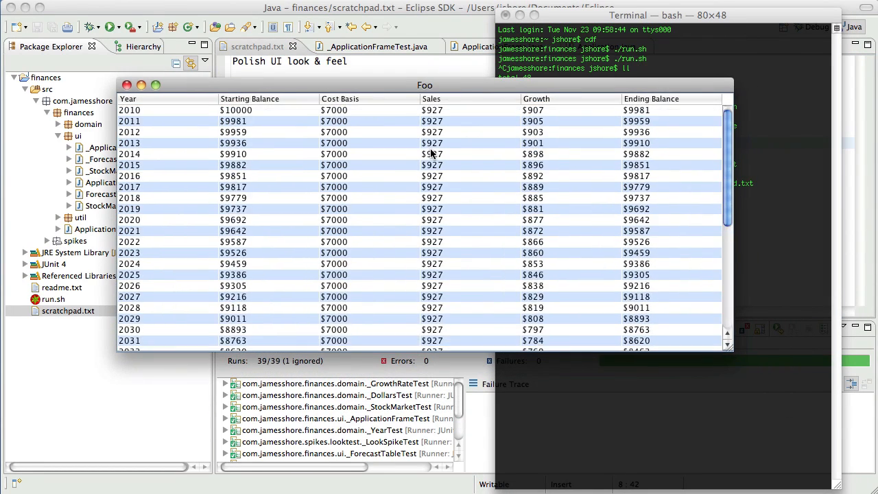
Step: Scroll the Foo forecast table down and select its 2045 row
{"action": "scroll", "scroll_direction": "down", "scroll_amount": 3}
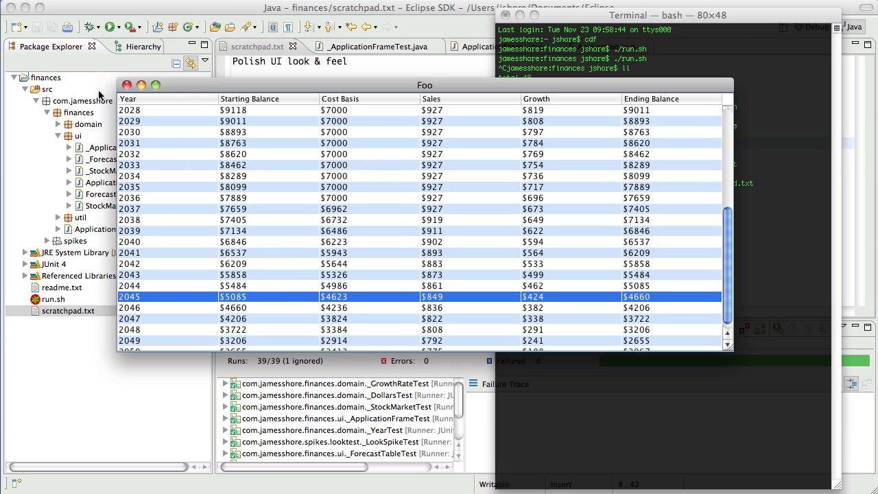
{"action": "left_click", "coordinate": [107, 5]}
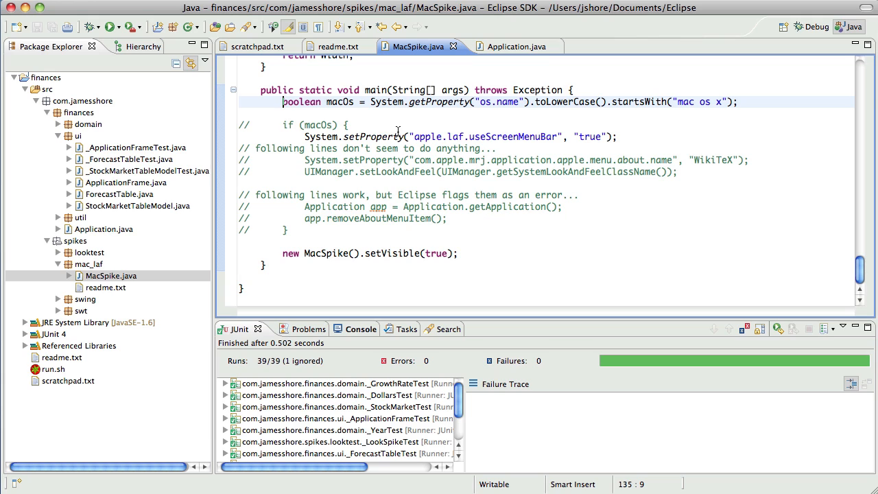
Step: Skim MacSpike.java, then close the MacSpike.java and readme.txt editors
{"action": "scroll", "scroll_direction": "up", "scroll_amount": 3}
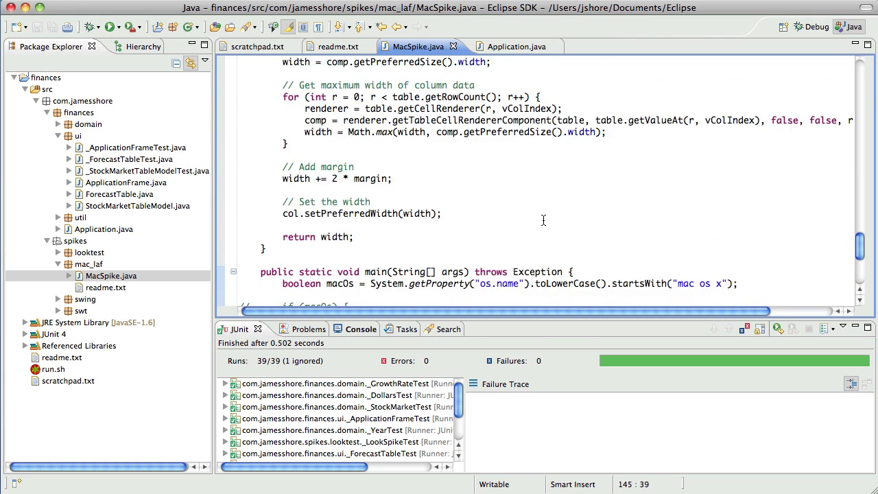
{"action": "scroll", "scroll_direction": "up", "scroll_amount": 3}
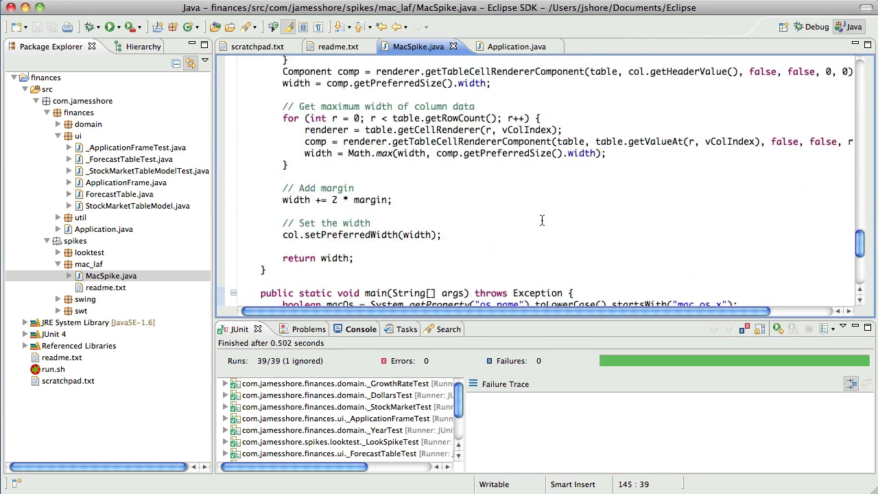
{"action": "scroll", "scroll_direction": "down", "scroll_amount": 3}
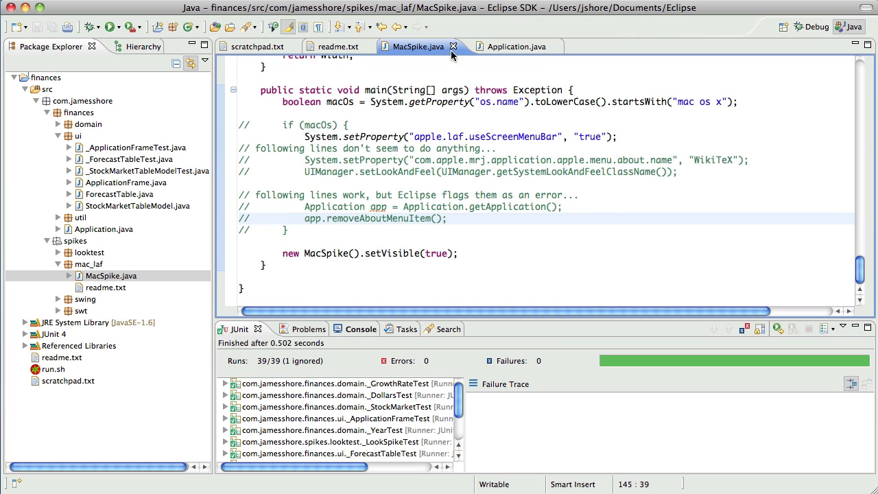
{"action": "left_click", "coordinate": [453, 46]}
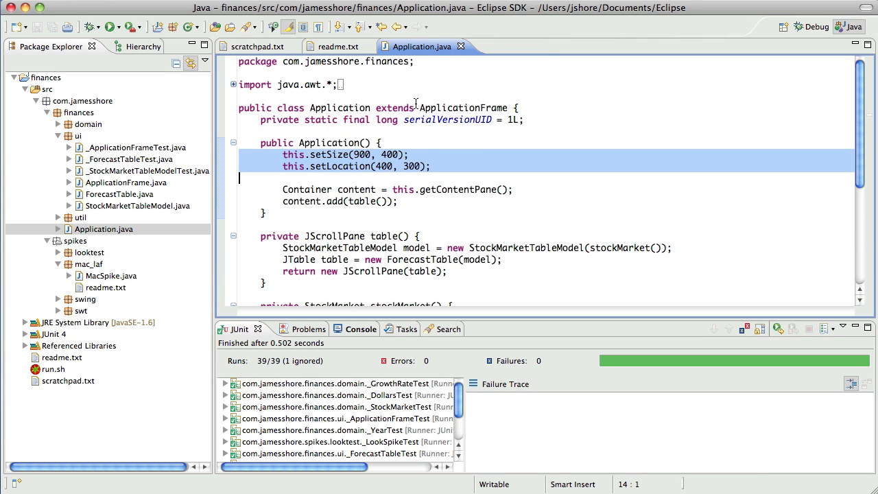
{"action": "mouse_move", "coordinate": [358, 64]}
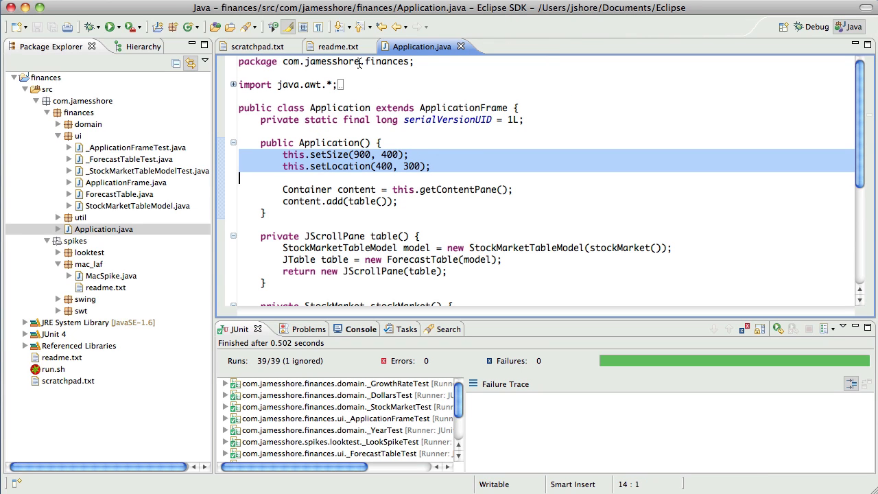
{"action": "left_click", "coordinate": [362, 47]}
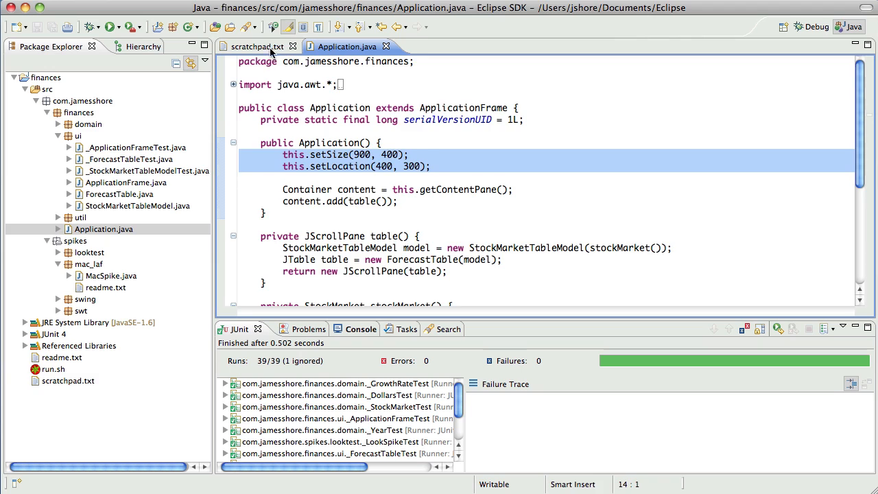
Step: Return to scratchpad.txt to add the close-with-window and 'Consider Macify' Mac-support tasks
{"action": "left_click", "coordinate": [254, 46]}
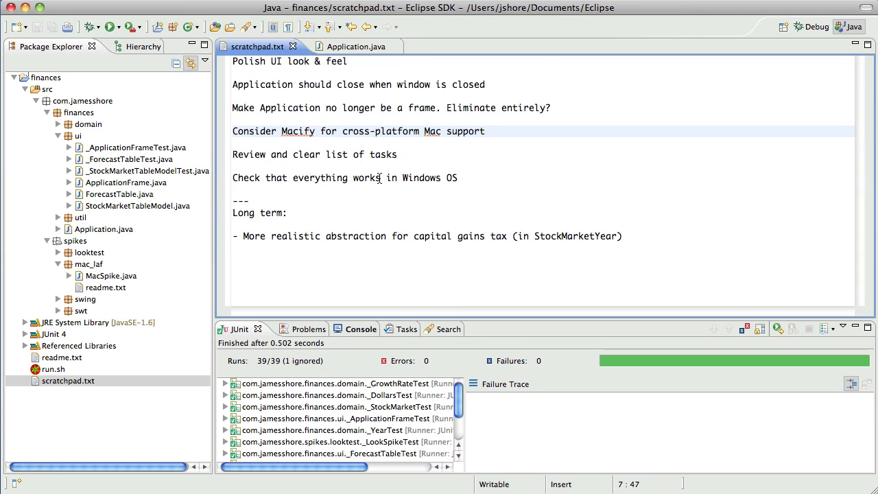
{"action": "mouse_move", "coordinate": [406, 195]}
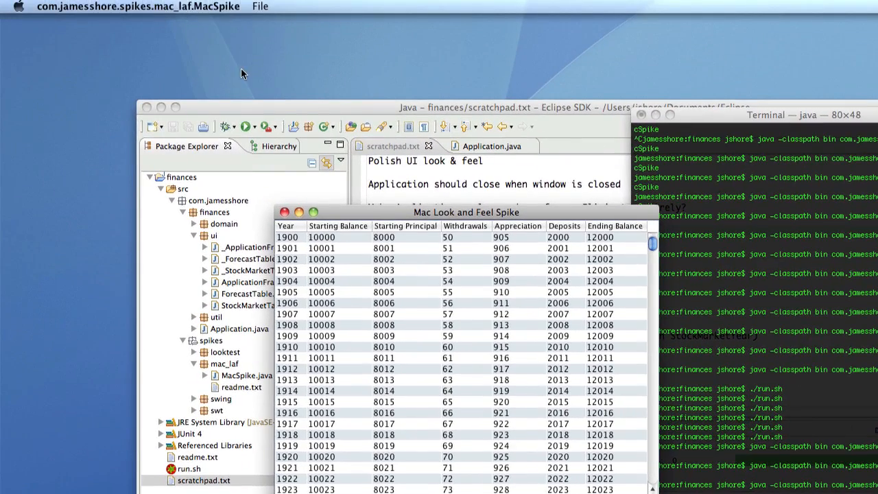
{"action": "left_click", "coordinate": [137, 6]}
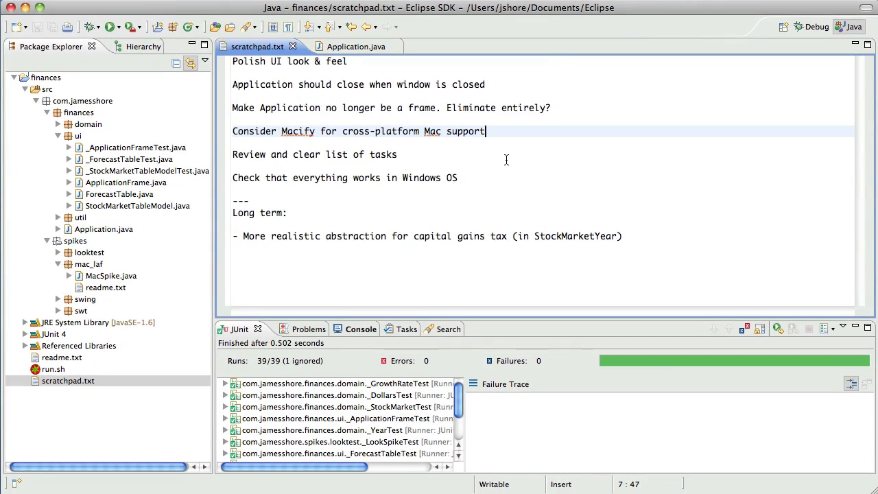
{"action": "mouse_move", "coordinate": [363, 78]}
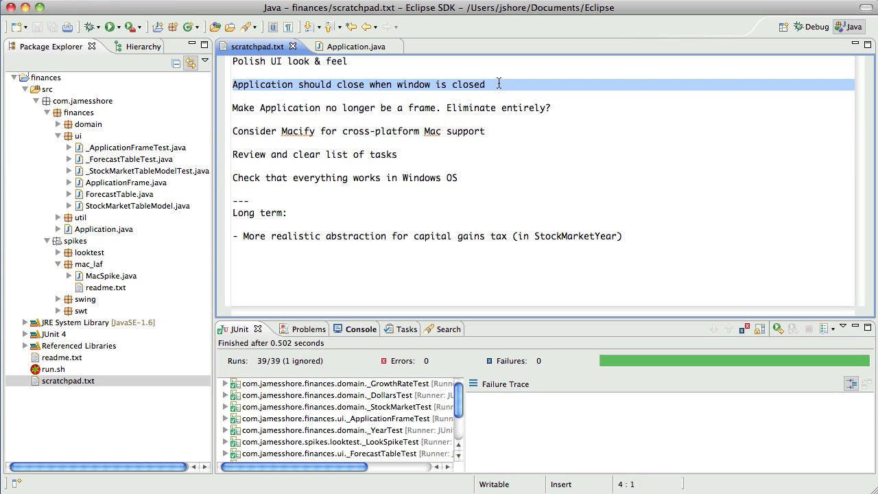
Step: Rerun ./run.sh from Terminal to relaunch Foo, focus its forecast window and close it with the red button
{"action": "left_click", "coordinate": [486, 86]}
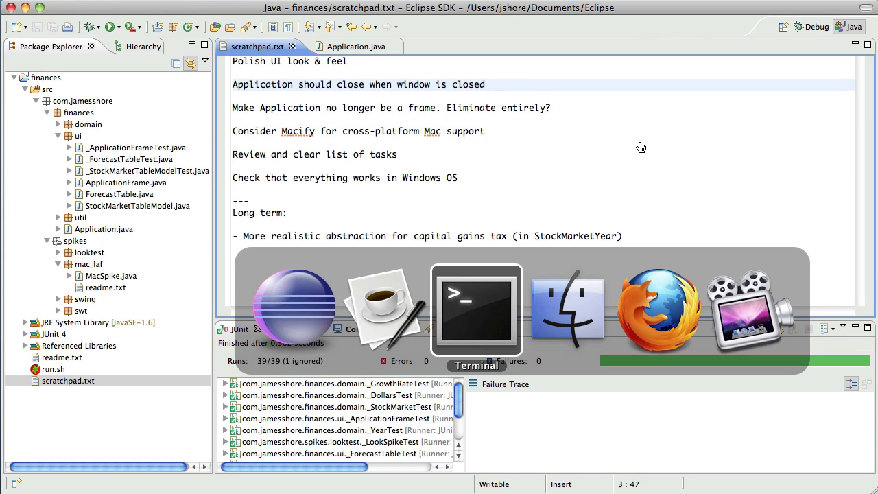
{"action": "left_click", "coordinate": [476, 309]}
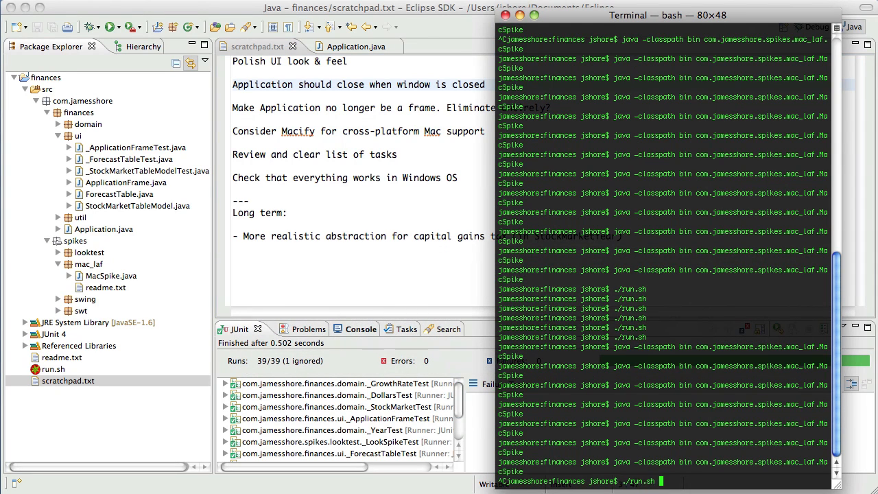
{"action": "key", "text": "Return"}
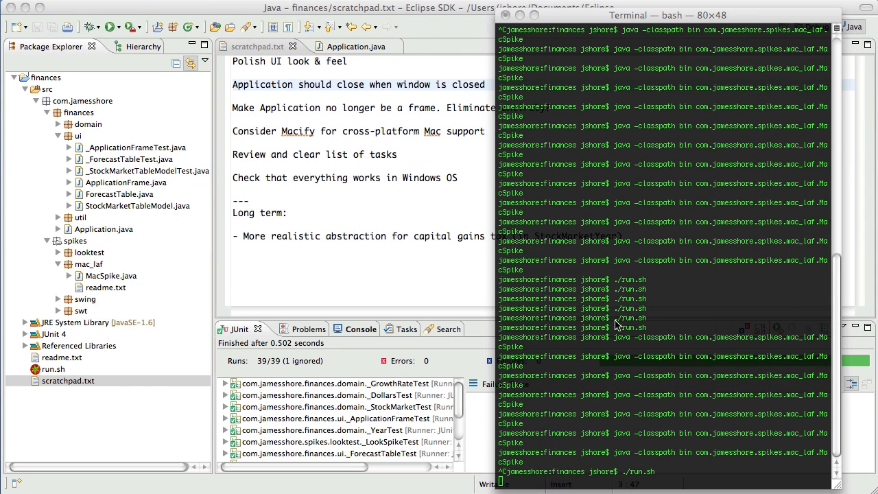
{"action": "scroll", "scroll_direction": "down", "scroll_amount": 3}
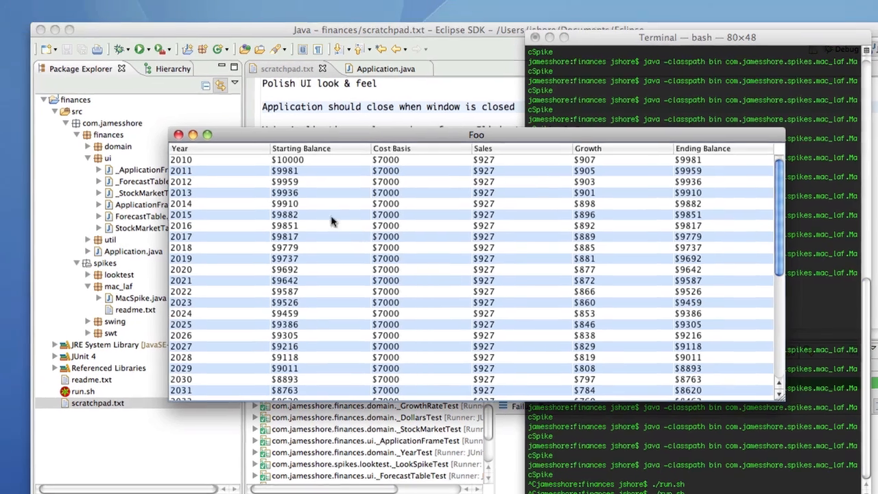
{"action": "left_click", "coordinate": [124, 7]}
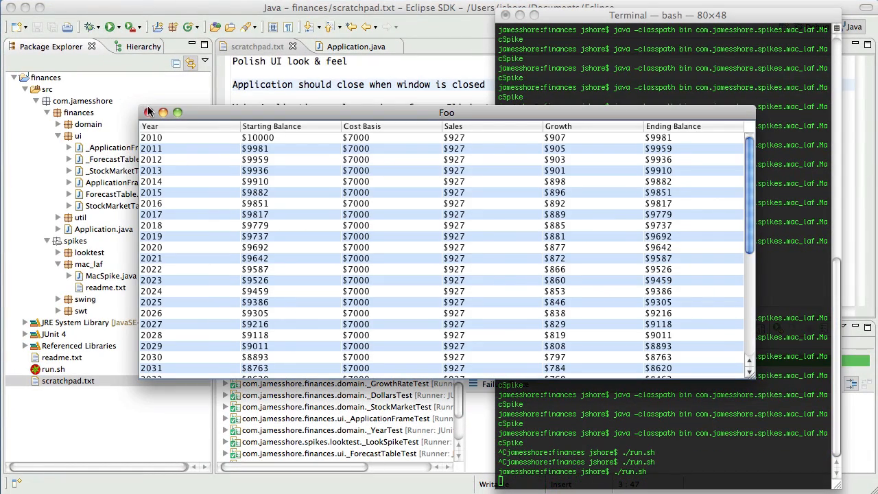
{"action": "left_click", "coordinate": [151, 113]}
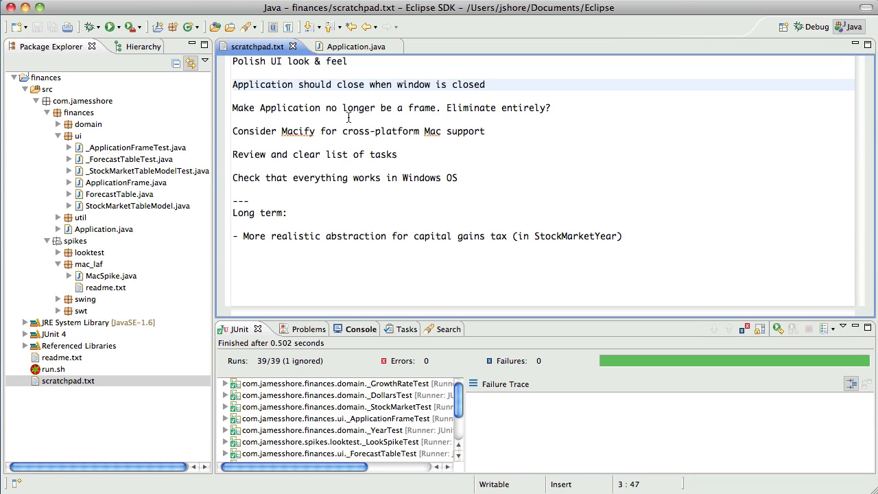
{"action": "left_click", "coordinate": [485, 85]}
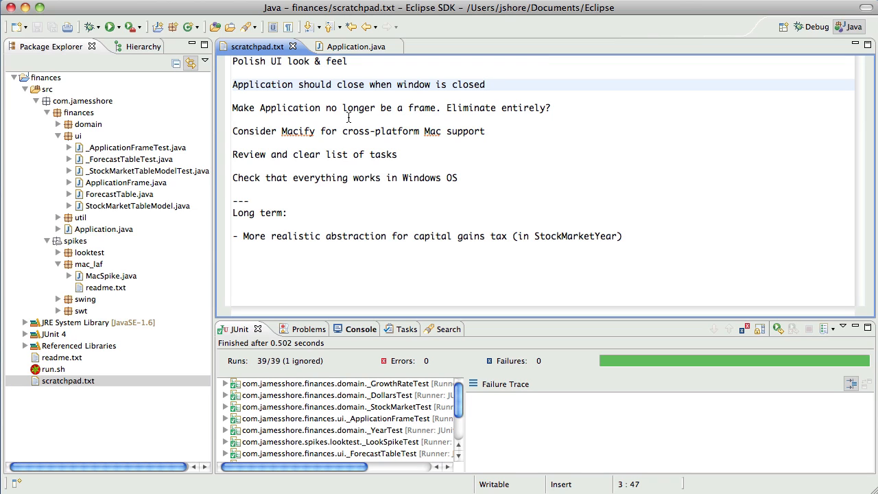
{"action": "left_click", "coordinate": [354, 131]}
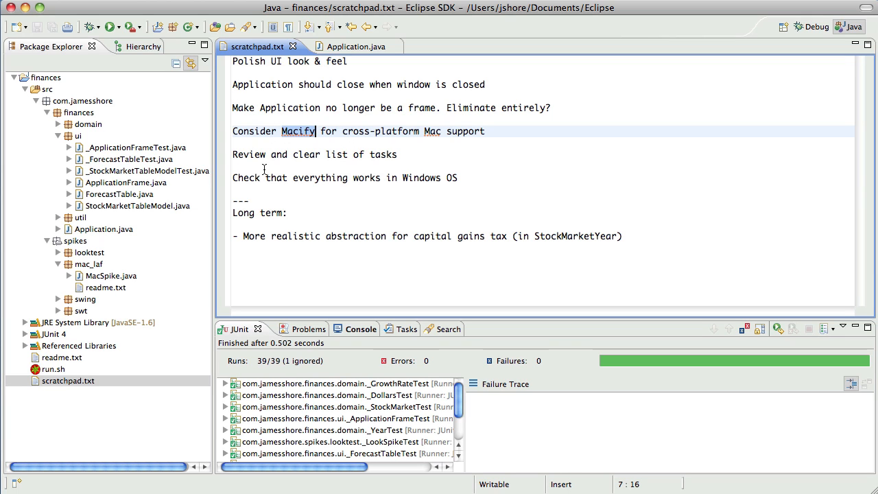
{"action": "mouse_move", "coordinate": [343, 47]}
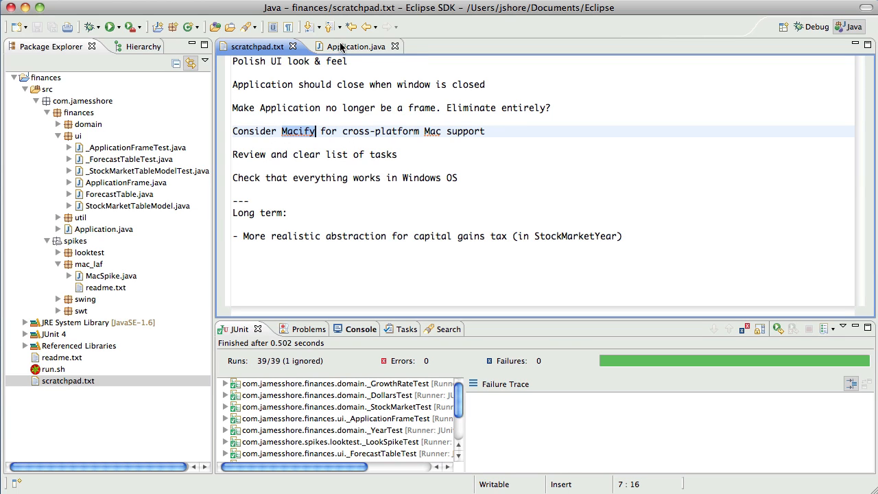
Step: From Application.java, bring up ApplicationFrame.java showing TITLE = "Foo" and the super(TITLE) constructor
{"action": "left_click", "coordinate": [353, 47]}
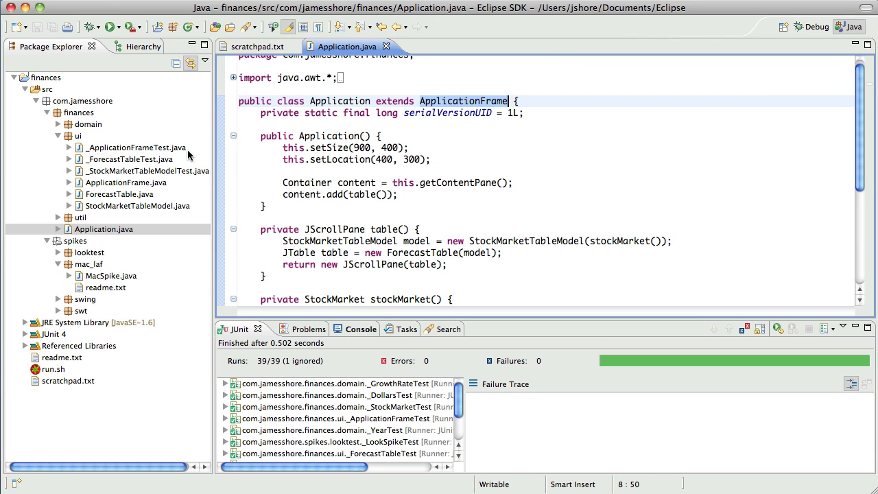
{"action": "mouse_move", "coordinate": [158, 217]}
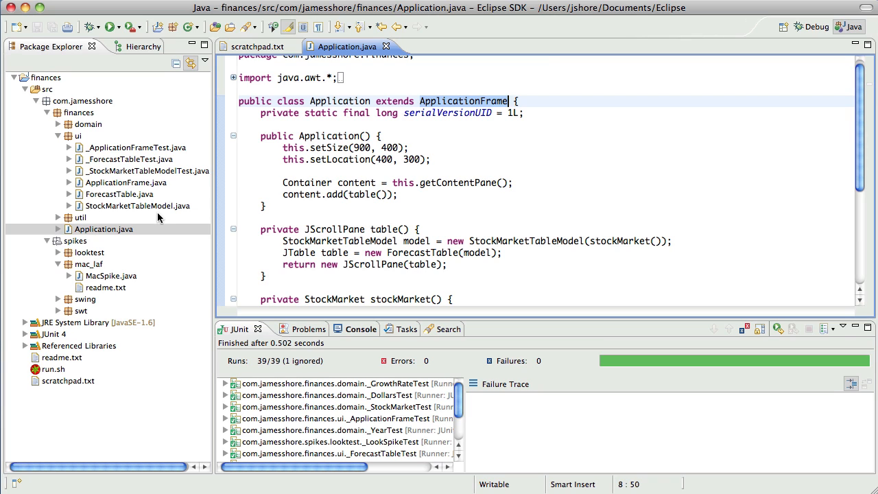
{"action": "mouse_move", "coordinate": [152, 189]}
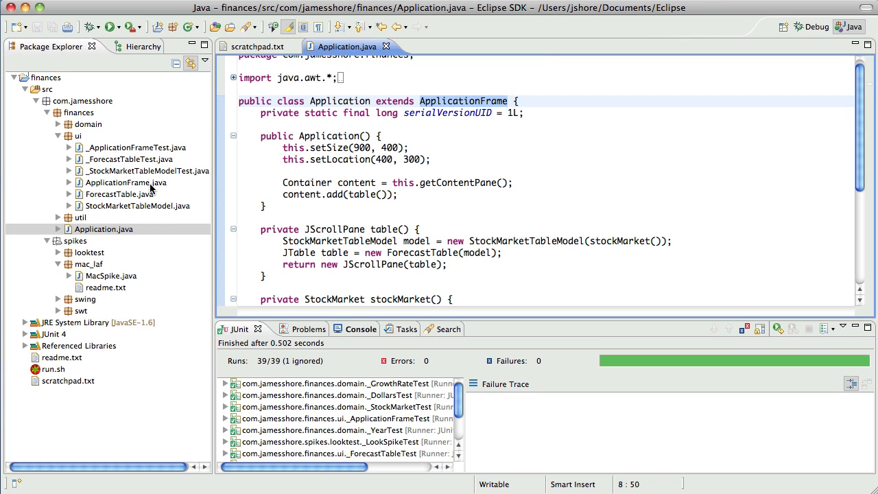
{"action": "double_click", "coordinate": [126, 183]}
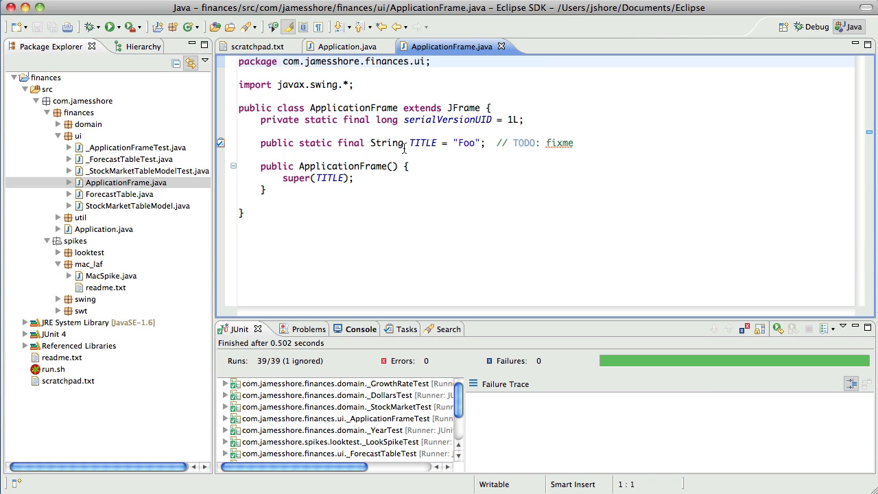